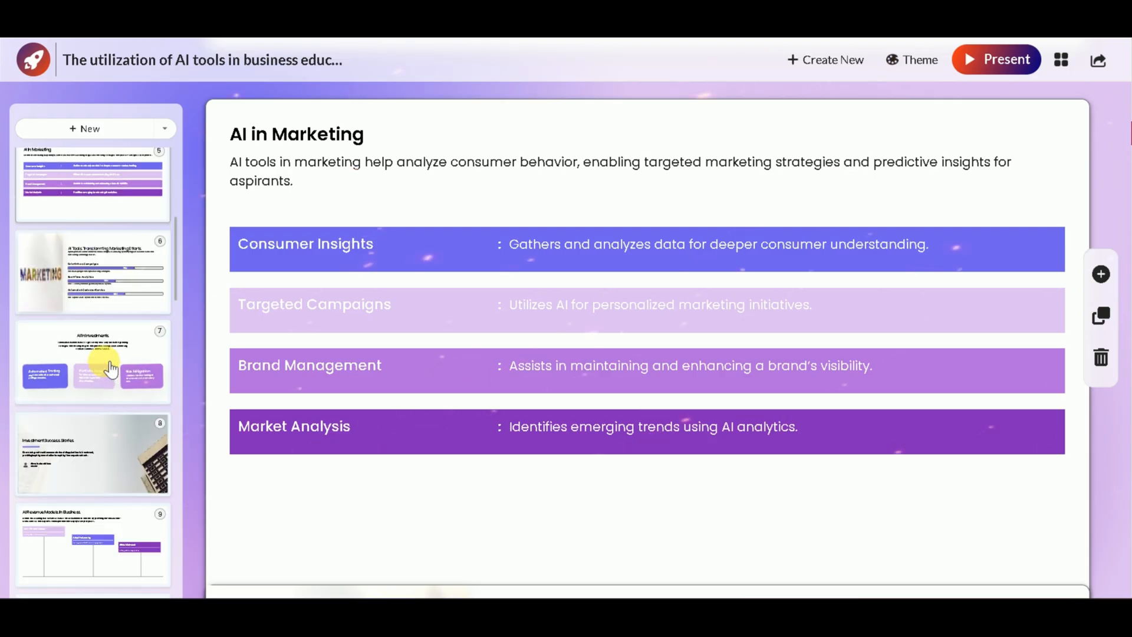
Step: Review the RocketSlide homepage down to the FAQ section, then go to the Login page
scroll("down", 3)
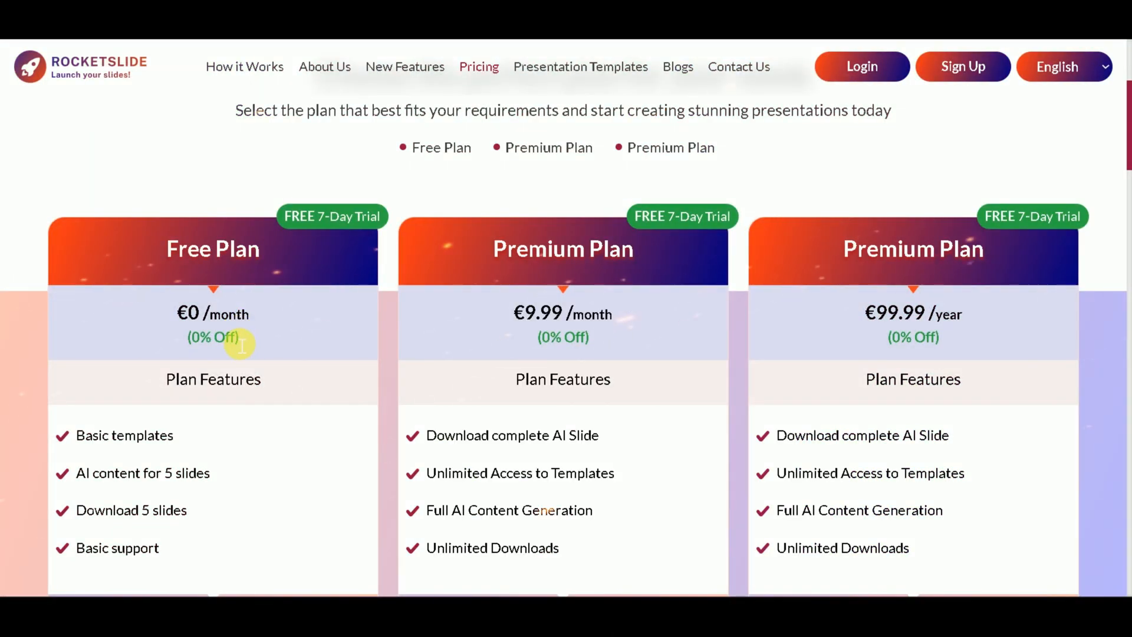
mouse_move(195, 334)
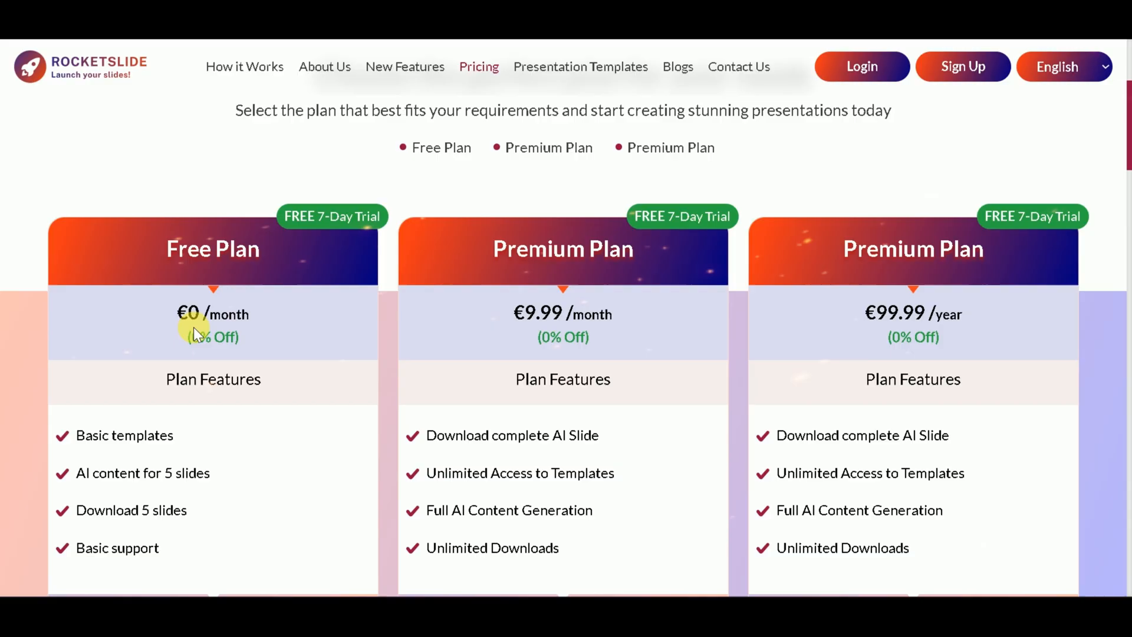
mouse_move(239, 326)
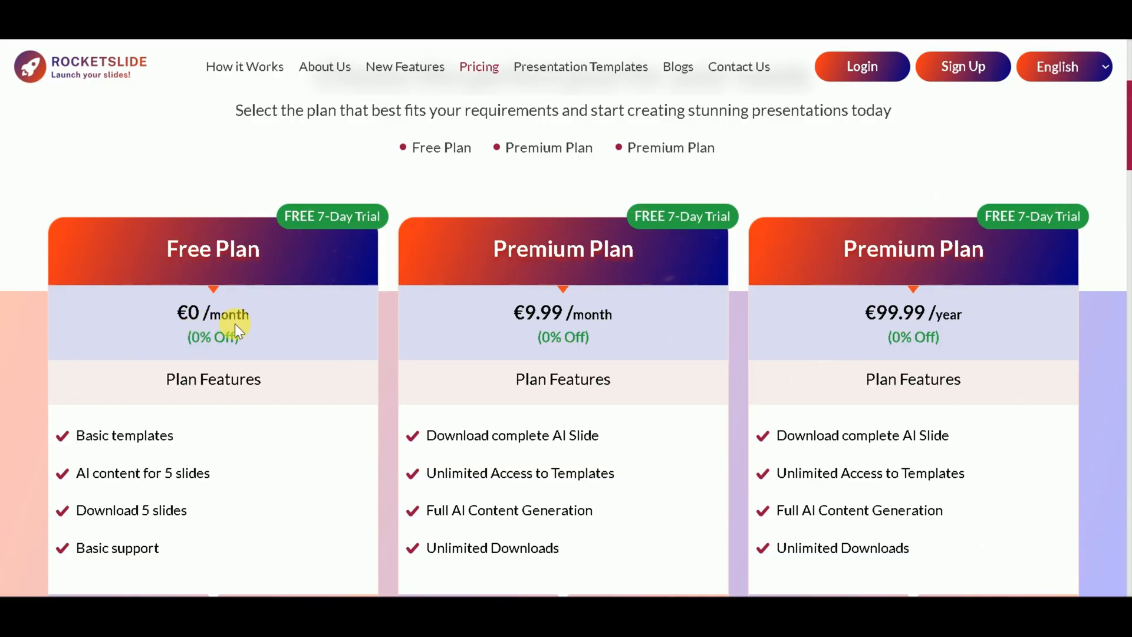
scroll("down", 3)
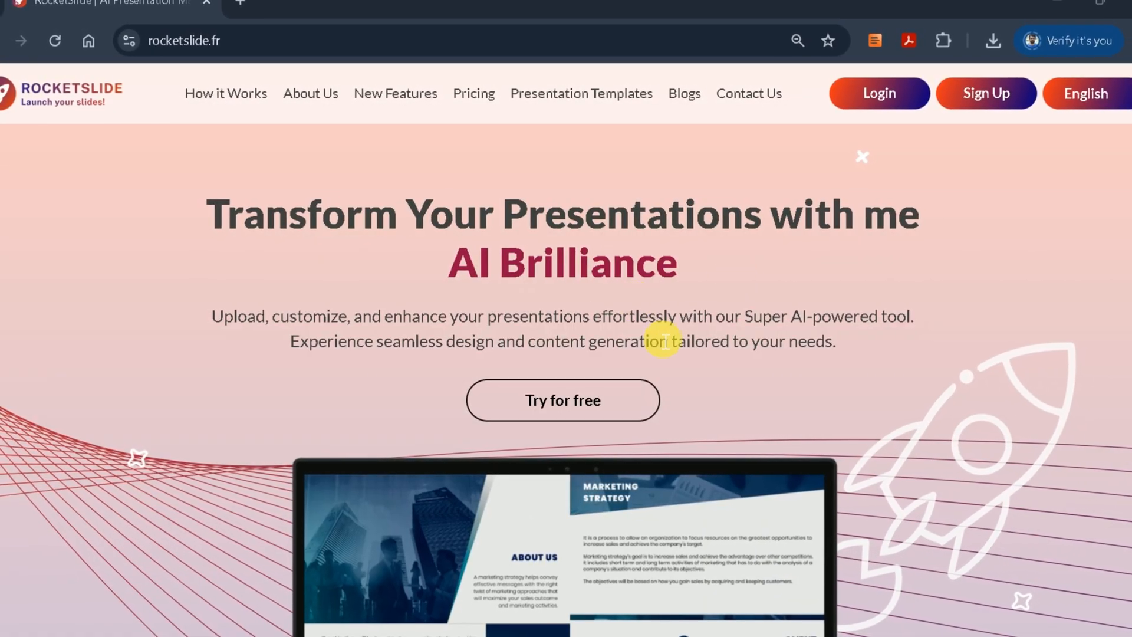
scroll("down", 3)
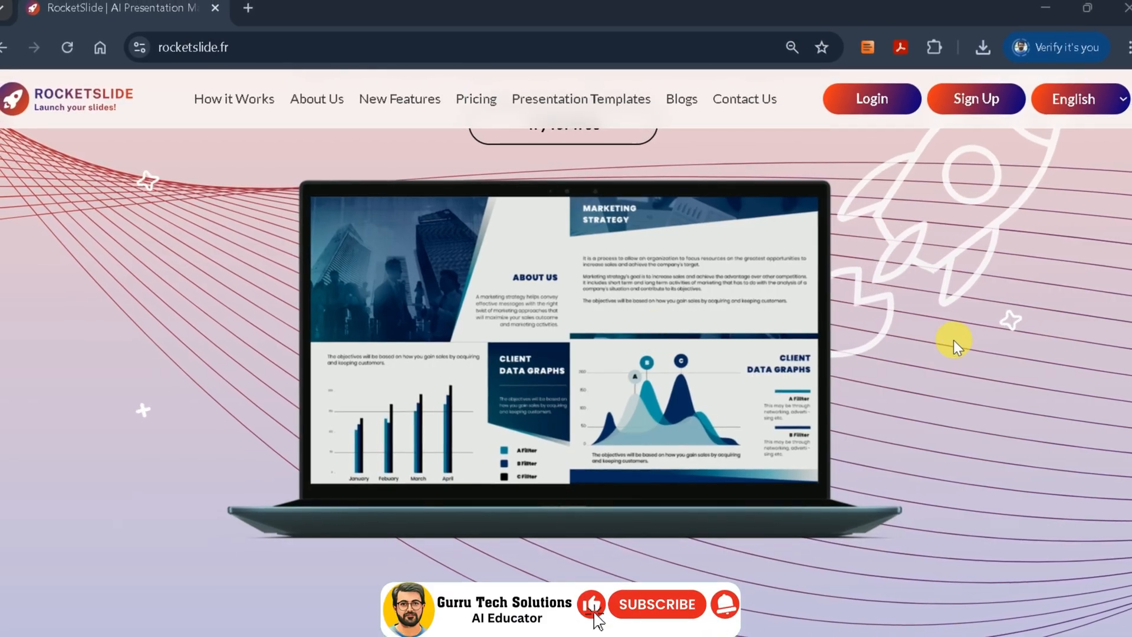
scroll("down", 3)
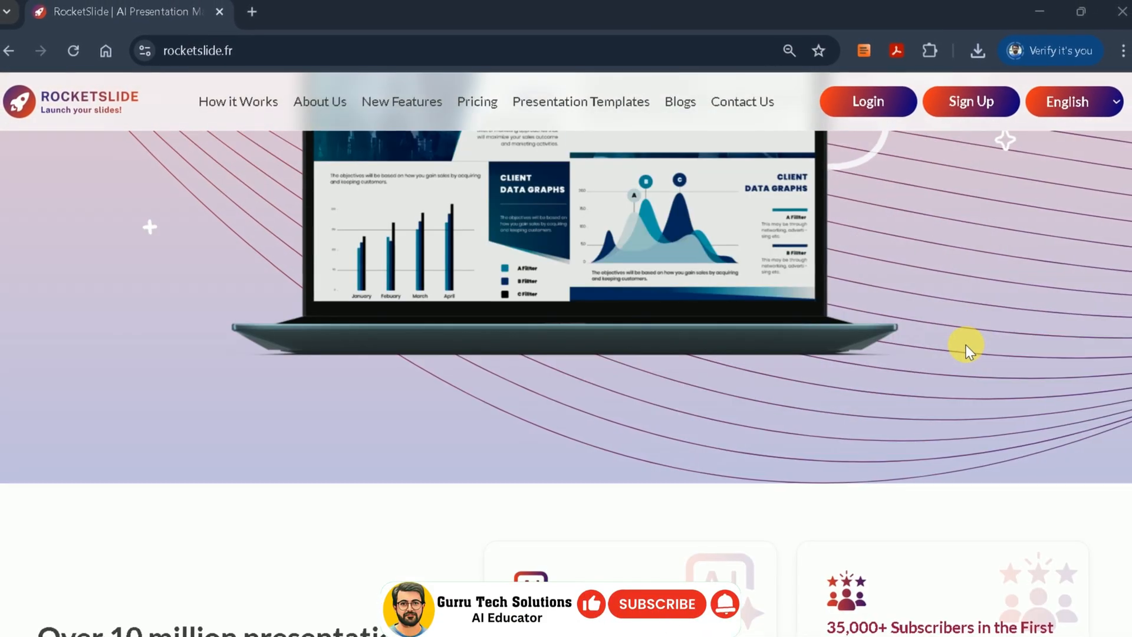
scroll("down", 3)
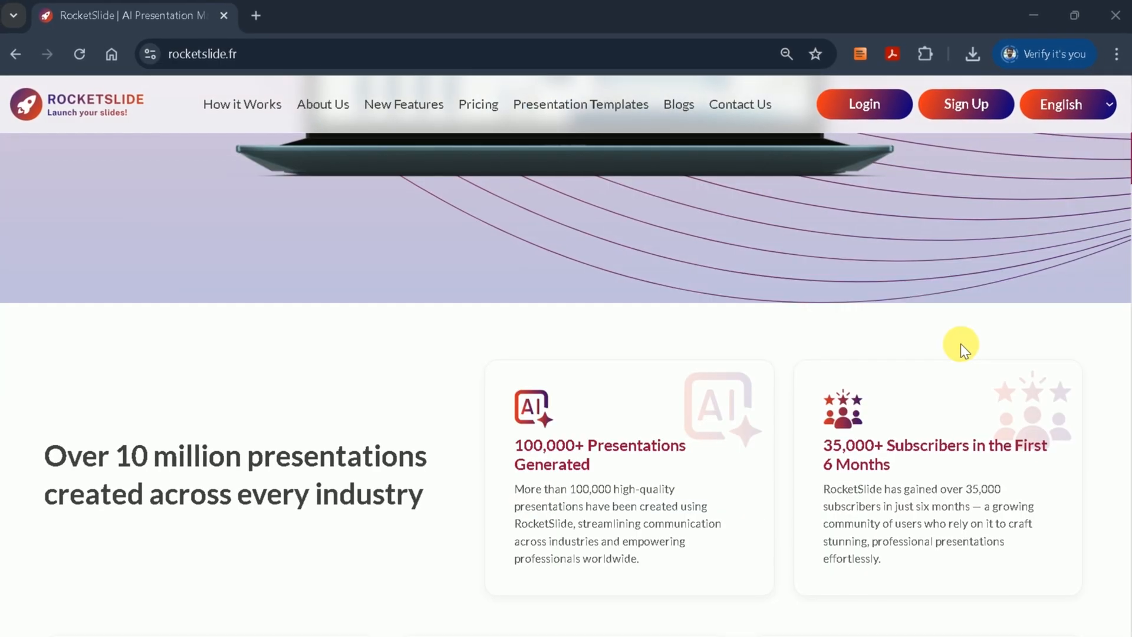
scroll("down", 3)
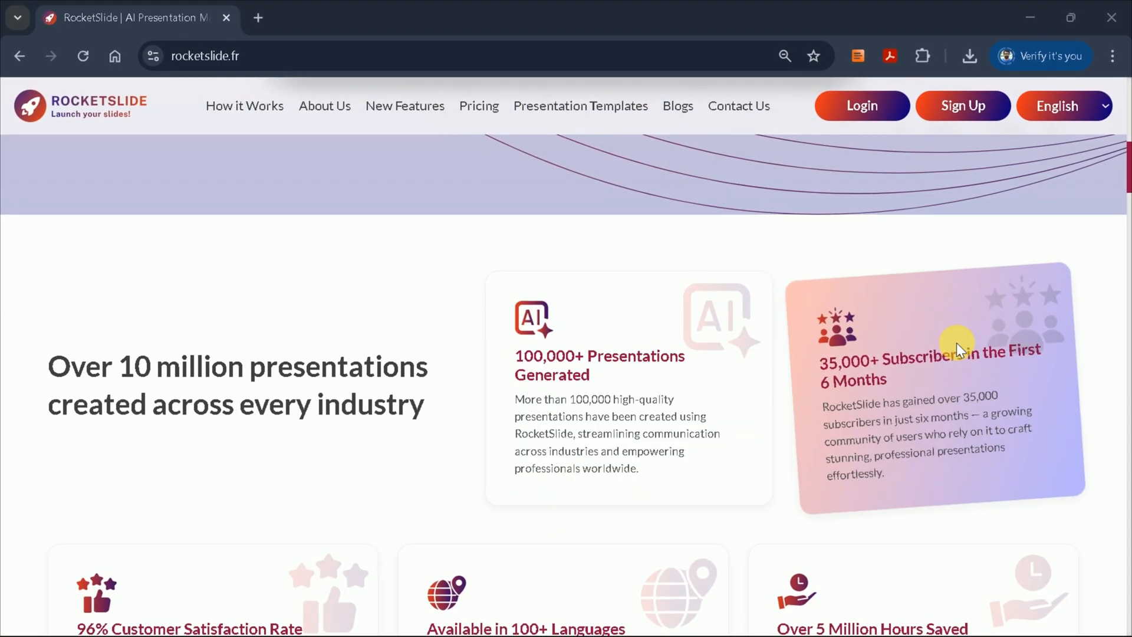
scroll("down", 3)
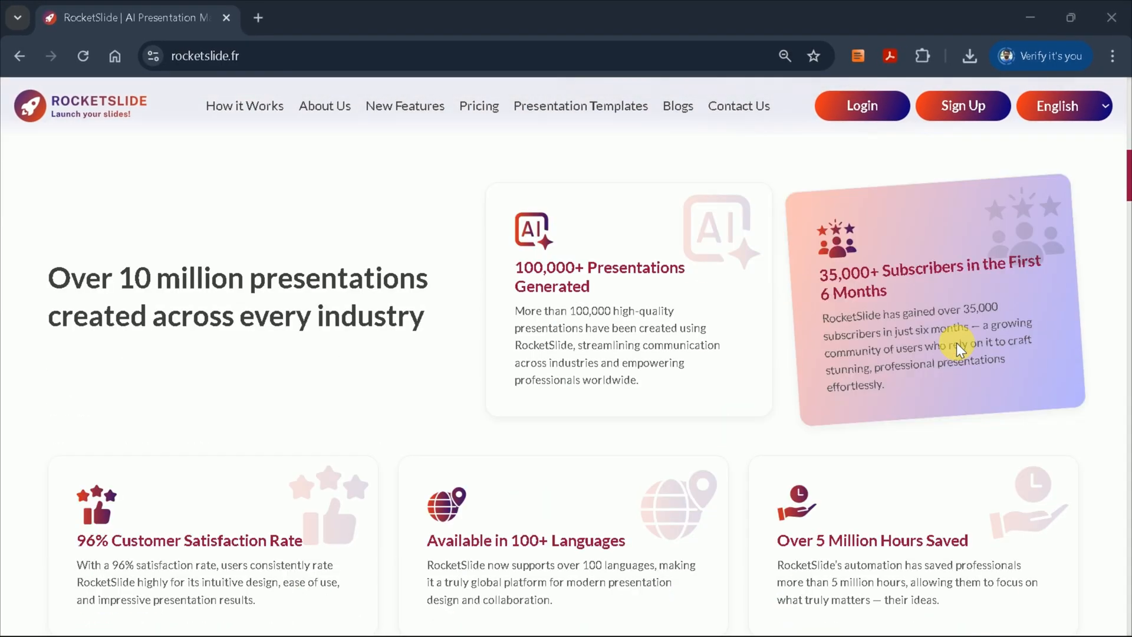
scroll("down", 3)
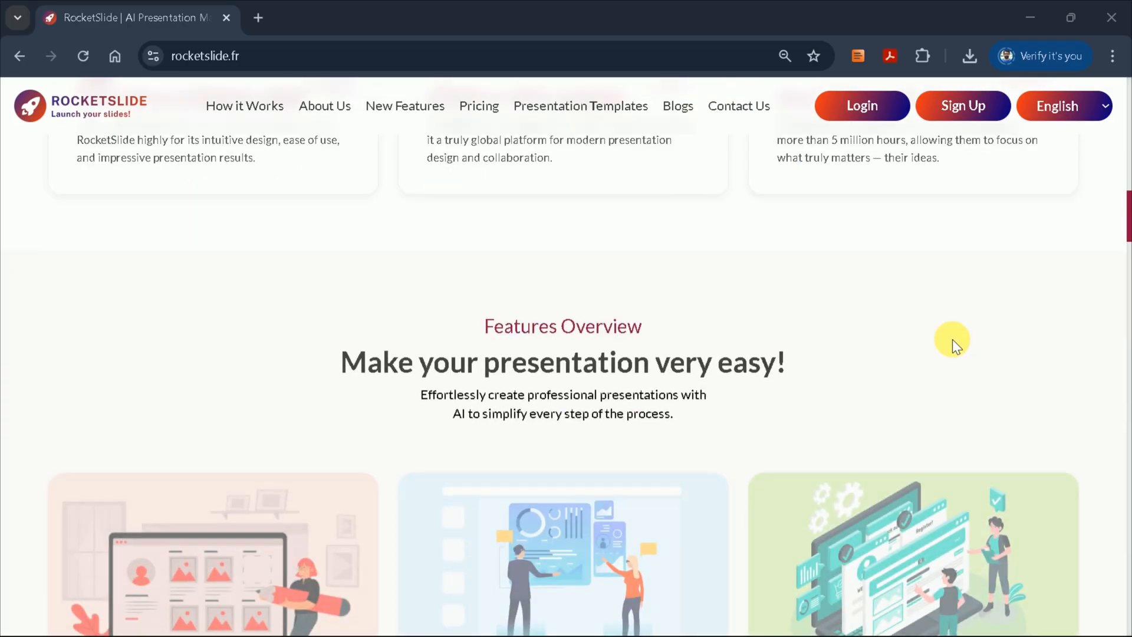
scroll("down", 3)
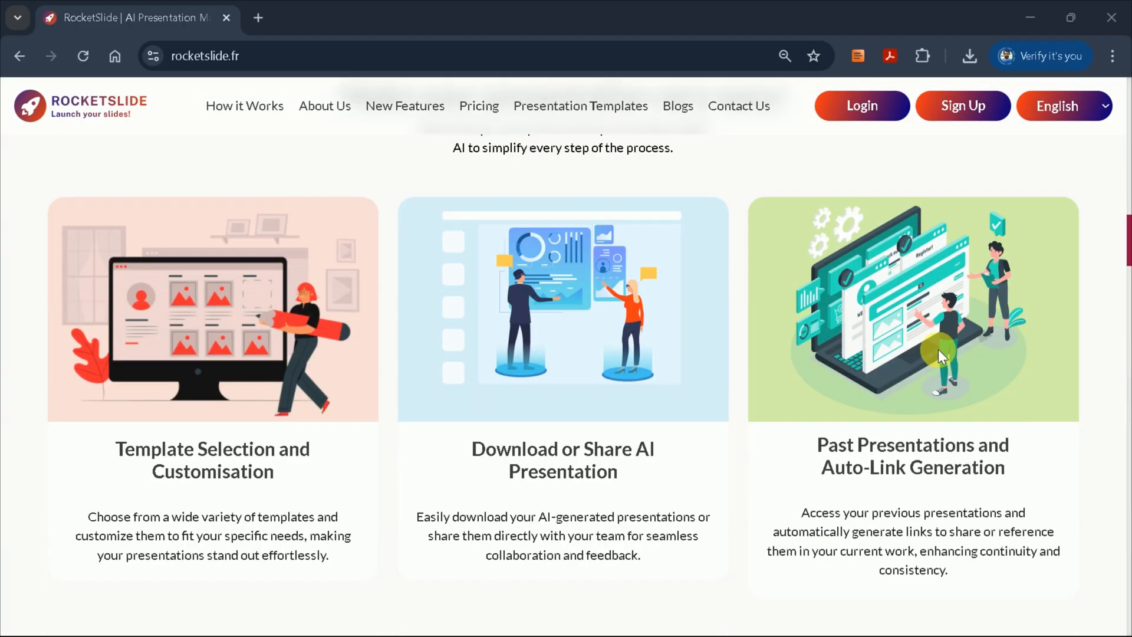
scroll("down", 3)
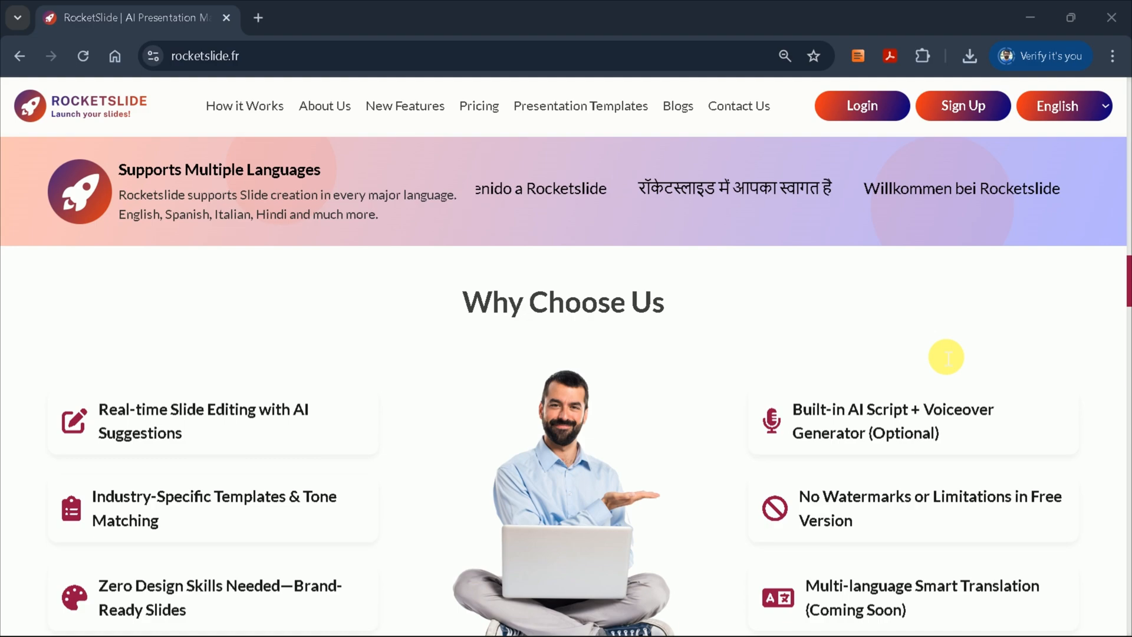
scroll("down", 3)
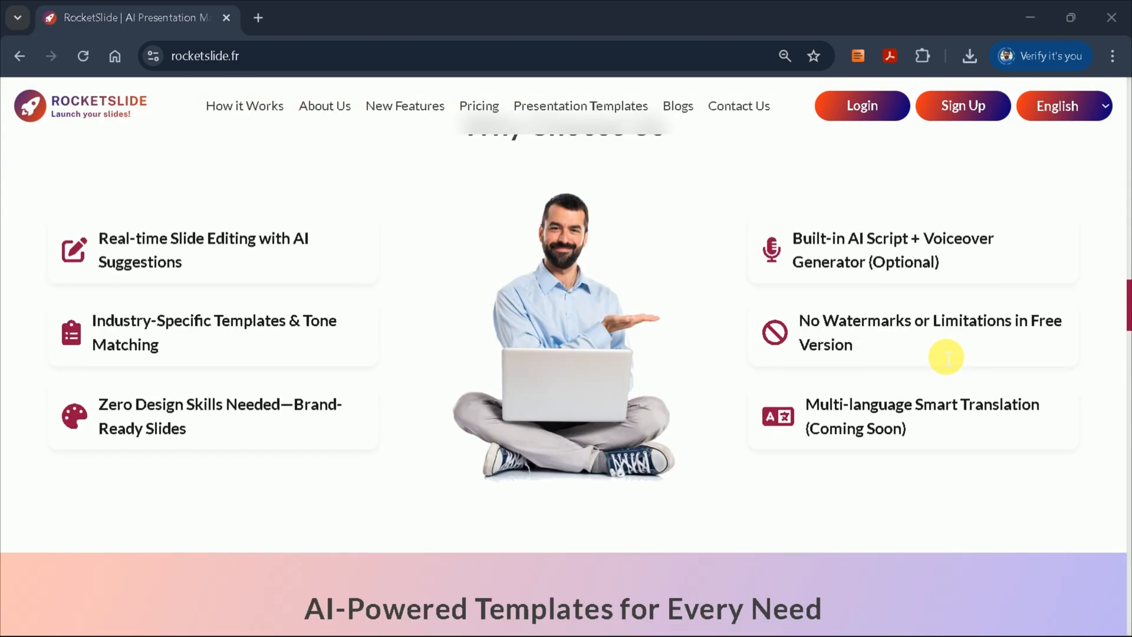
scroll("down", 3)
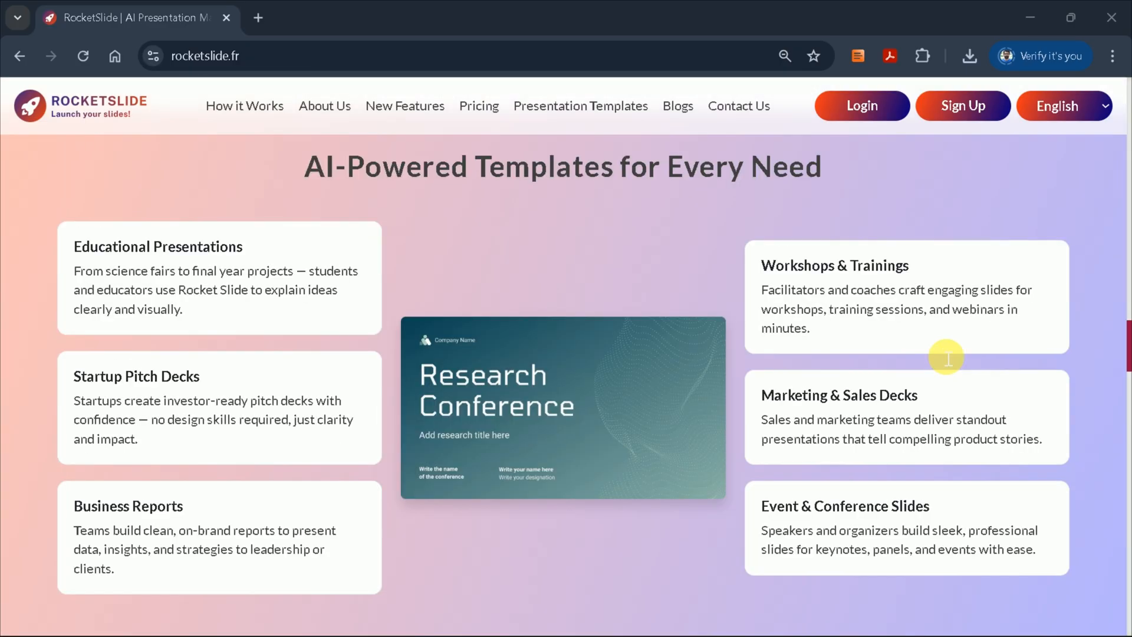
scroll("down", 3)
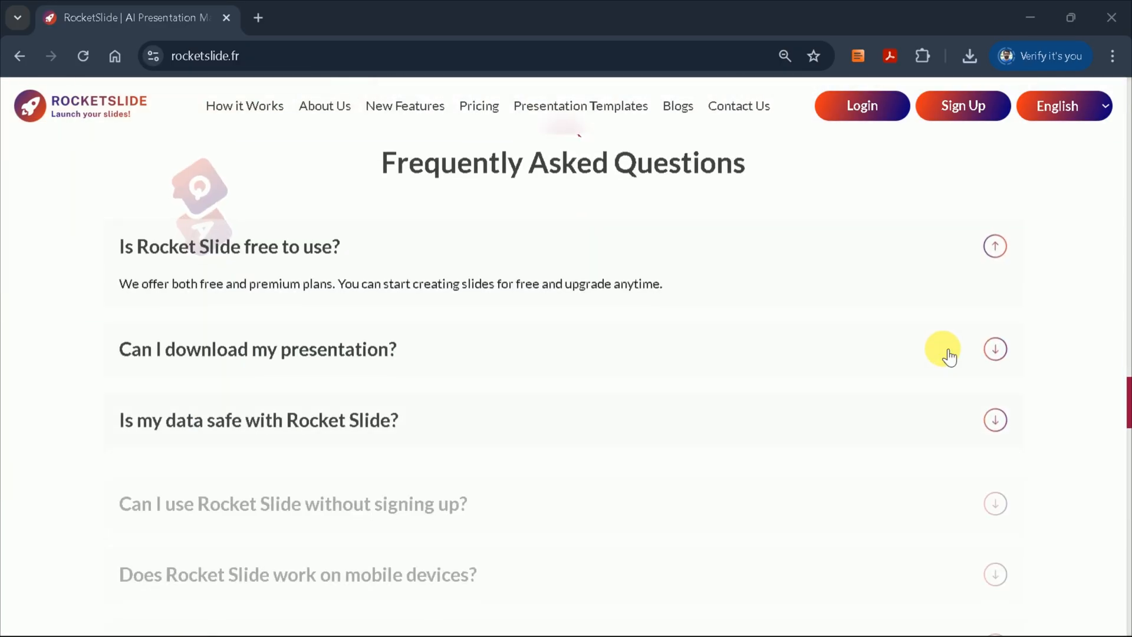
left_click(860, 105)
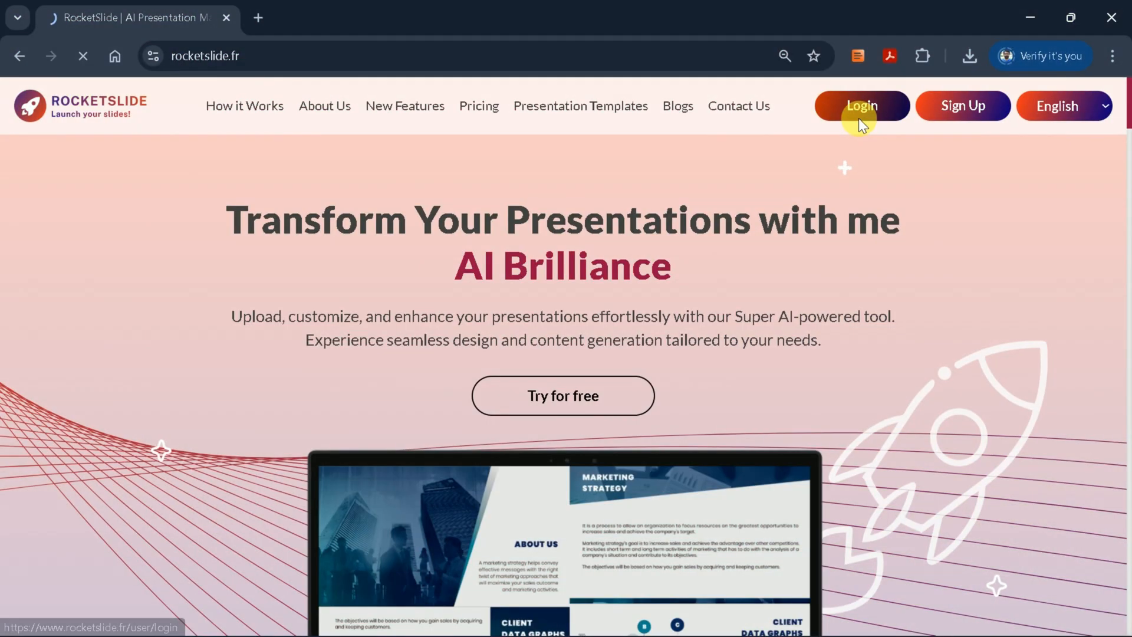
Step: Sign in with Google and preview the Audience and Tone options on the presentation builder
left_click(861, 105)
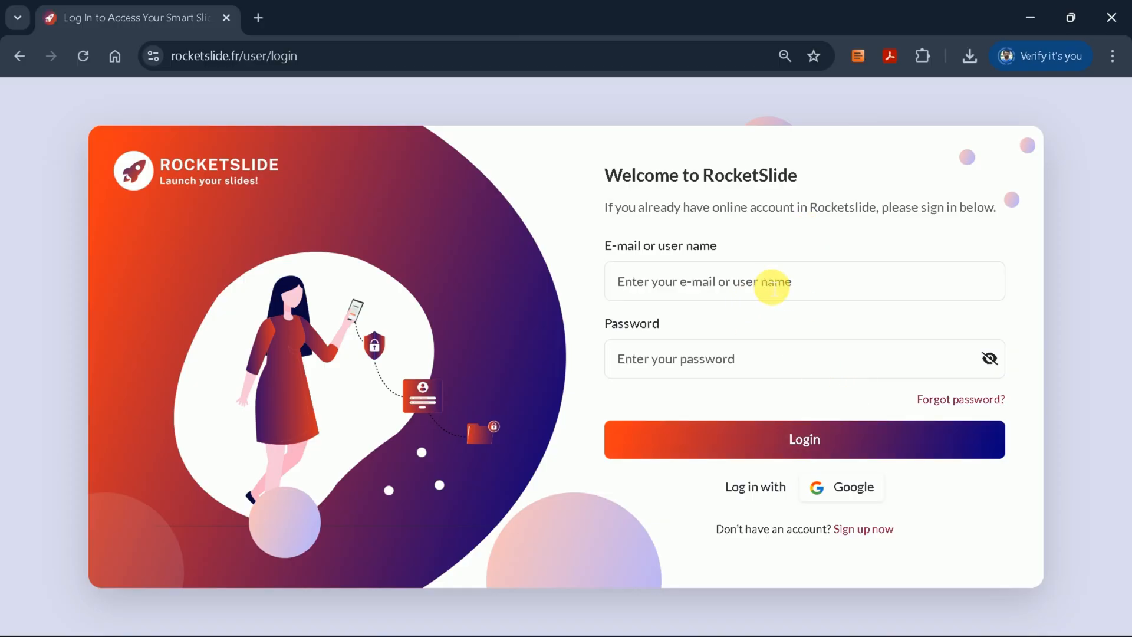
left_click(803, 438)
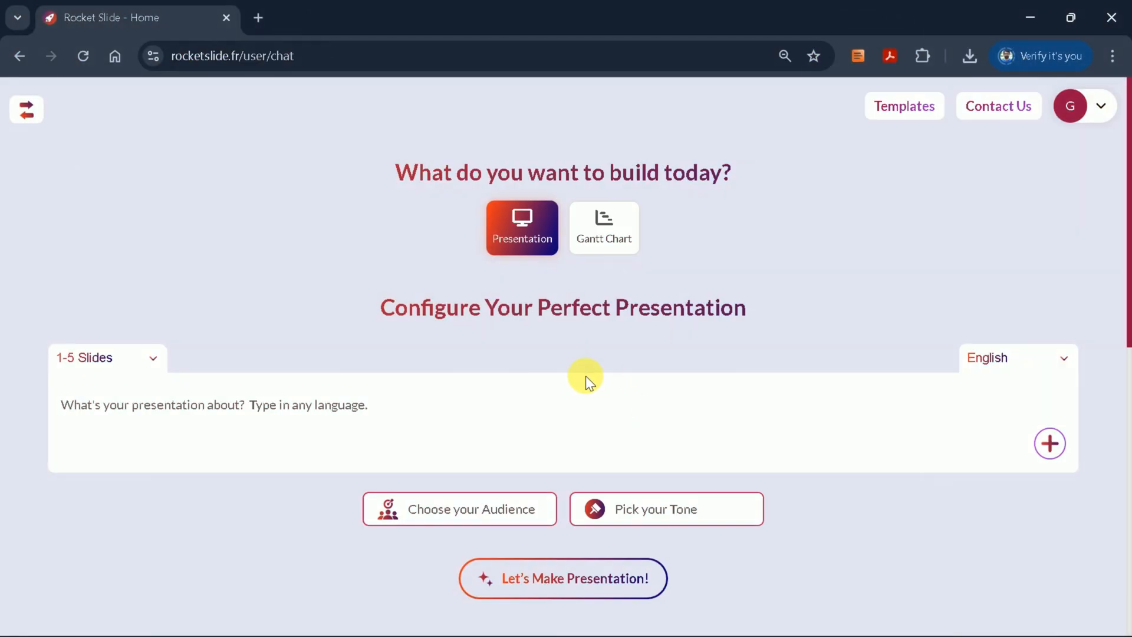
mouse_move(547, 321)
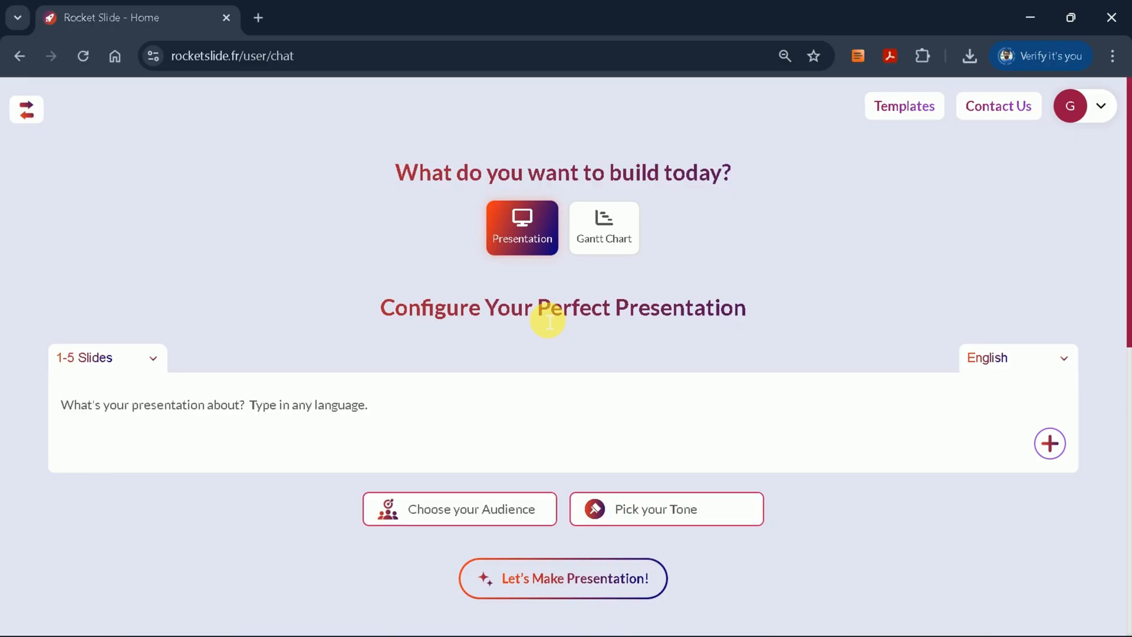
mouse_move(983, 381)
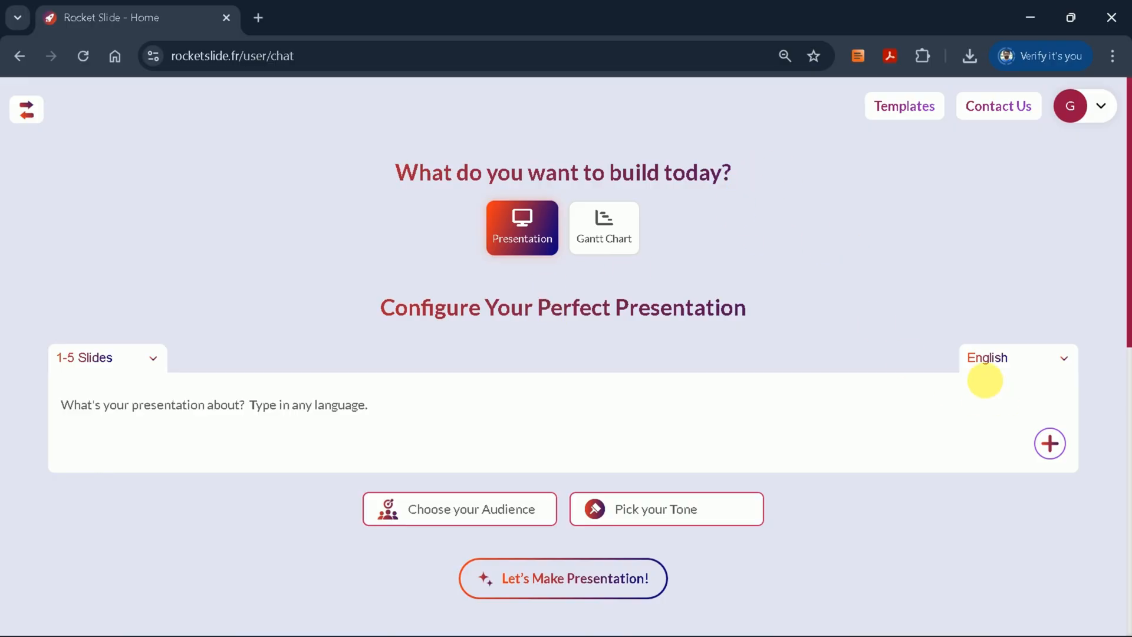
left_click(152, 366)
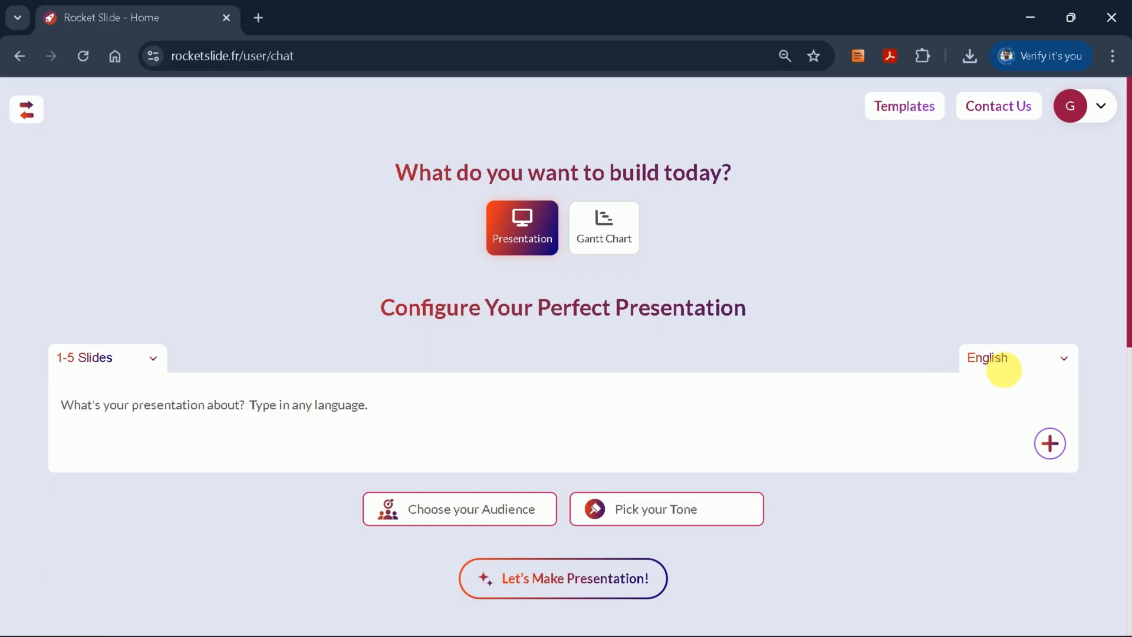
left_click(1016, 357)
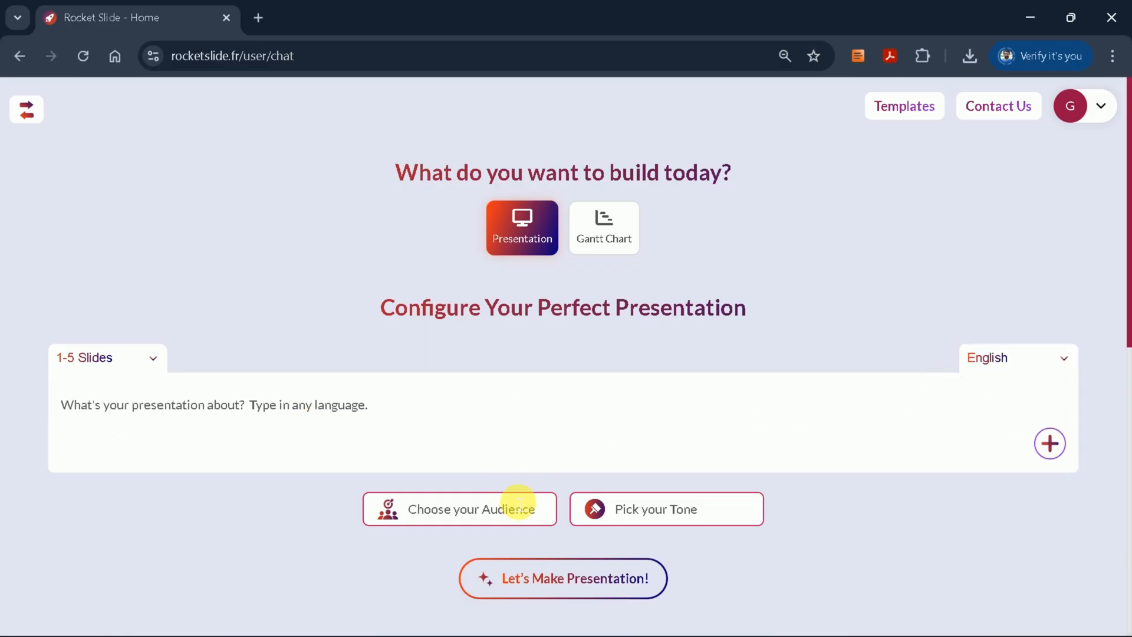
left_click(459, 509)
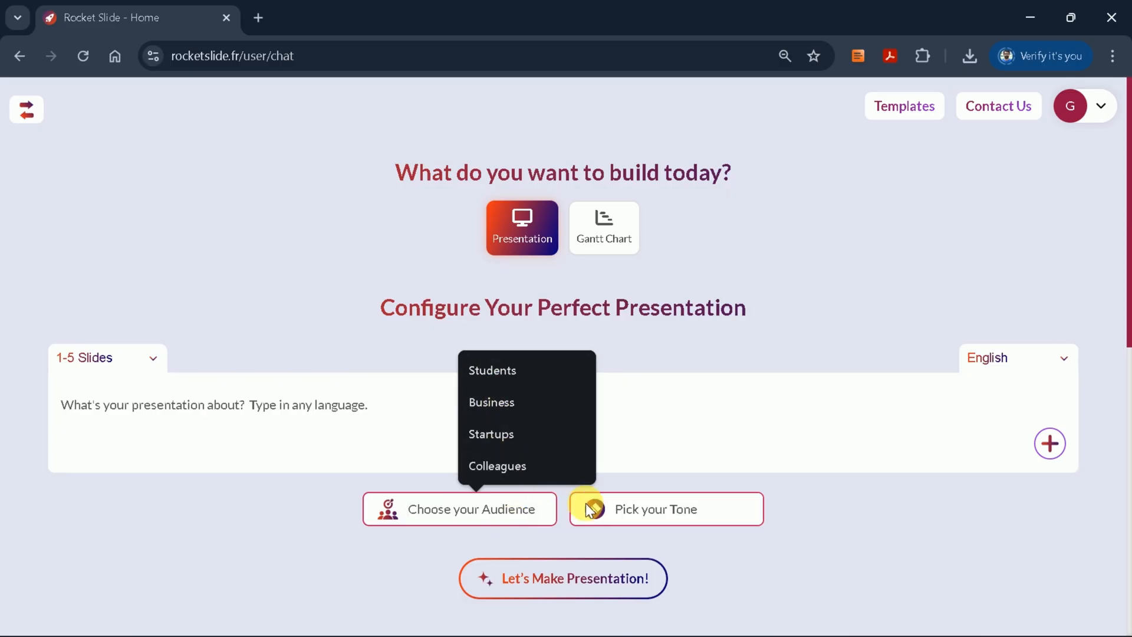
left_click(665, 508)
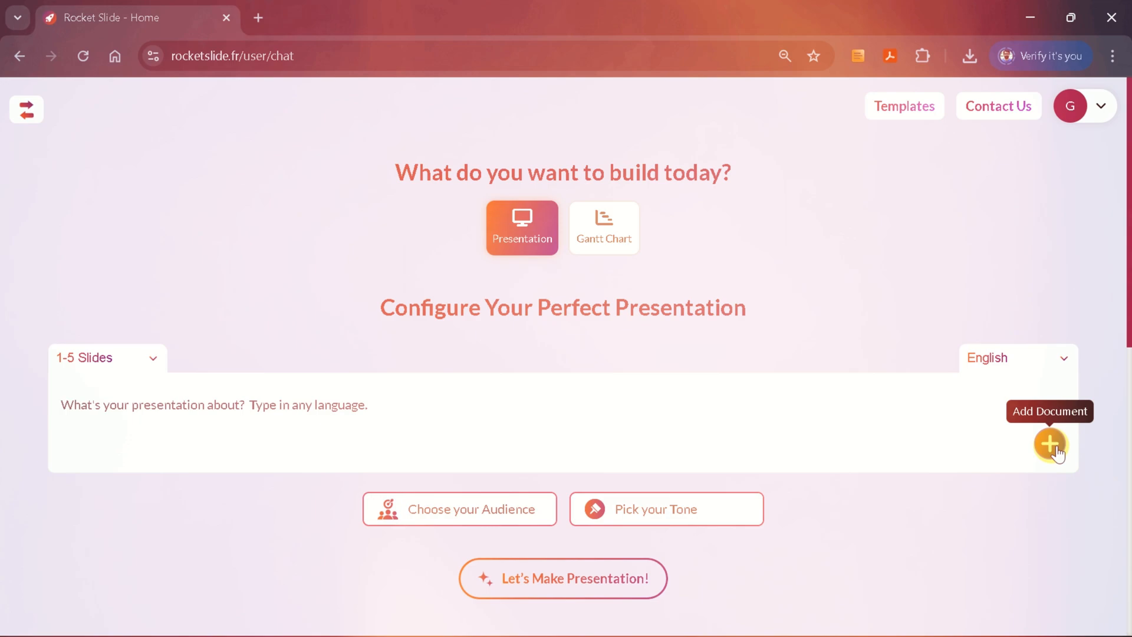
Step: Browse the Templates gallery and preview the india presentation template
left_click(904, 106)
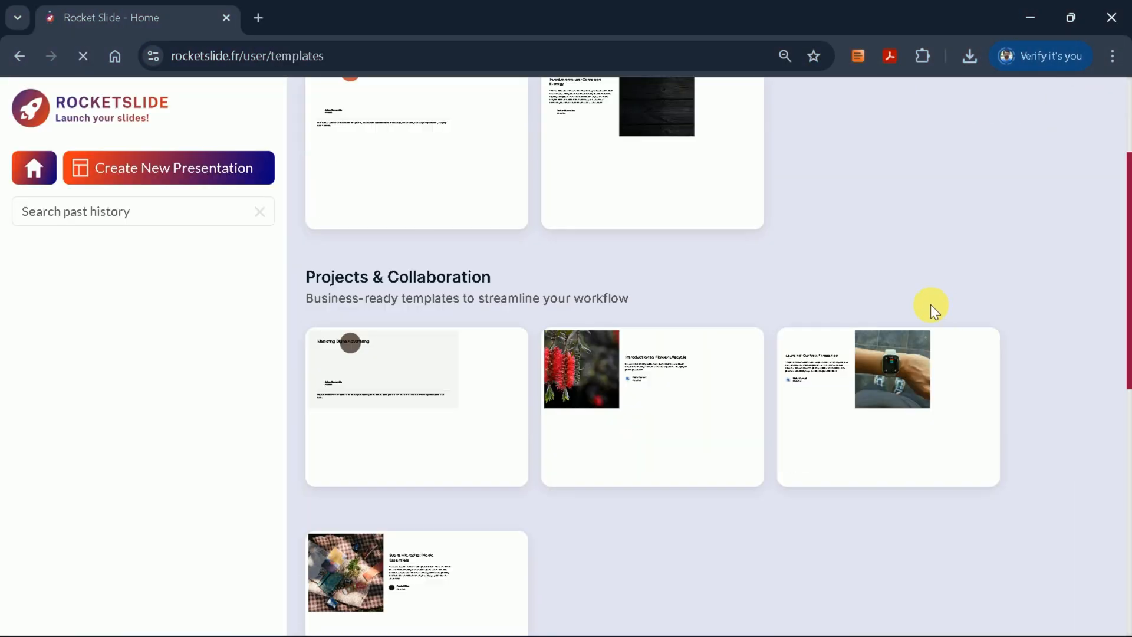
scroll("down", 3)
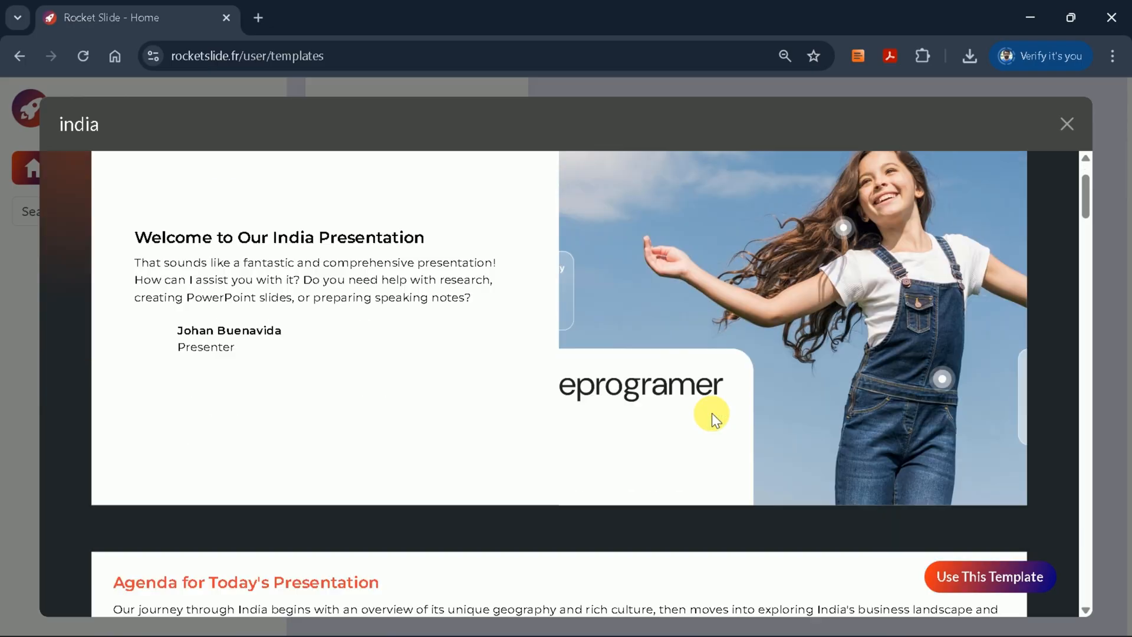
scroll("down", 3)
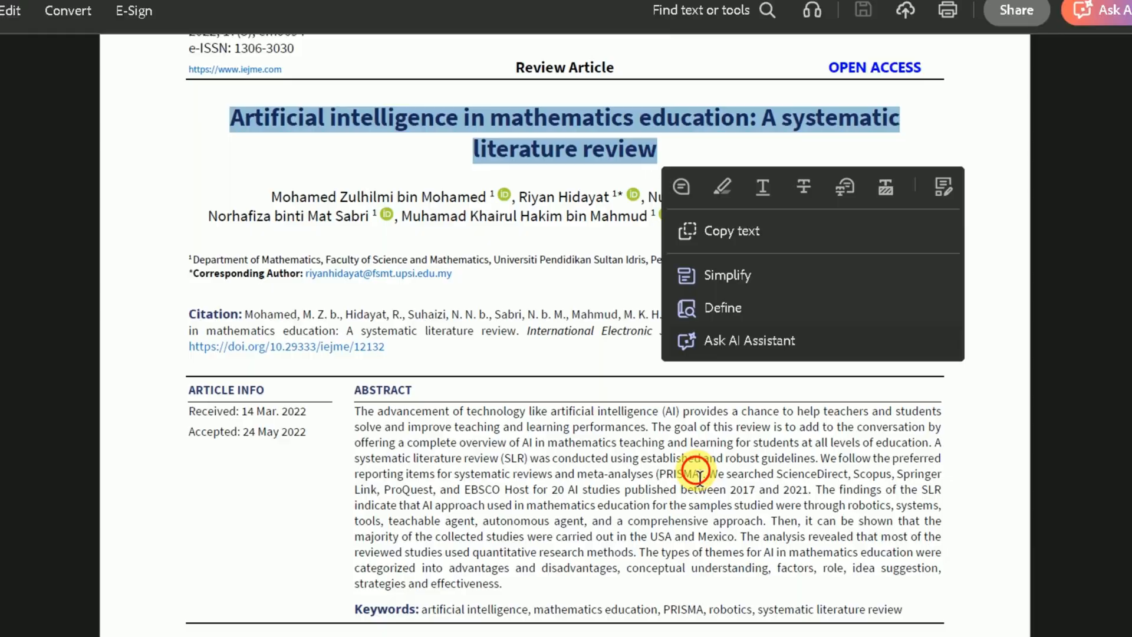
scroll("down", 3)
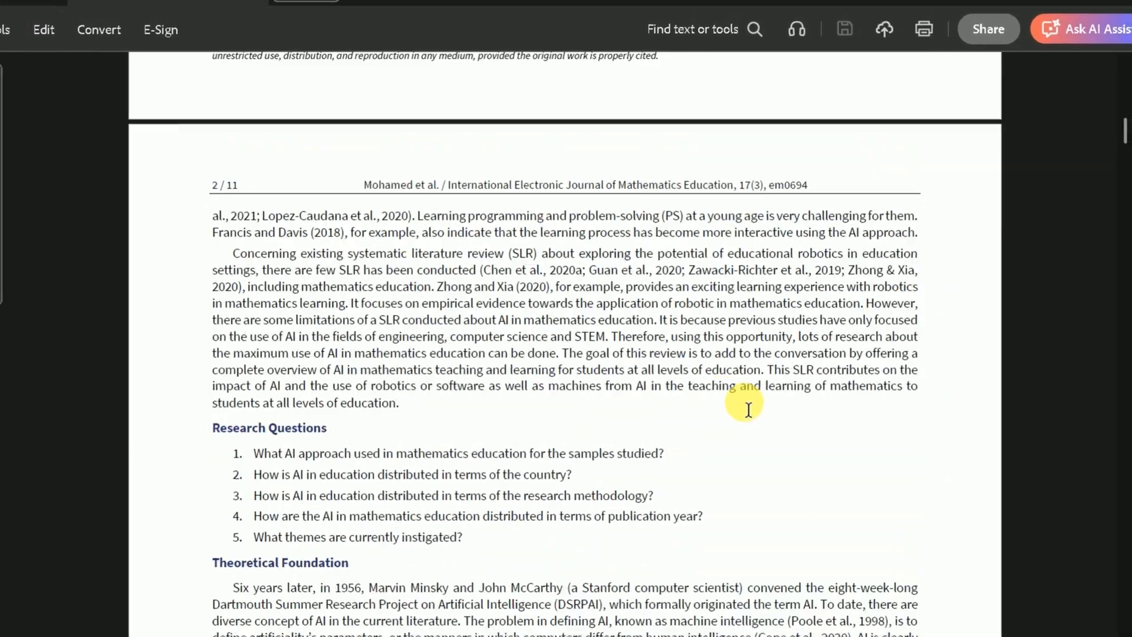
scroll("down", 3)
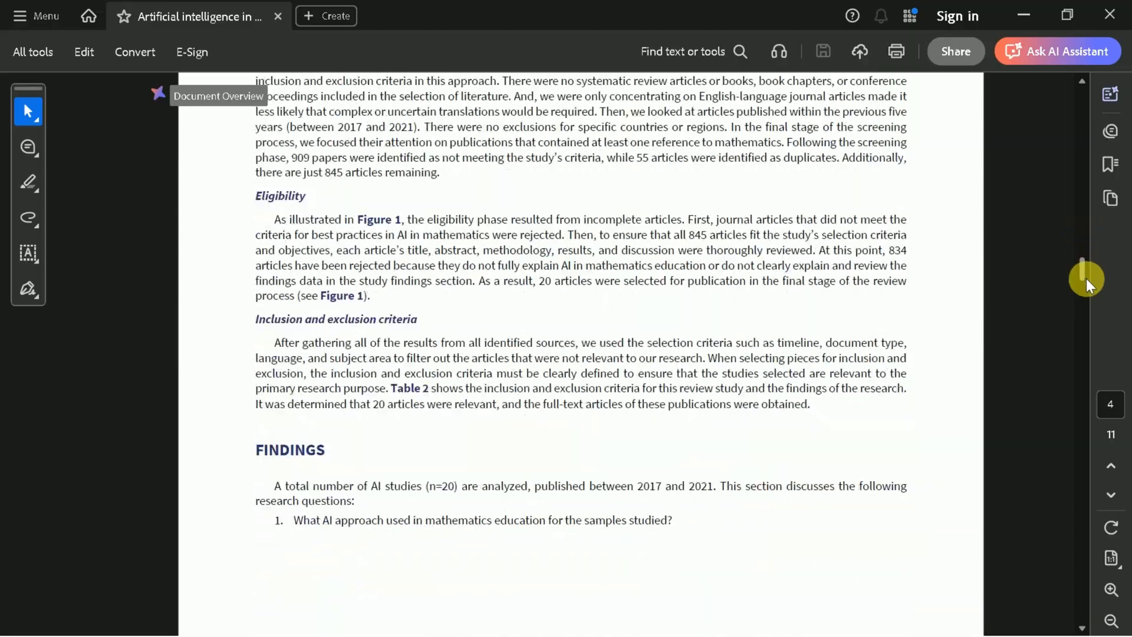
scroll("down", 3)
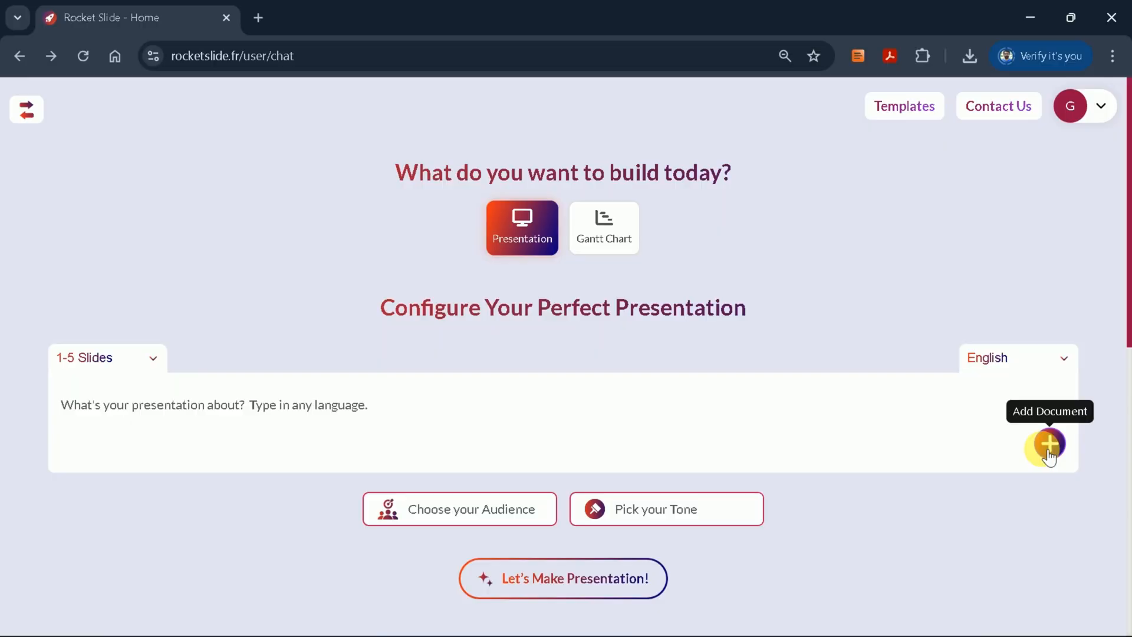
Step: Attach the AI-in-mathematics PDF and set 11-15 slides, Students audience, Educational tone
left_click(1047, 446)
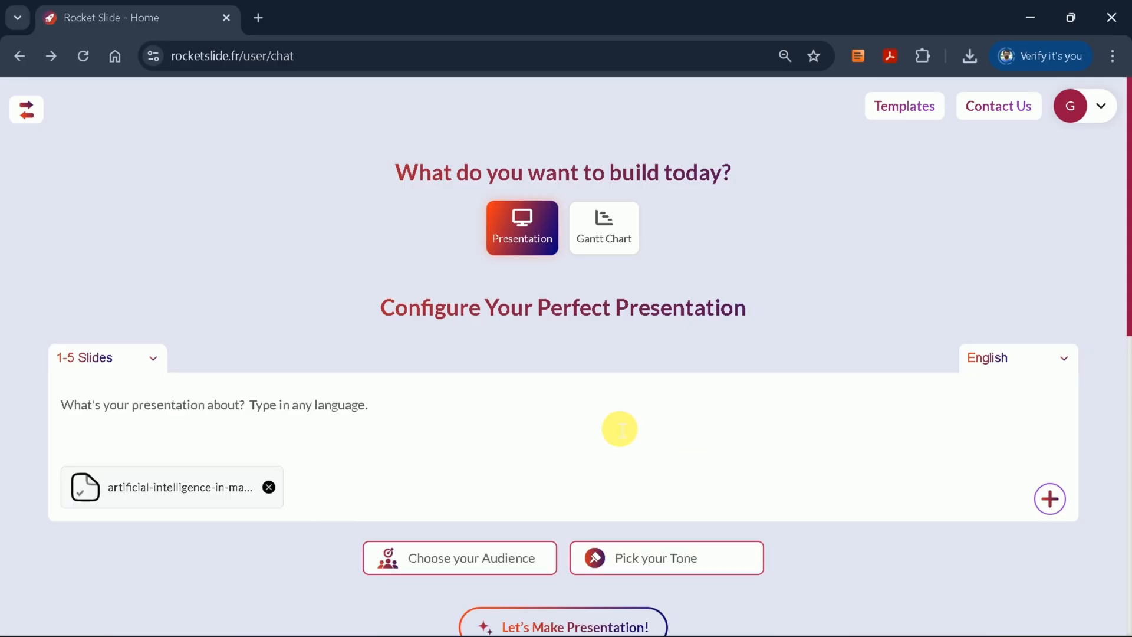
left_click(106, 357)
type("Please create slides using the provided doc")
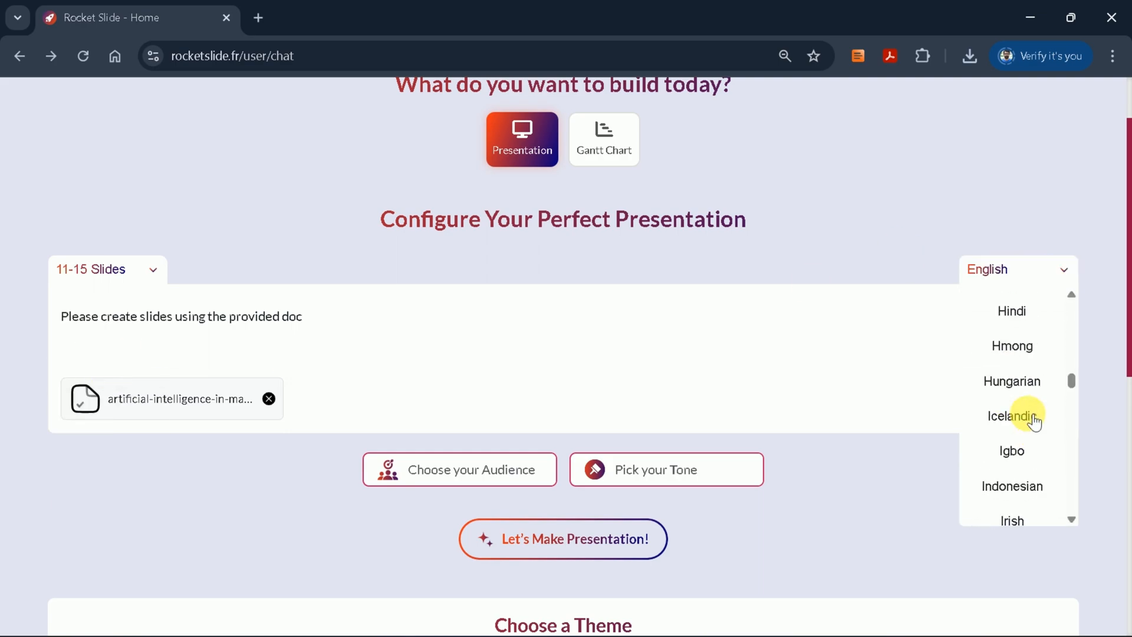
left_click(459, 470)
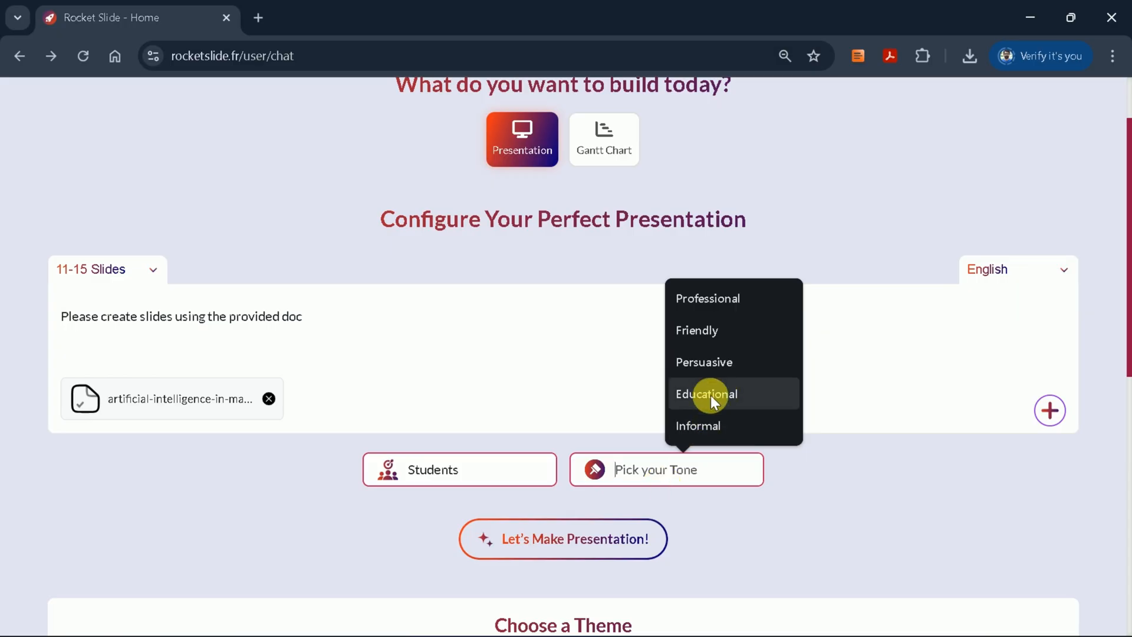
left_click(706, 393)
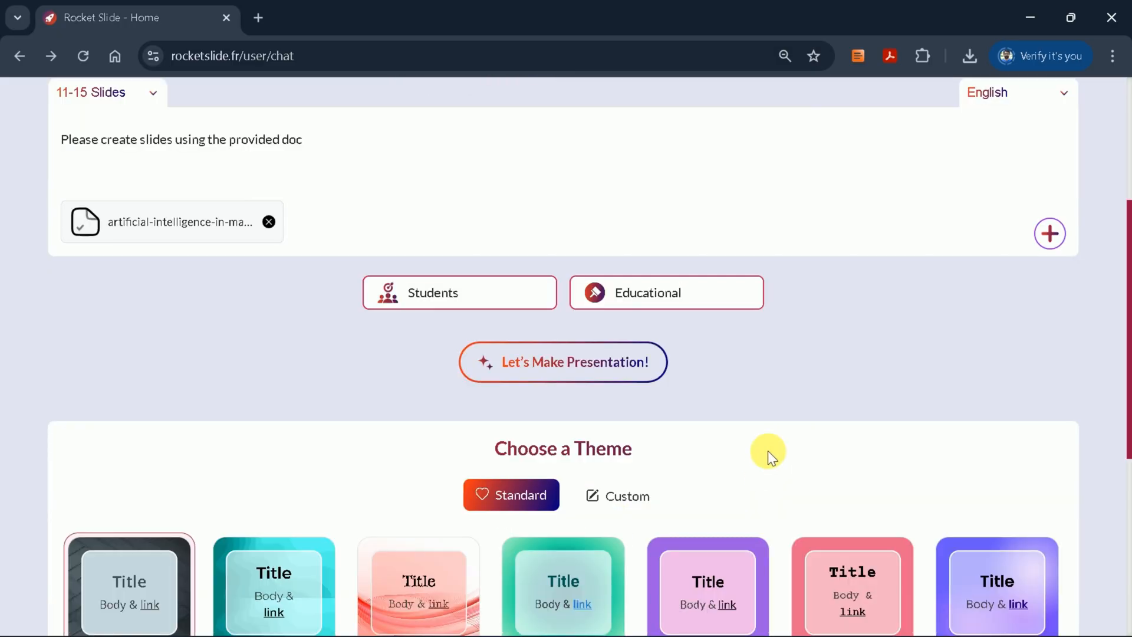
Step: Generate the presentation outline from these settings with Let's Make Presentation
scroll("down", 3)
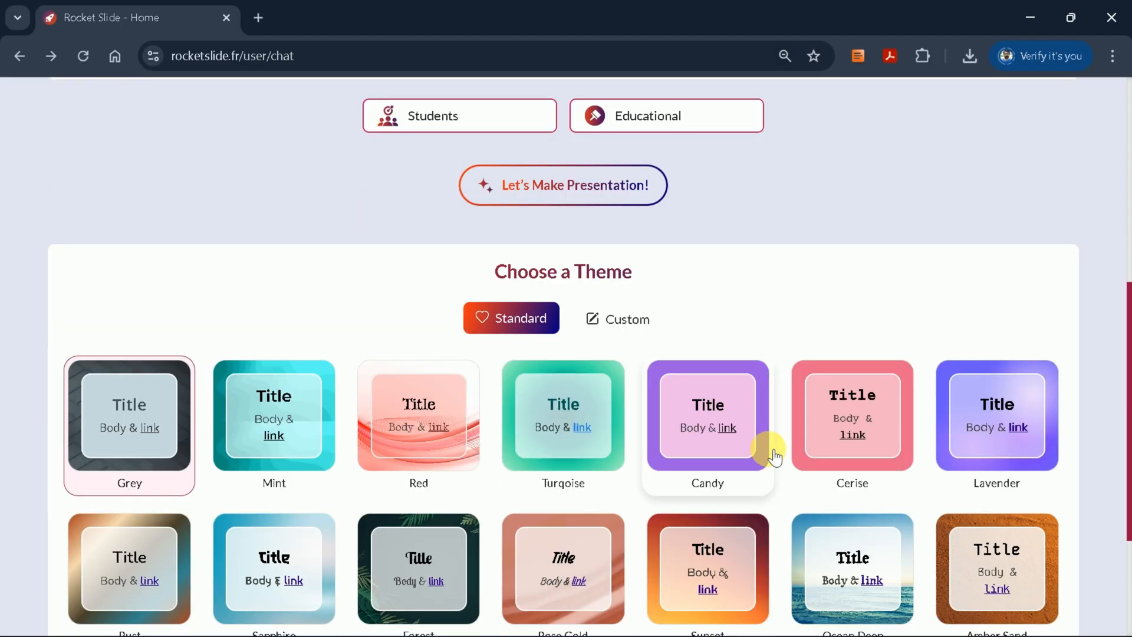
scroll("down", 3)
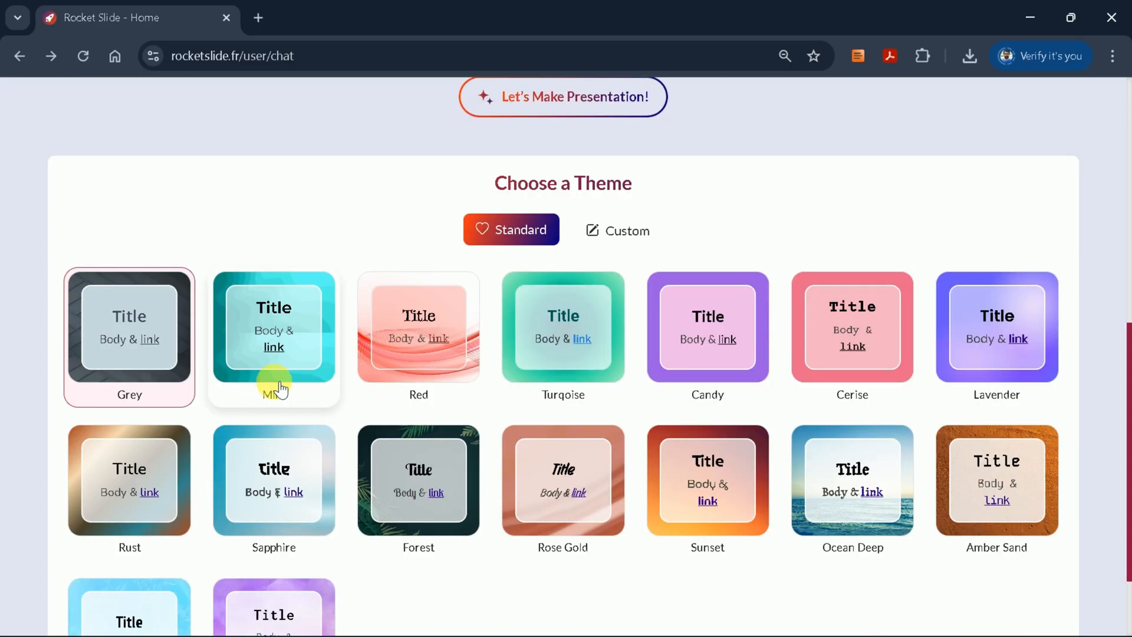
scroll("up", 3)
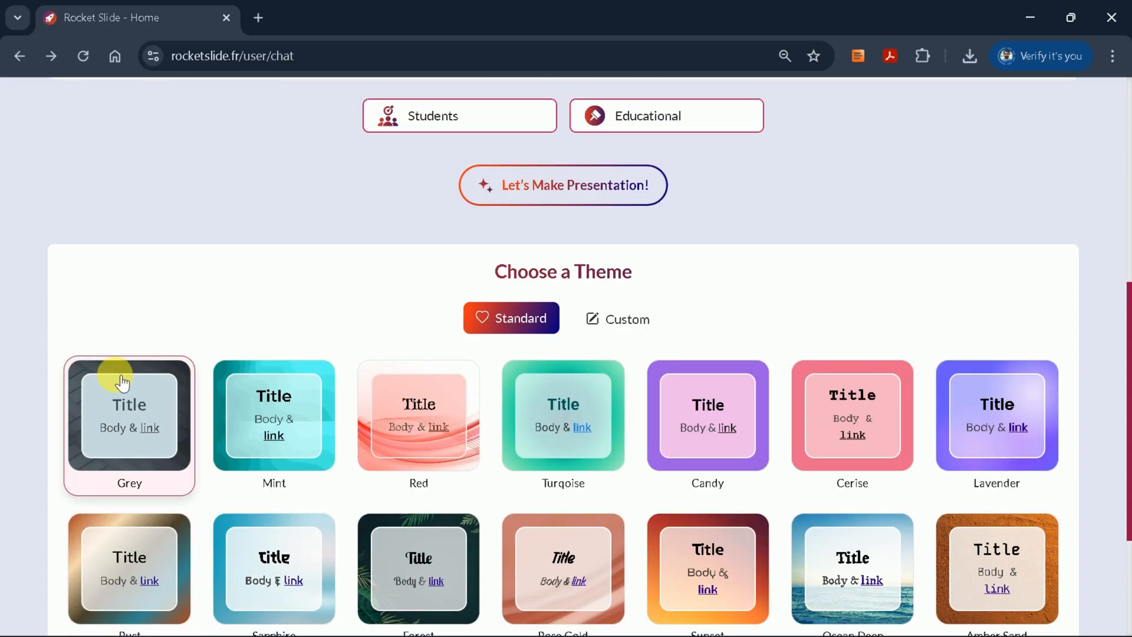
scroll("up", 3)
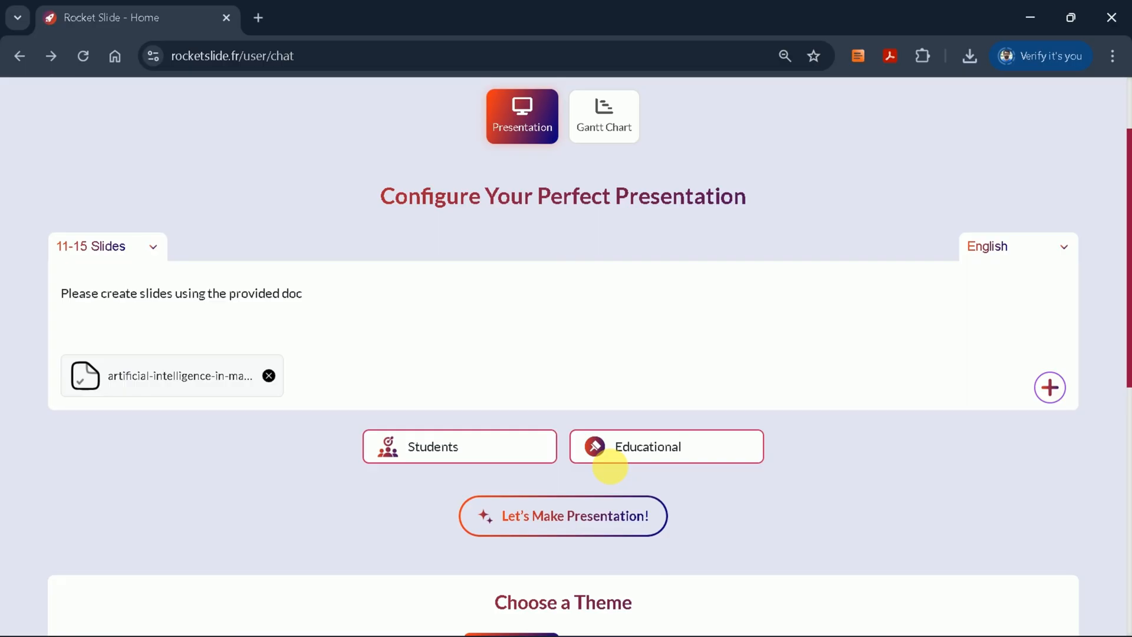
left_click(563, 515)
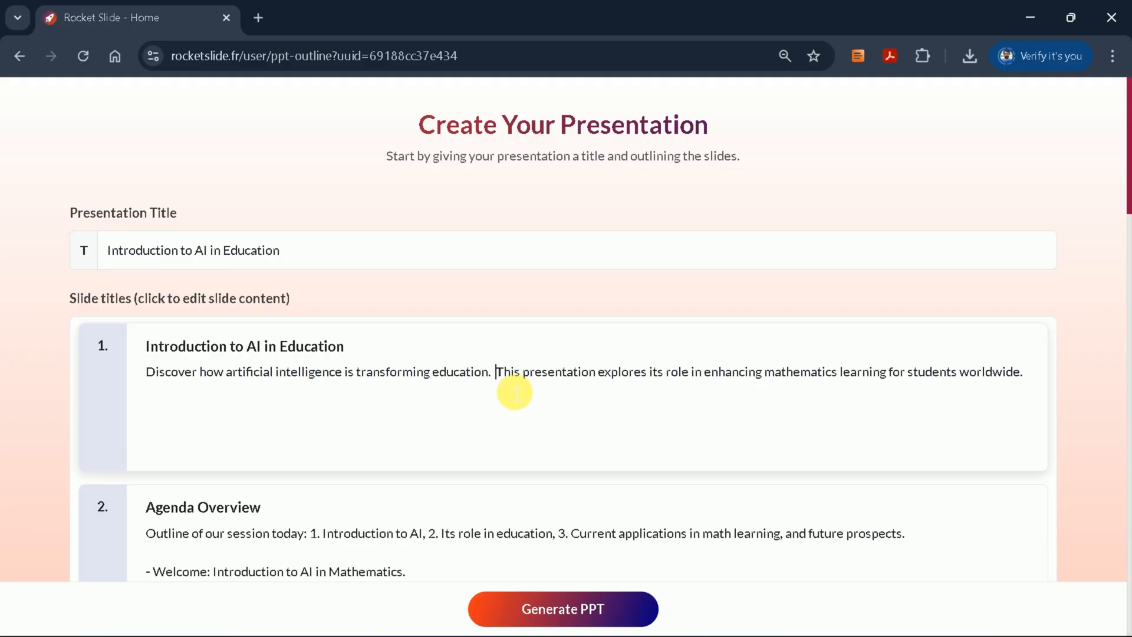
Step: Review the 11-slide Introduction to AI in Education outline and generate the PPT
scroll("down", 3)
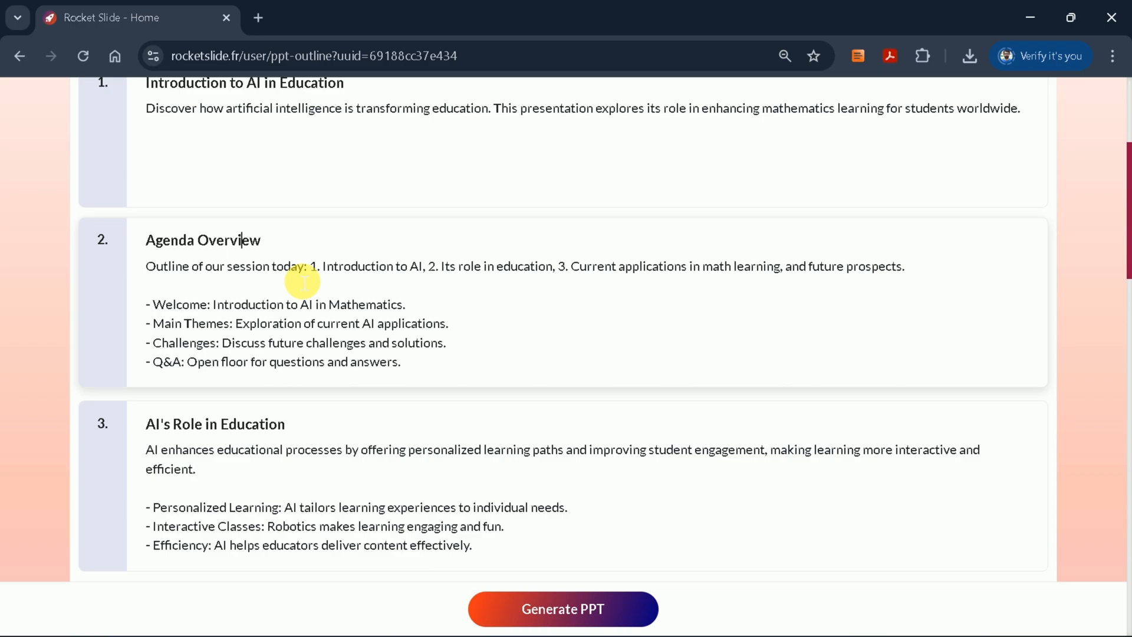
scroll("down", 3)
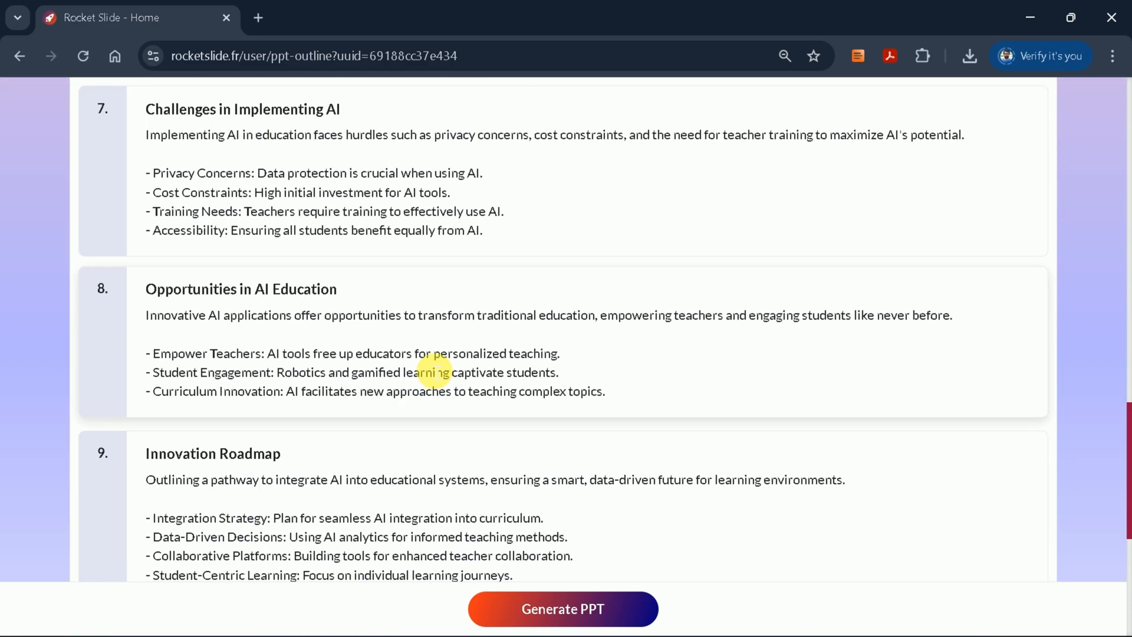
scroll("down", 3)
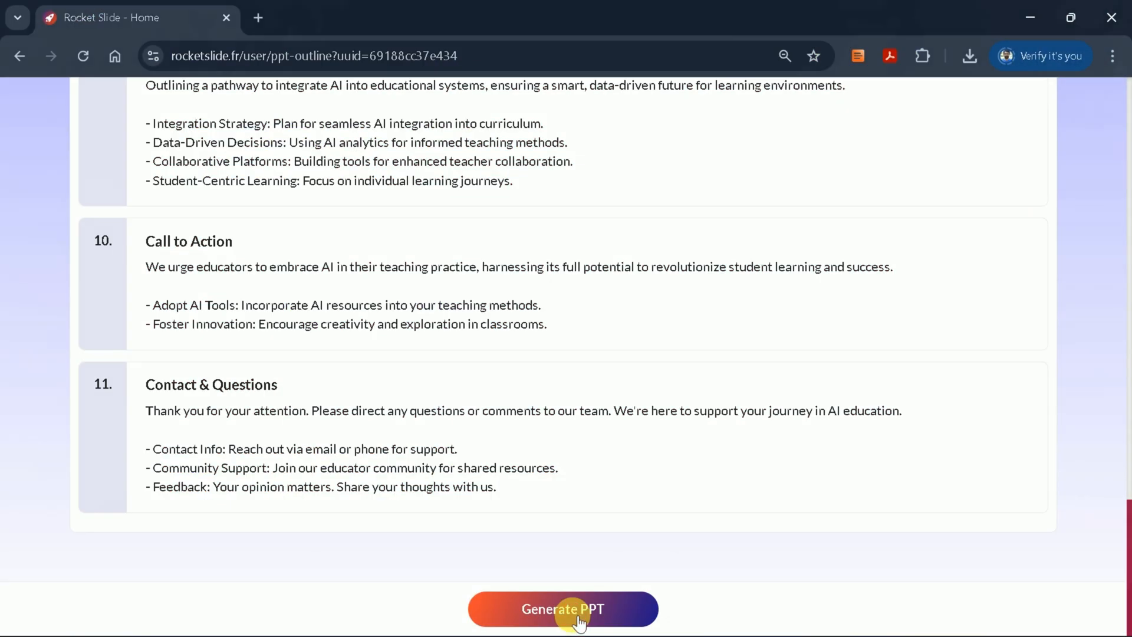
left_click(563, 608)
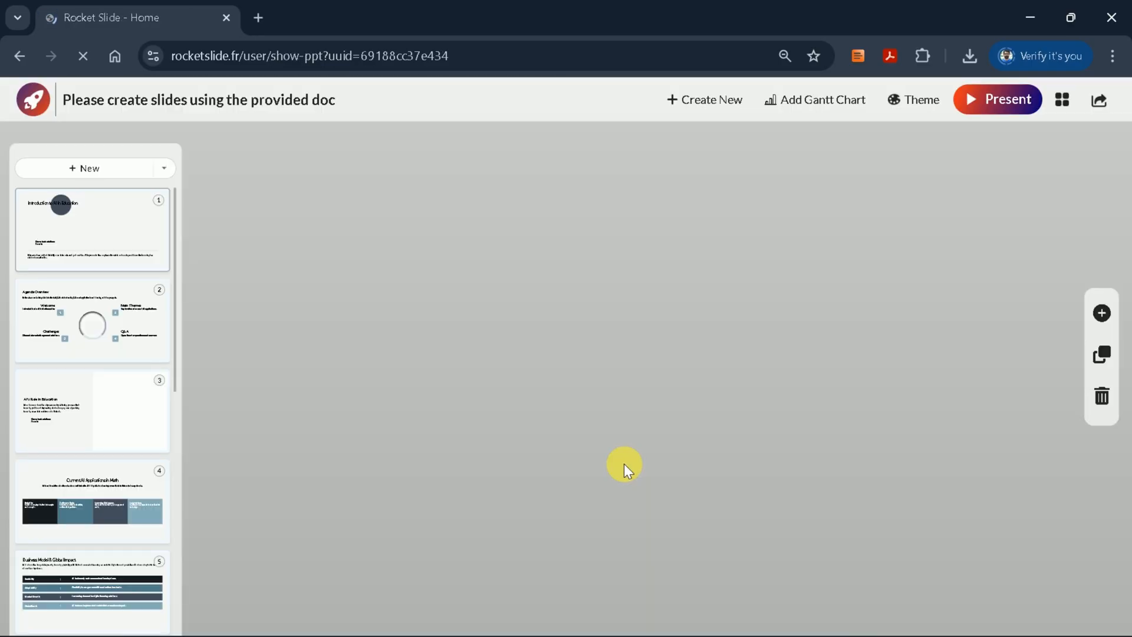
Step: Bring the AI's Role in Education slide with its graduation photo fully into view
left_click(92, 409)
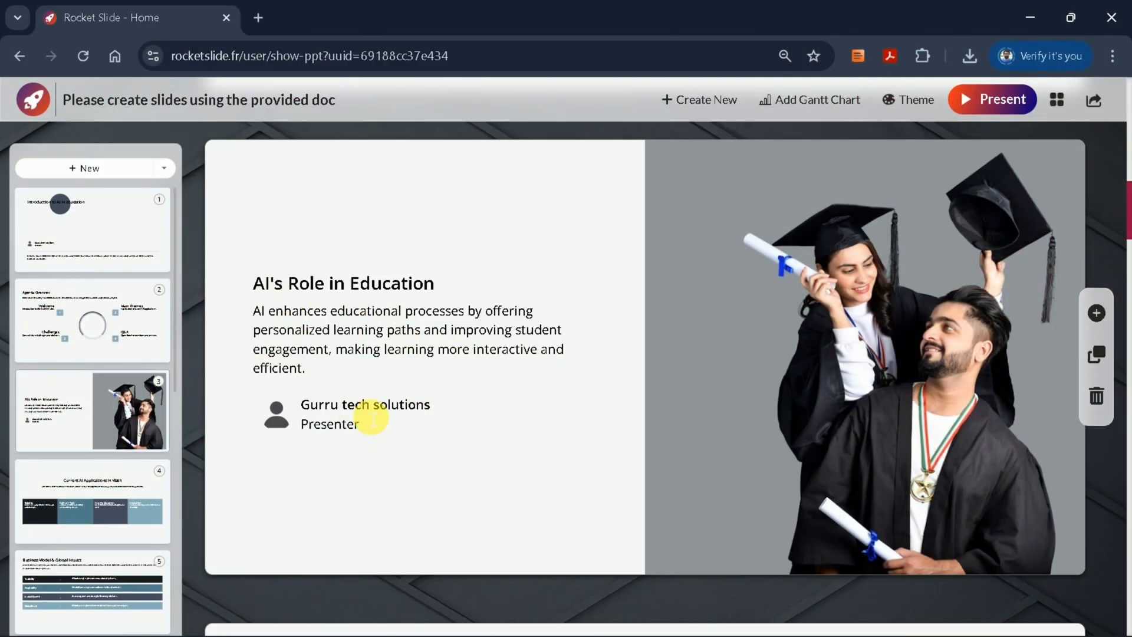
left_click(92, 500)
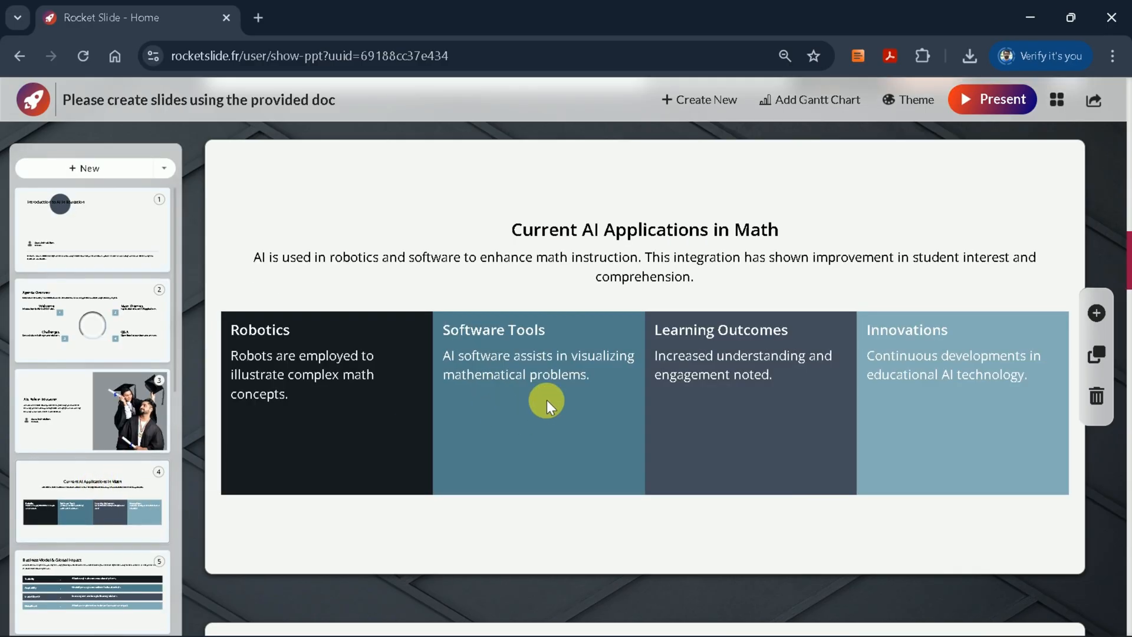
mouse_move(317, 436)
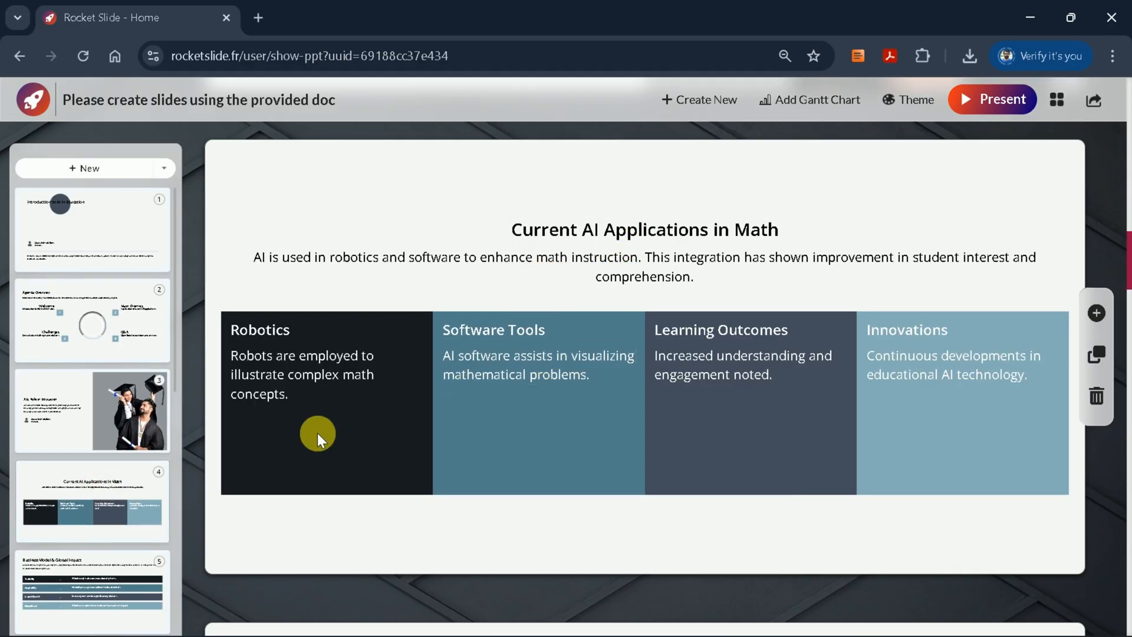
mouse_move(76, 475)
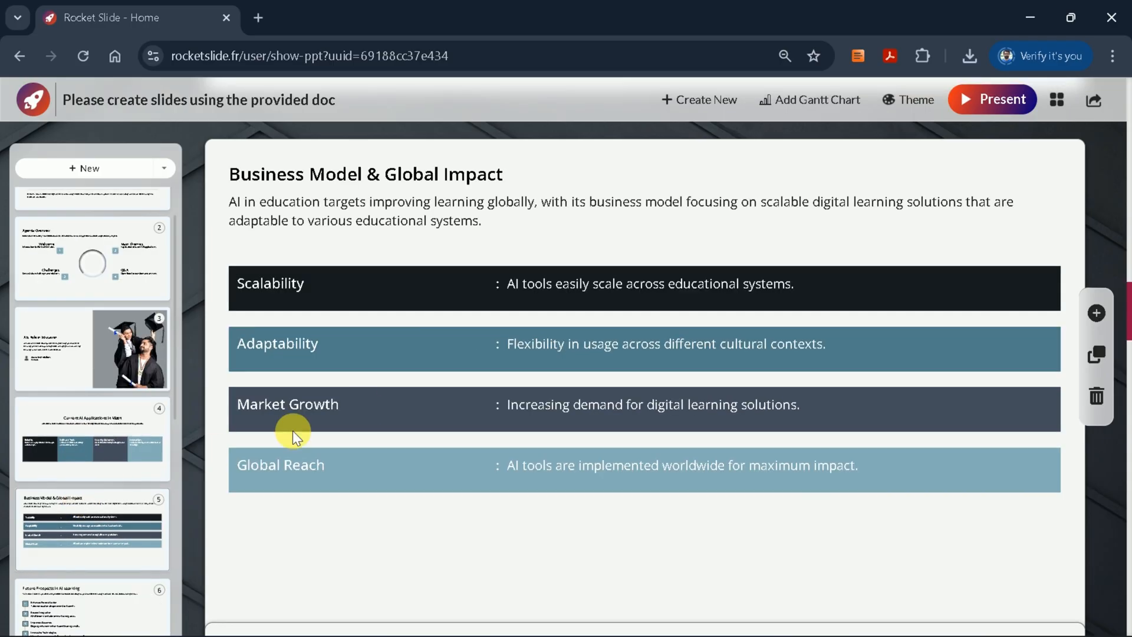
scroll("down", 3)
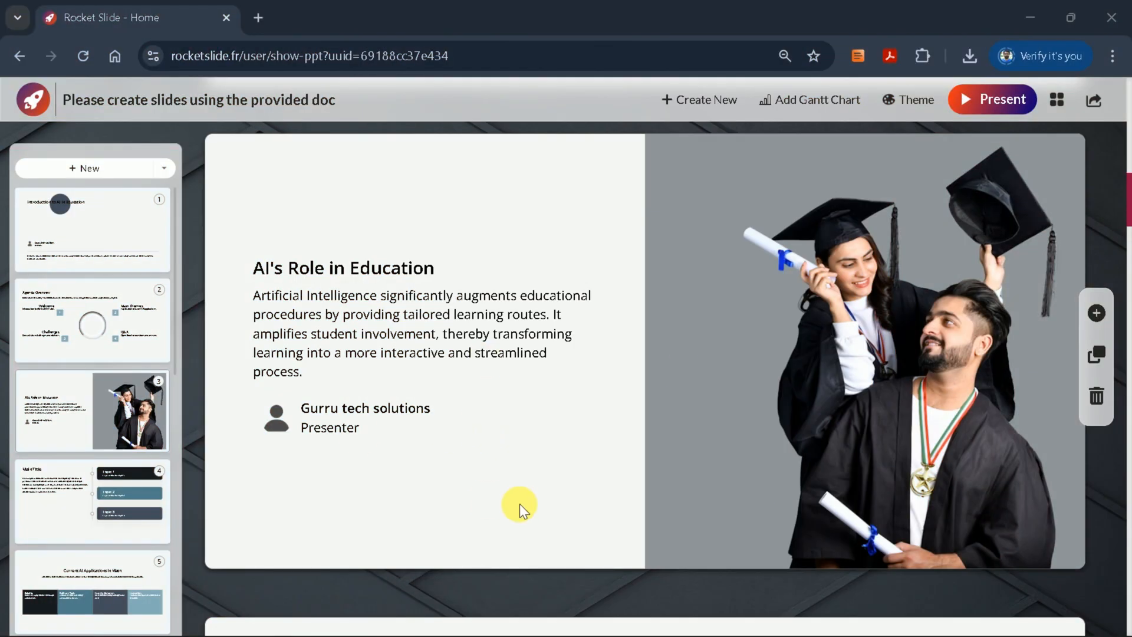
mouse_move(785, 387)
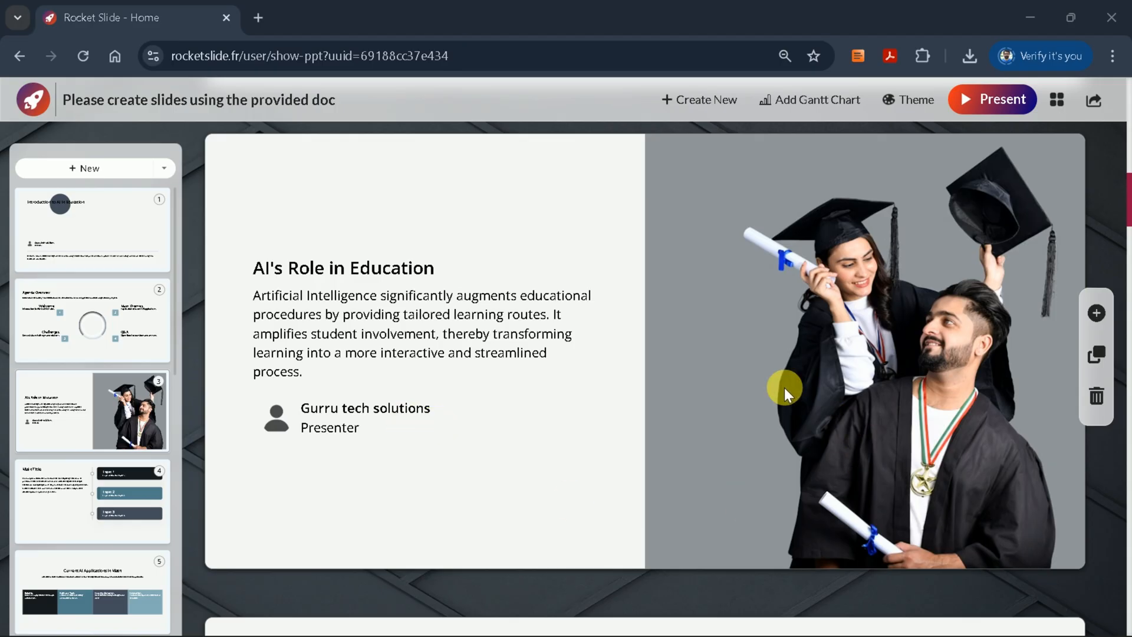
scroll("down", 3)
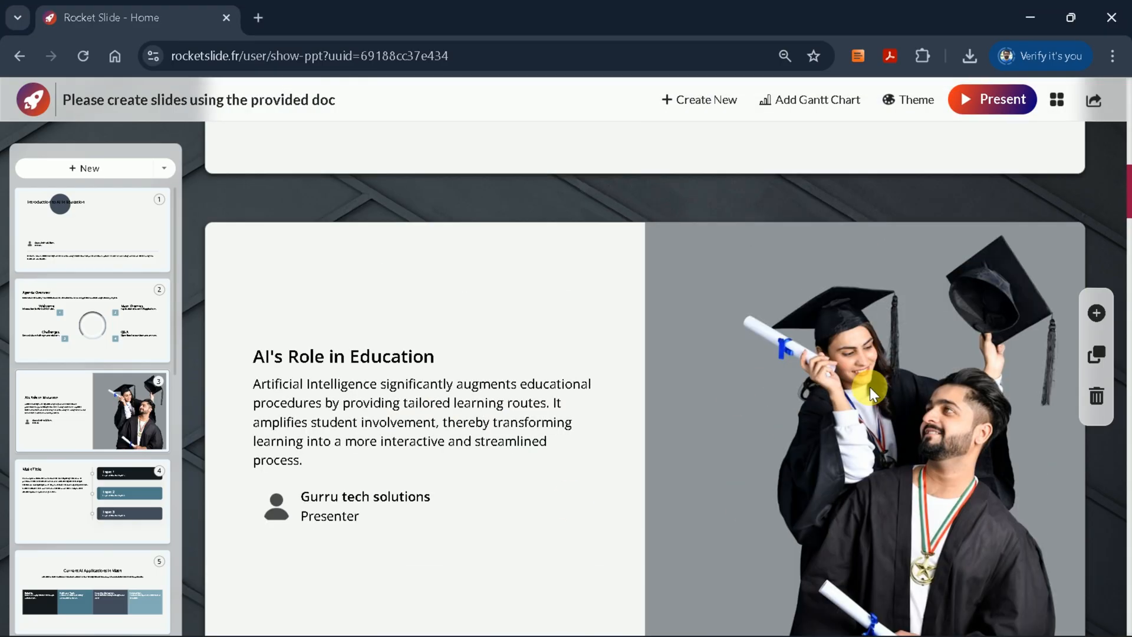
scroll("down", 3)
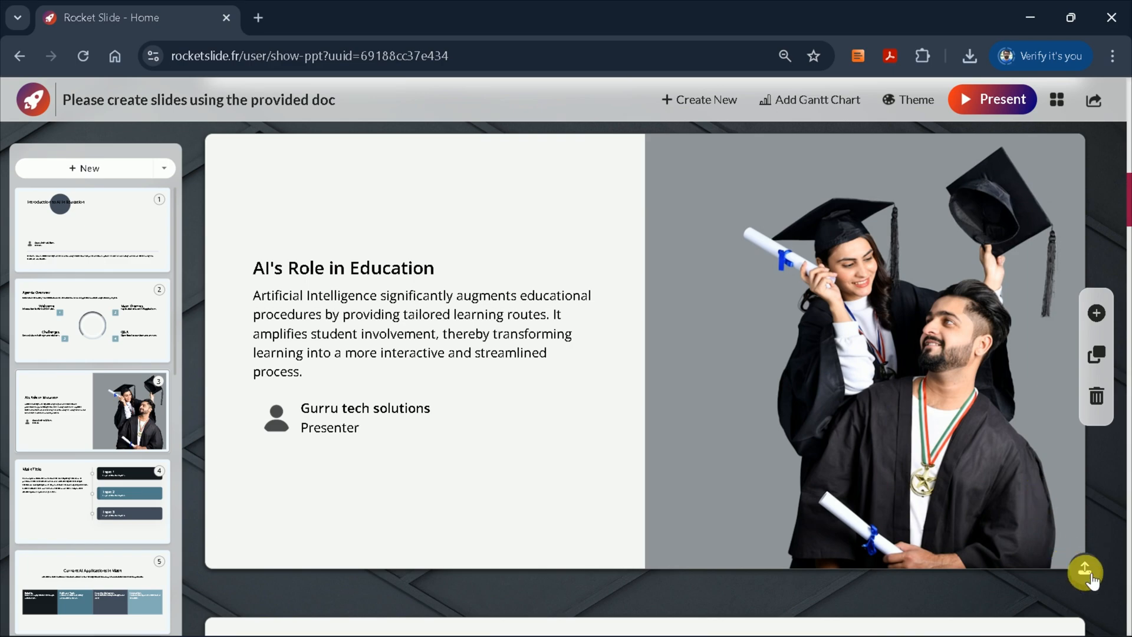
Step: Search Unsplash stock photos for 'Ai' to replace the slide's graduation photo
left_click(1085, 571)
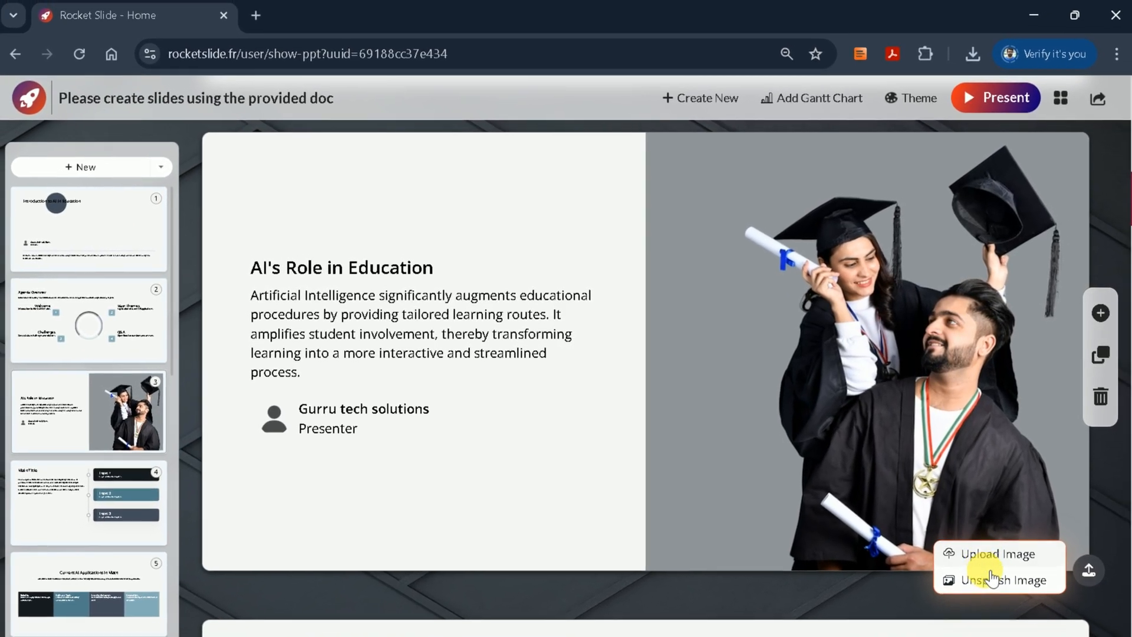
left_click(995, 580)
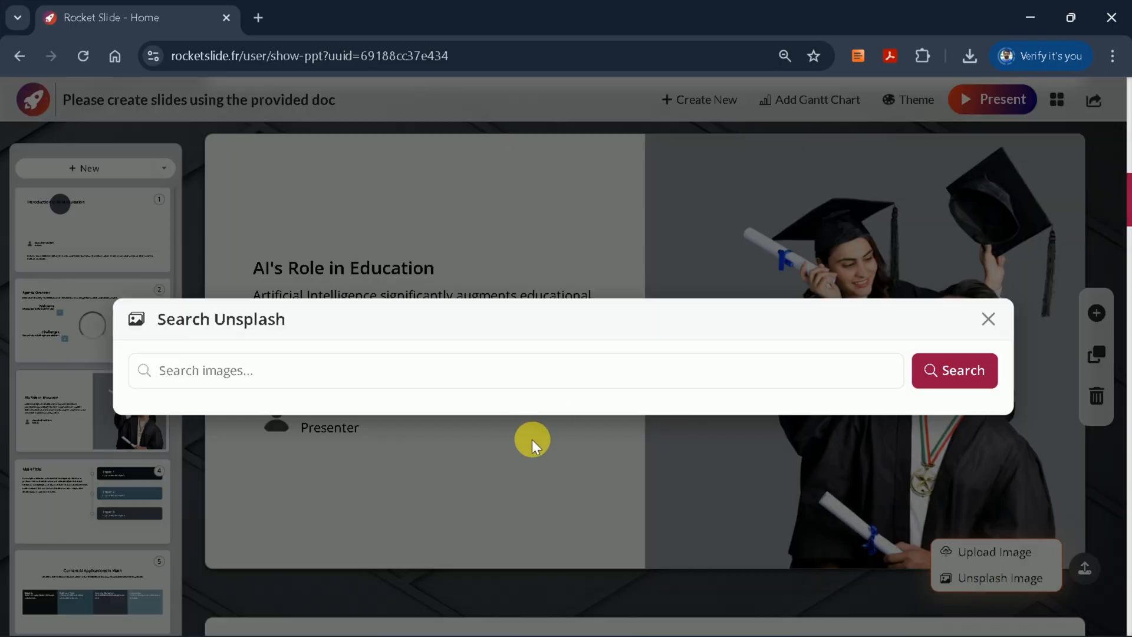
left_click(513, 370)
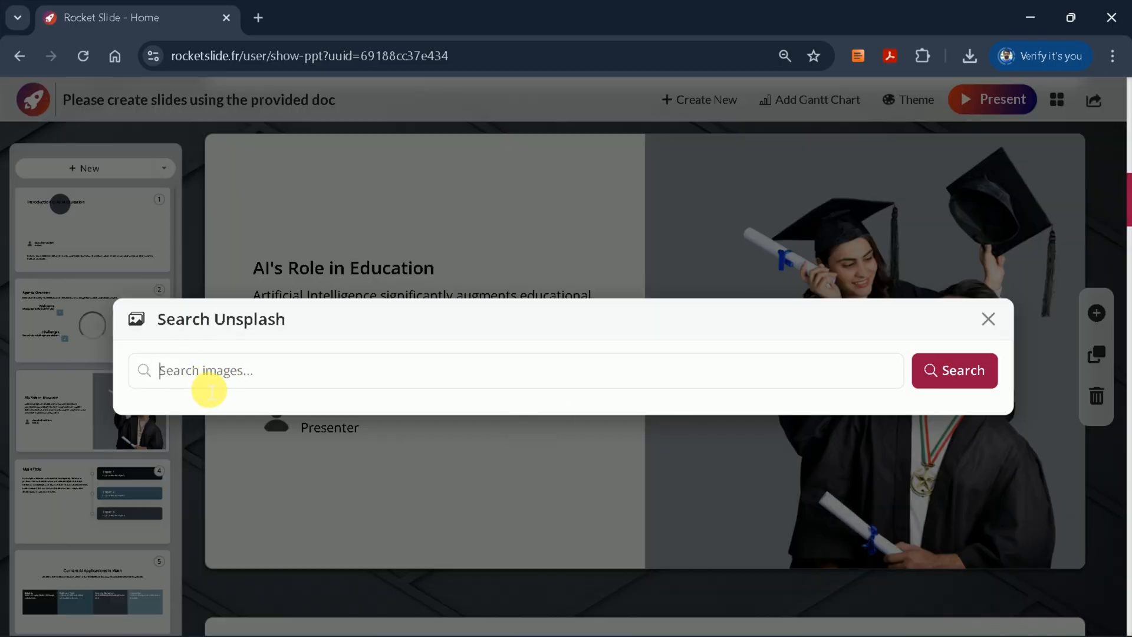
type("Ai")
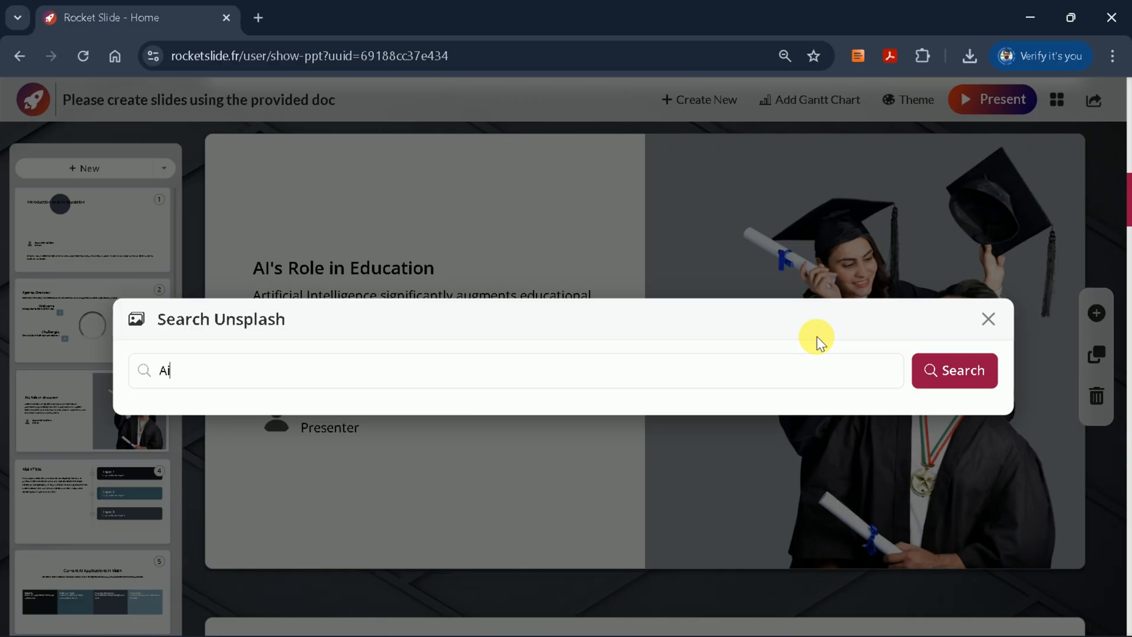
left_click(954, 370)
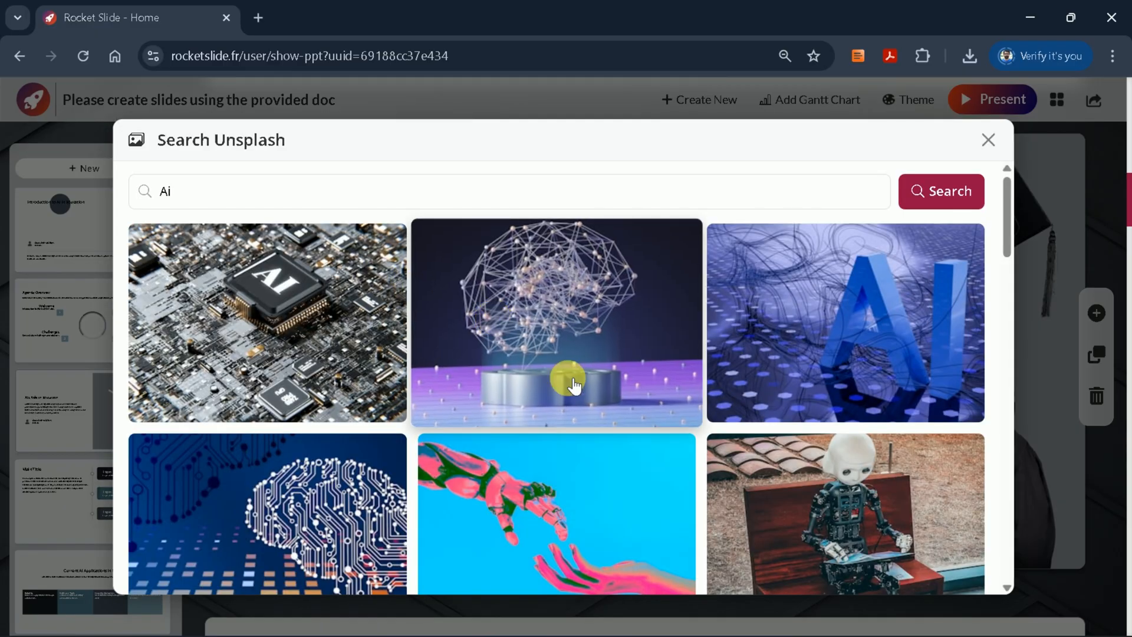
Step: Pick the phone-and-brain photo from the results for the AI's Role in Education slide
scroll("down", 3)
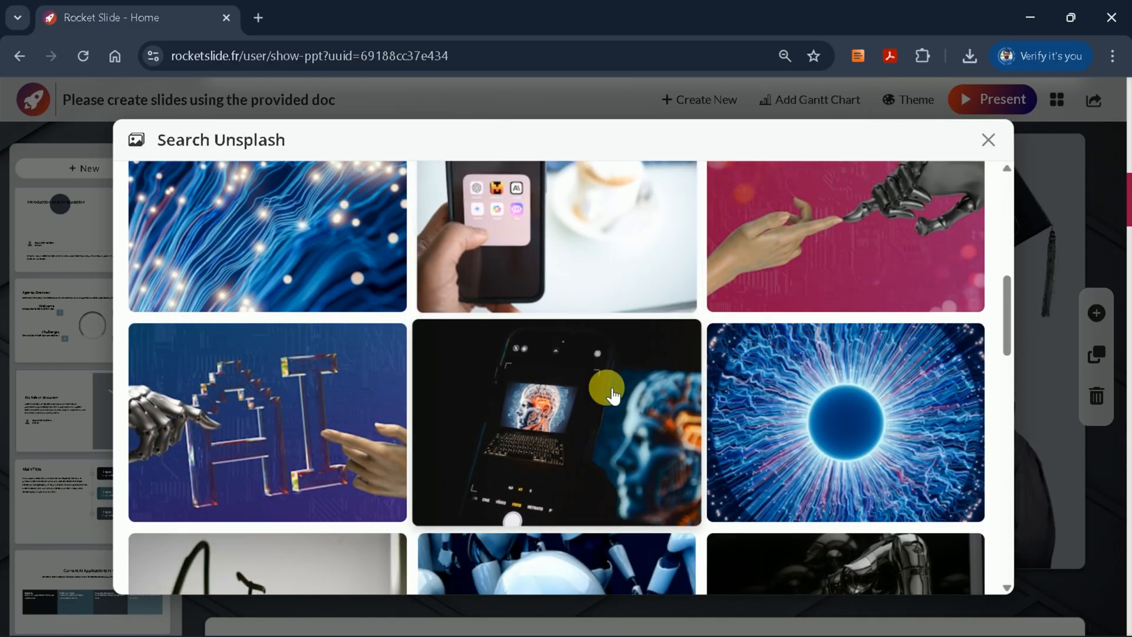
scroll("down", 3)
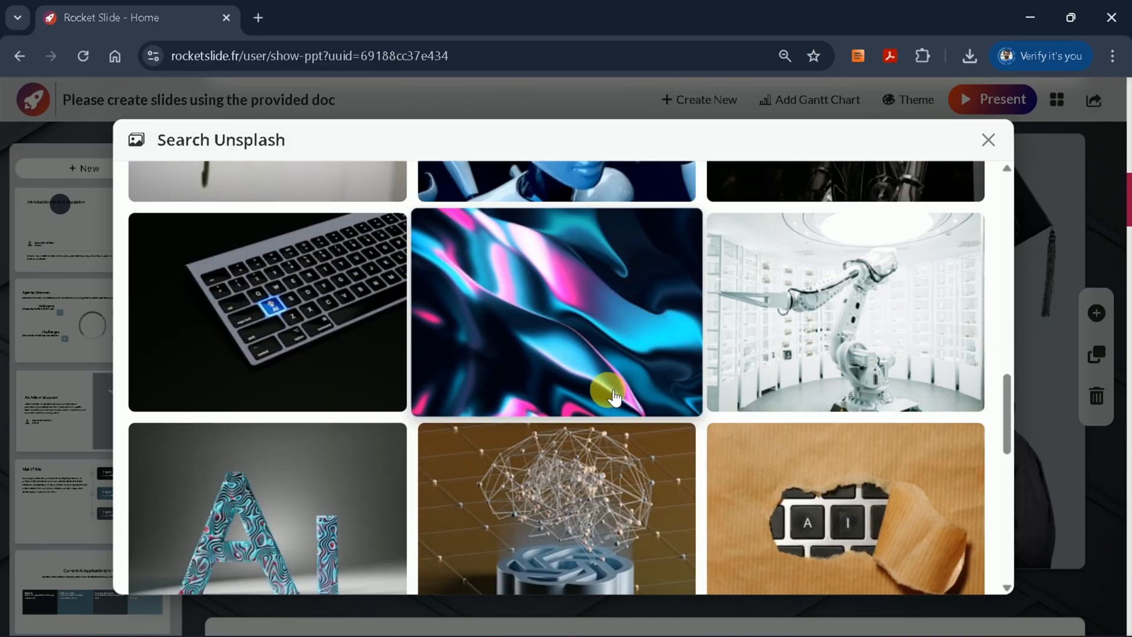
scroll("down", 3)
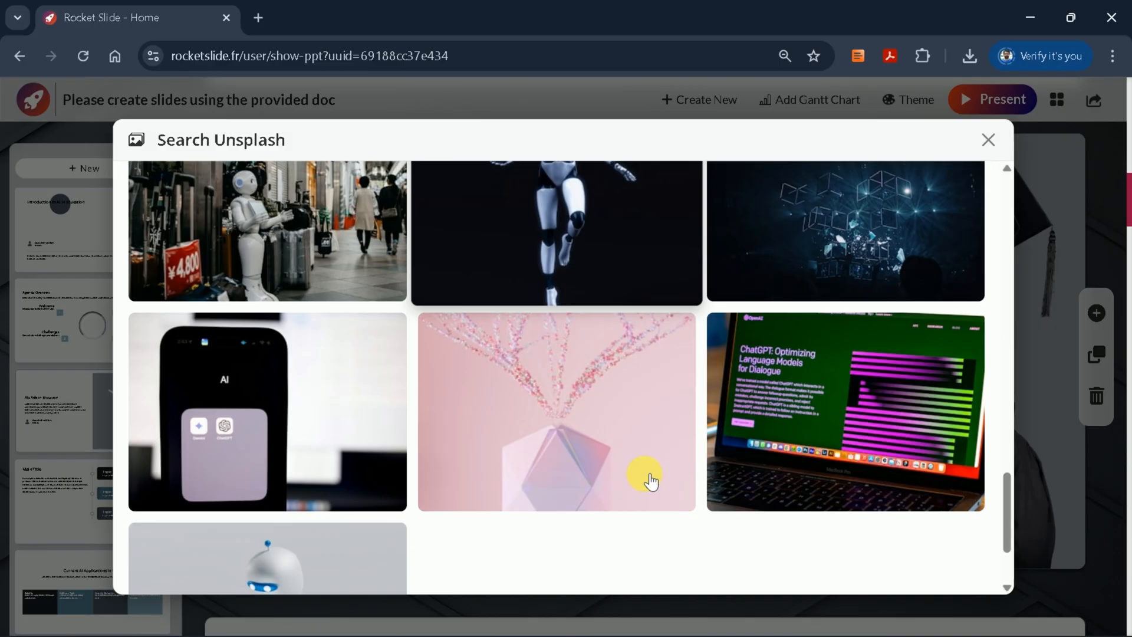
scroll("down", 3)
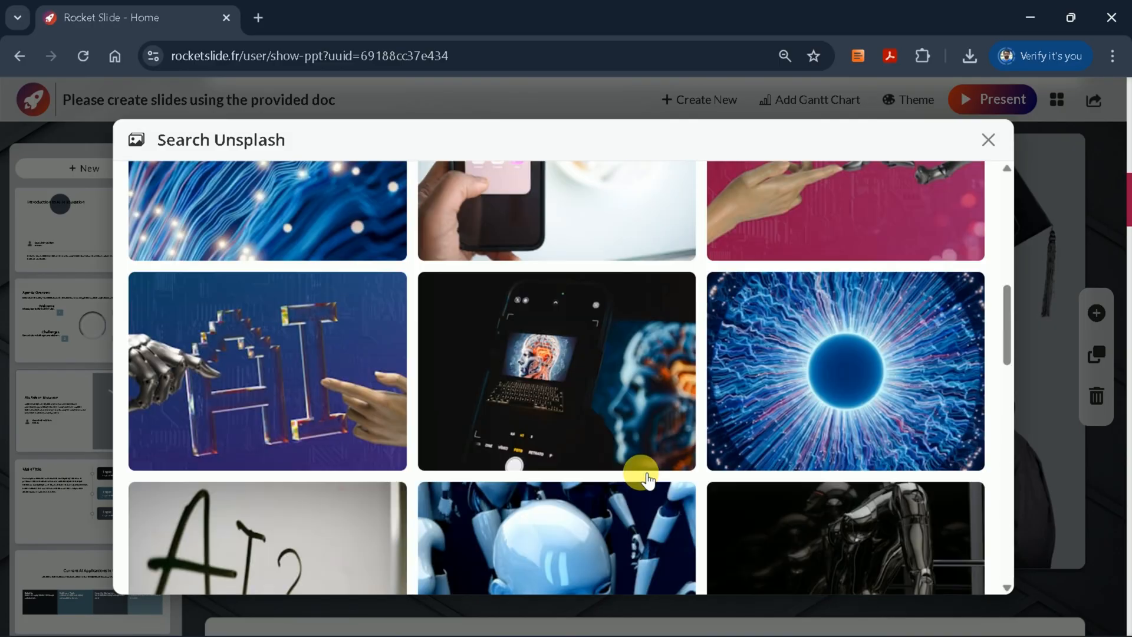
left_click(556, 370)
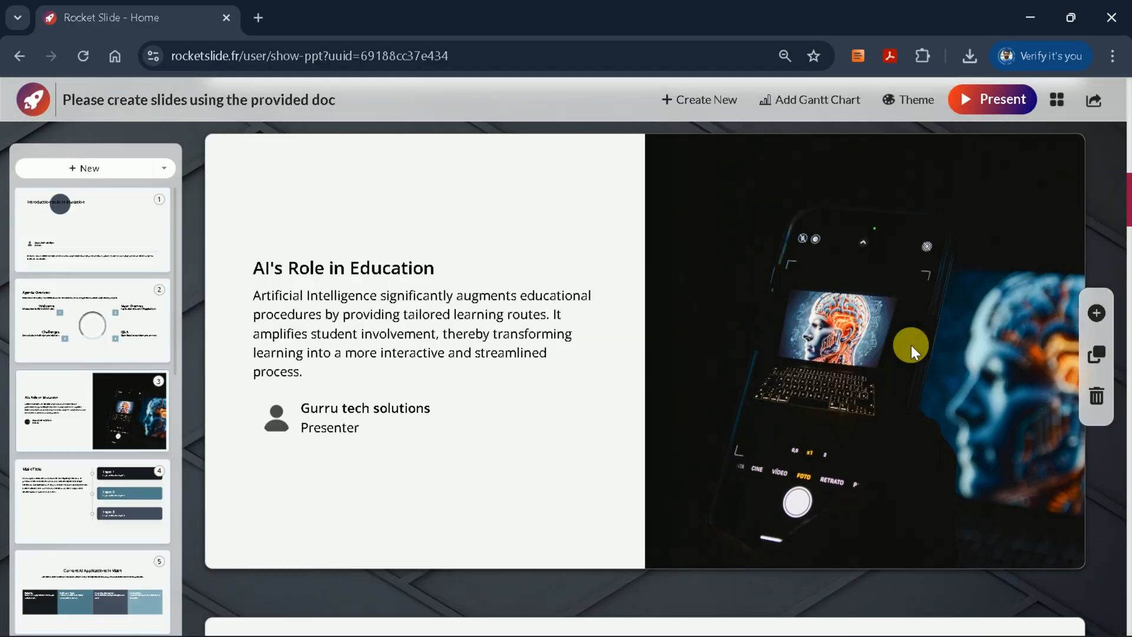
mouse_move(962, 354)
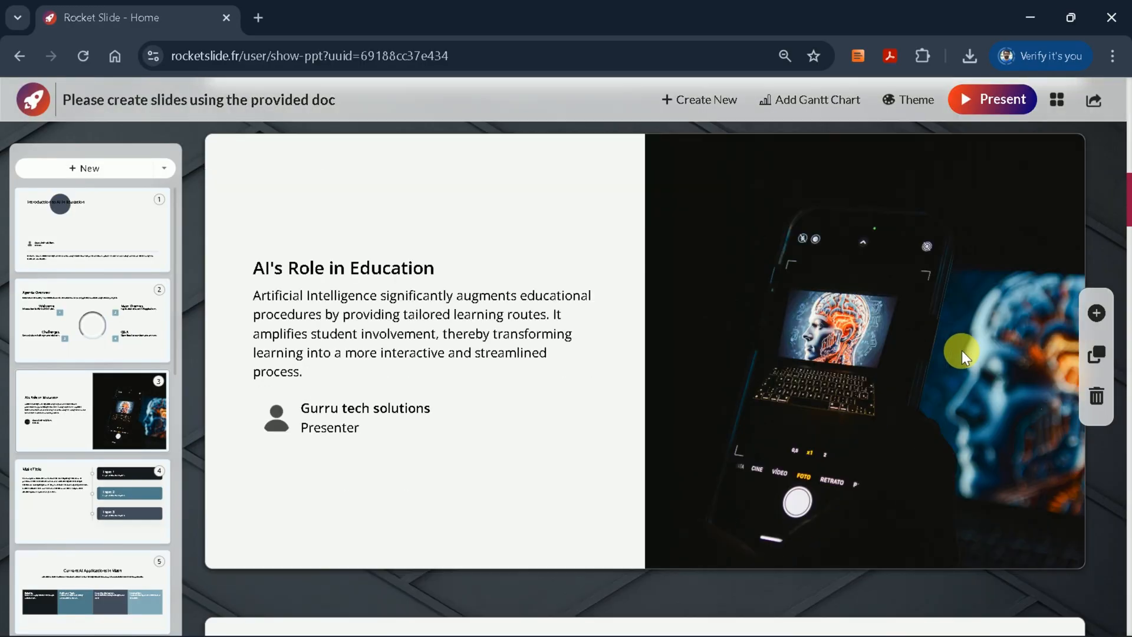
mouse_move(975, 366)
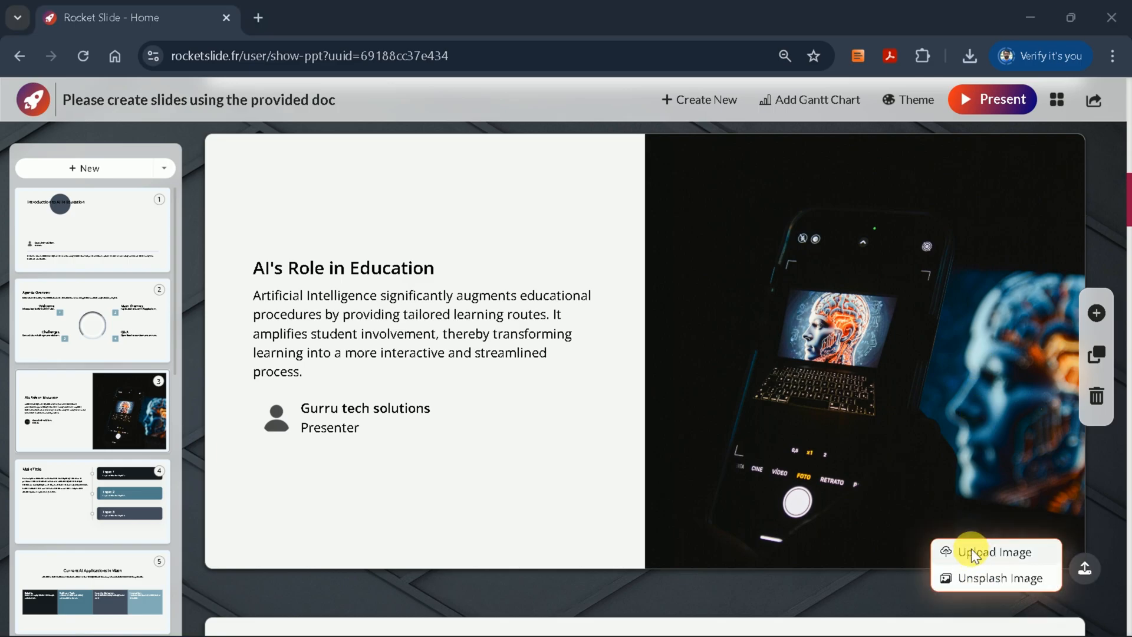
Step: Choose Upload Image to pick a picture from the computer for slide 3
left_click(995, 552)
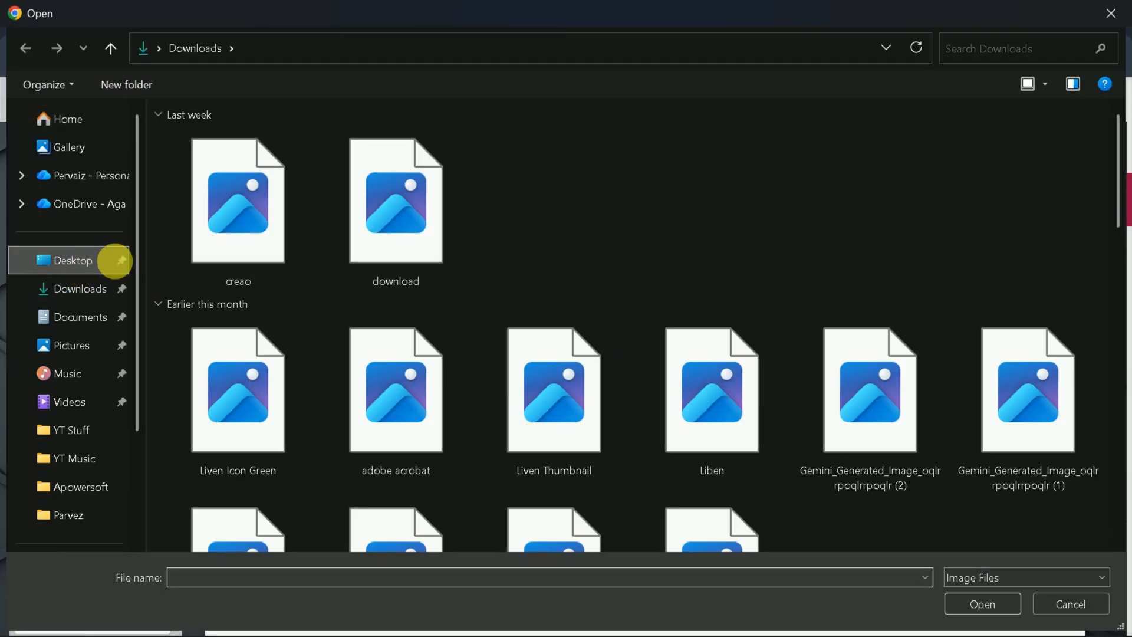
Step: Upload the 'data data' image from the Desktop onto slide 3
left_click(72, 260)
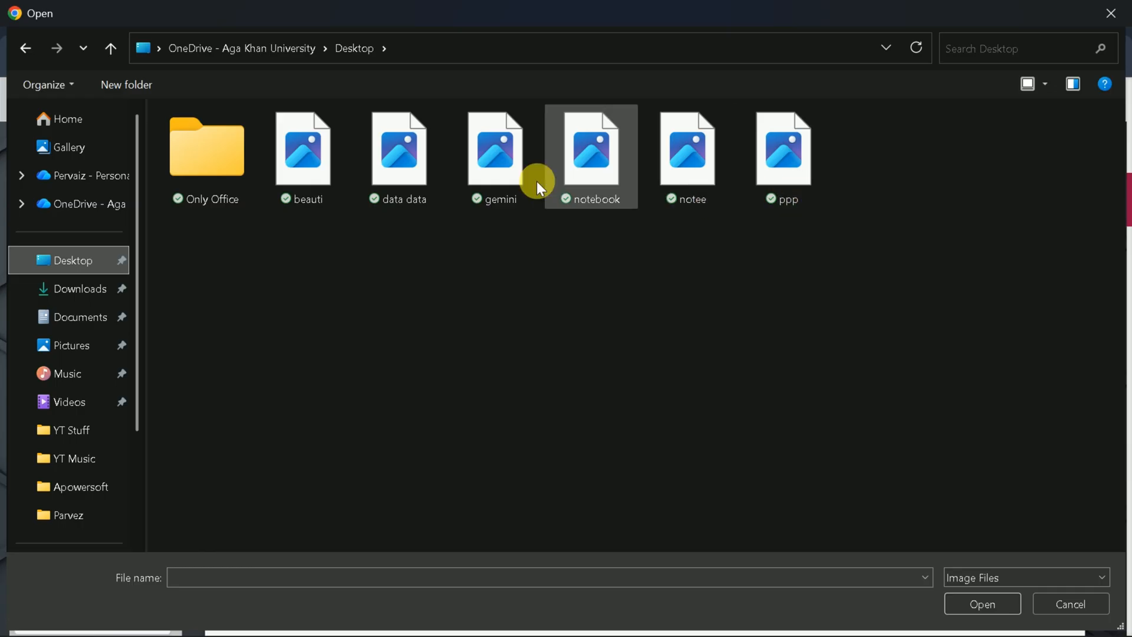
left_click(397, 148)
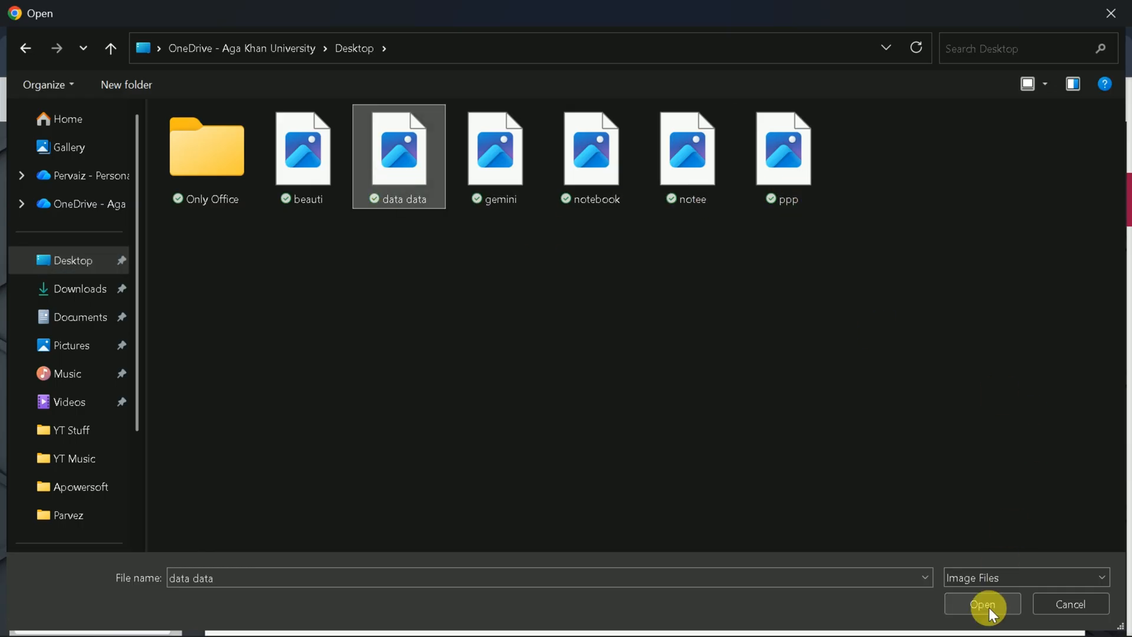
left_click(979, 603)
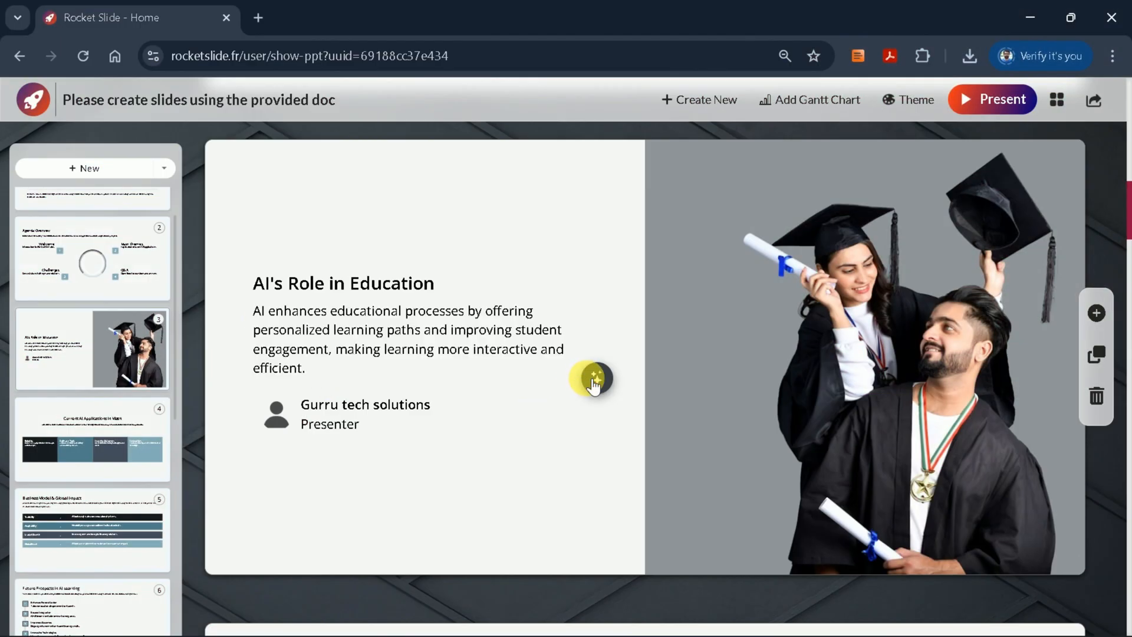
left_click(596, 377)
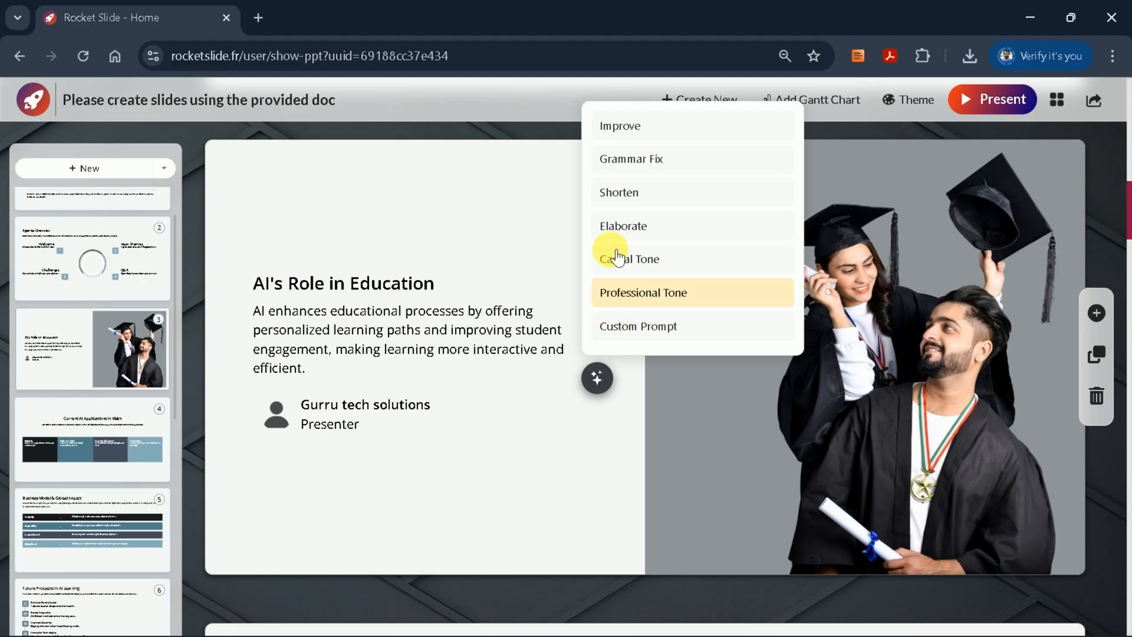
mouse_move(645, 260)
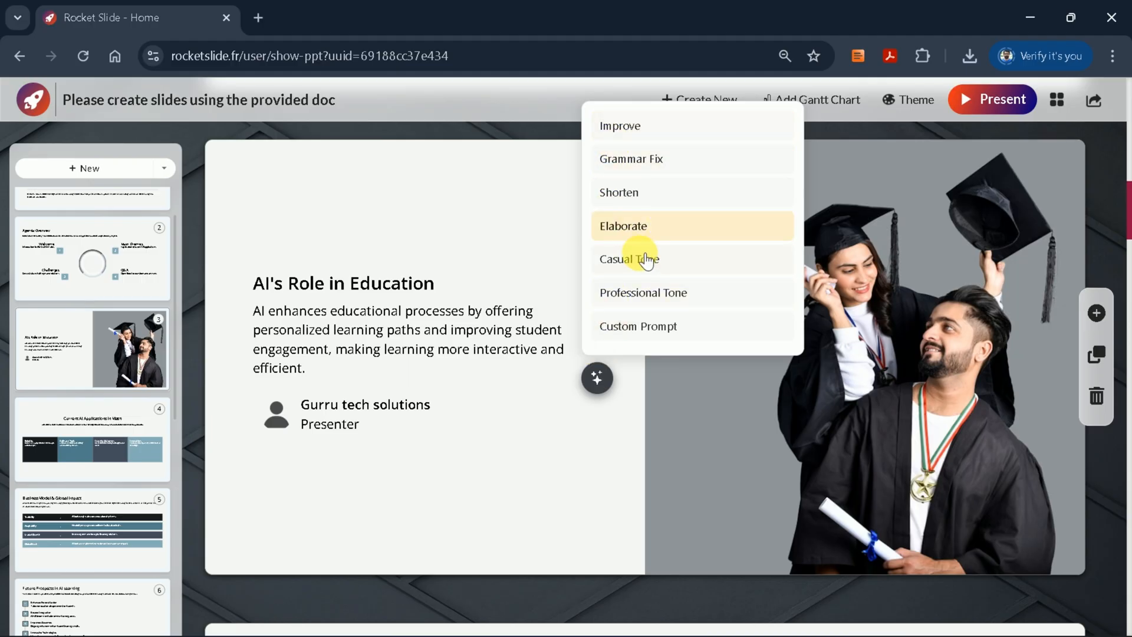
mouse_move(641, 198)
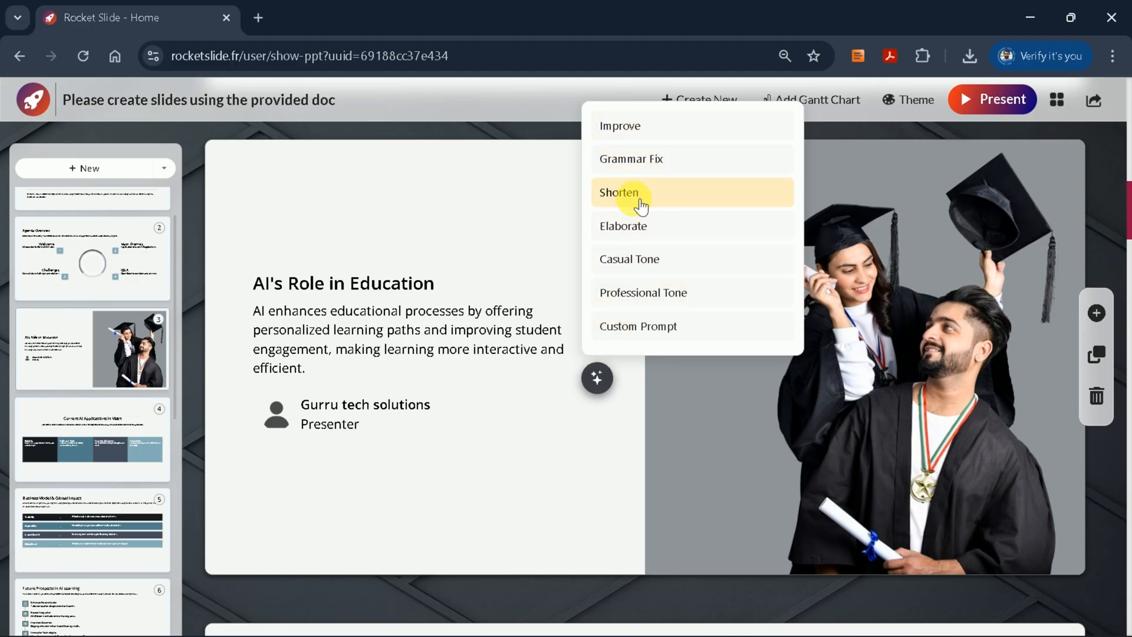
Step: Browse the standard themes in the Theme gallery and close the panel
left_click(906, 99)
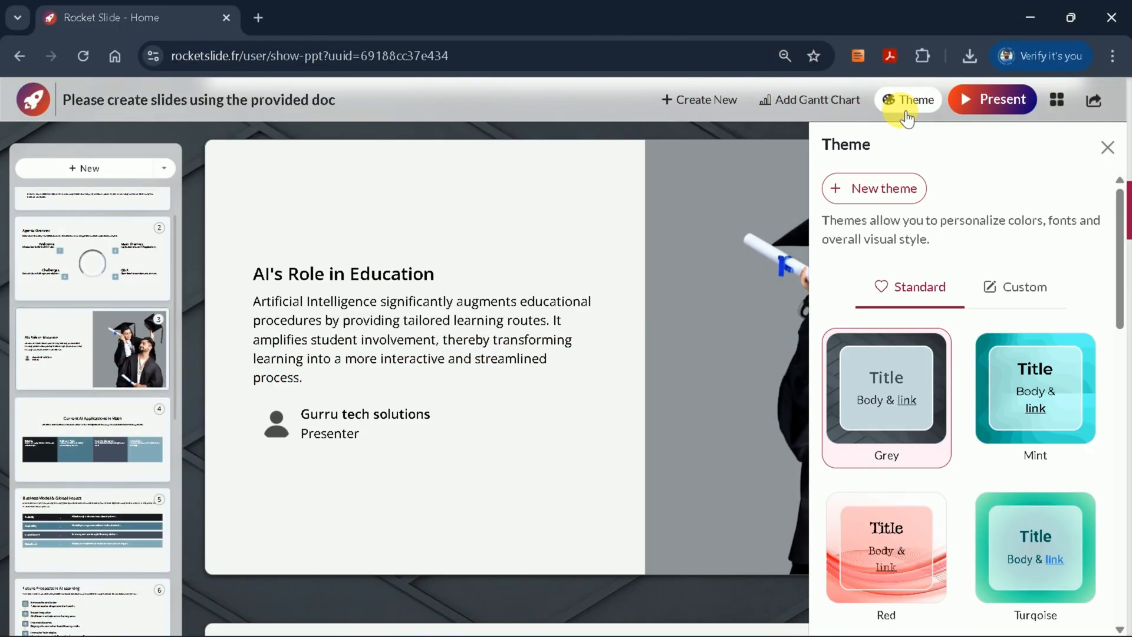
scroll("down", 3)
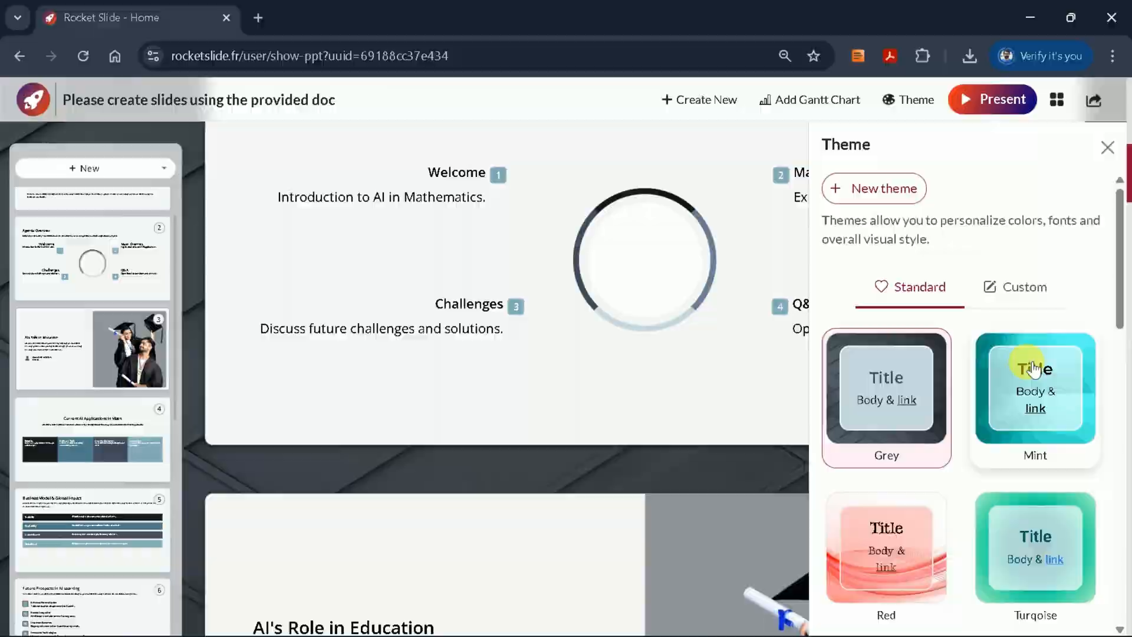
left_click(991, 99)
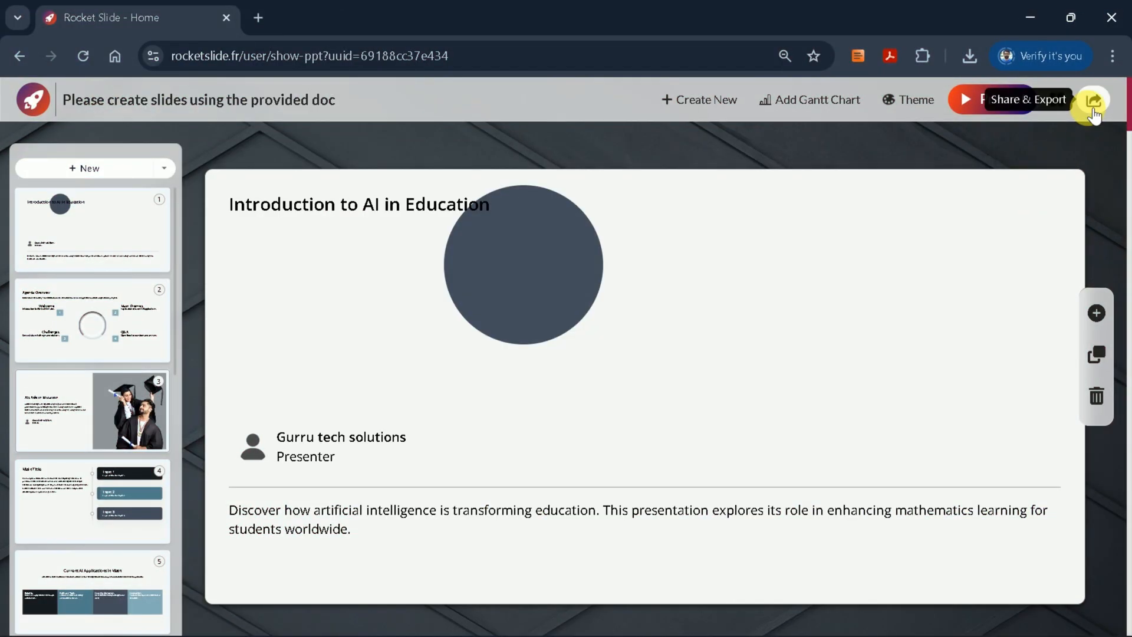
Step: Bring up the deck's share options with the view-only link and PPTX/PDF export formats
left_click(1094, 99)
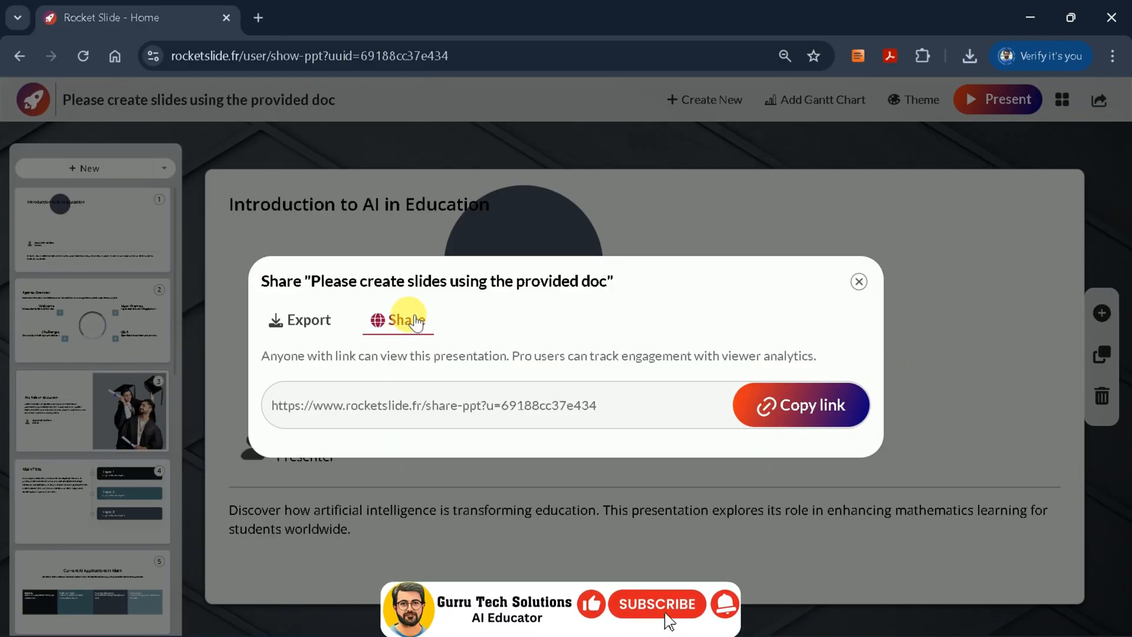
left_click(308, 321)
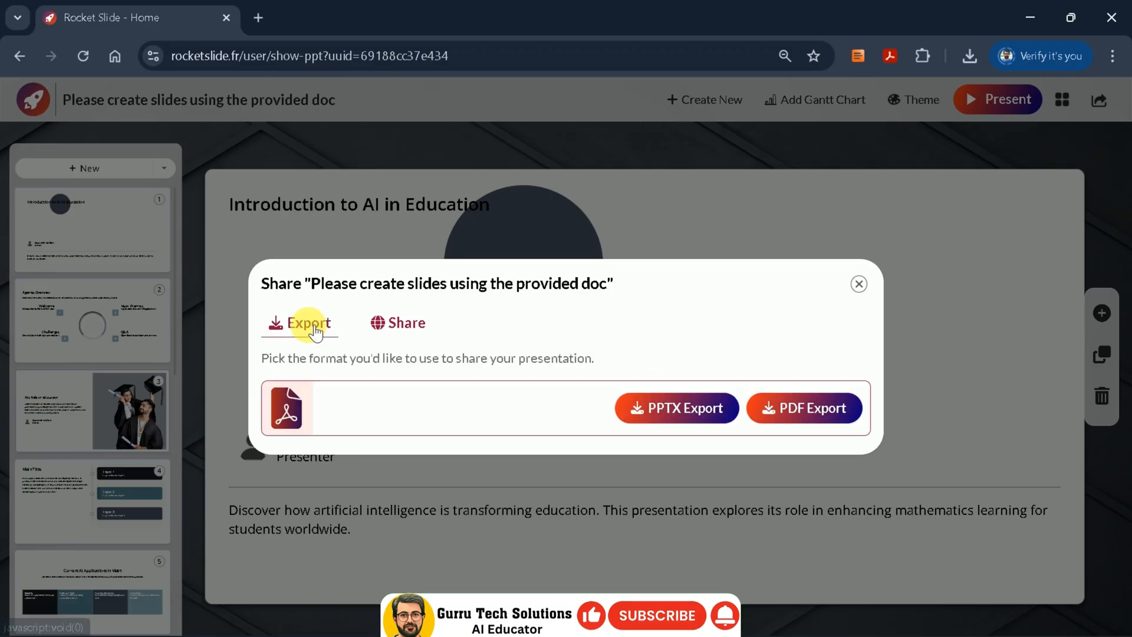
mouse_move(743, 433)
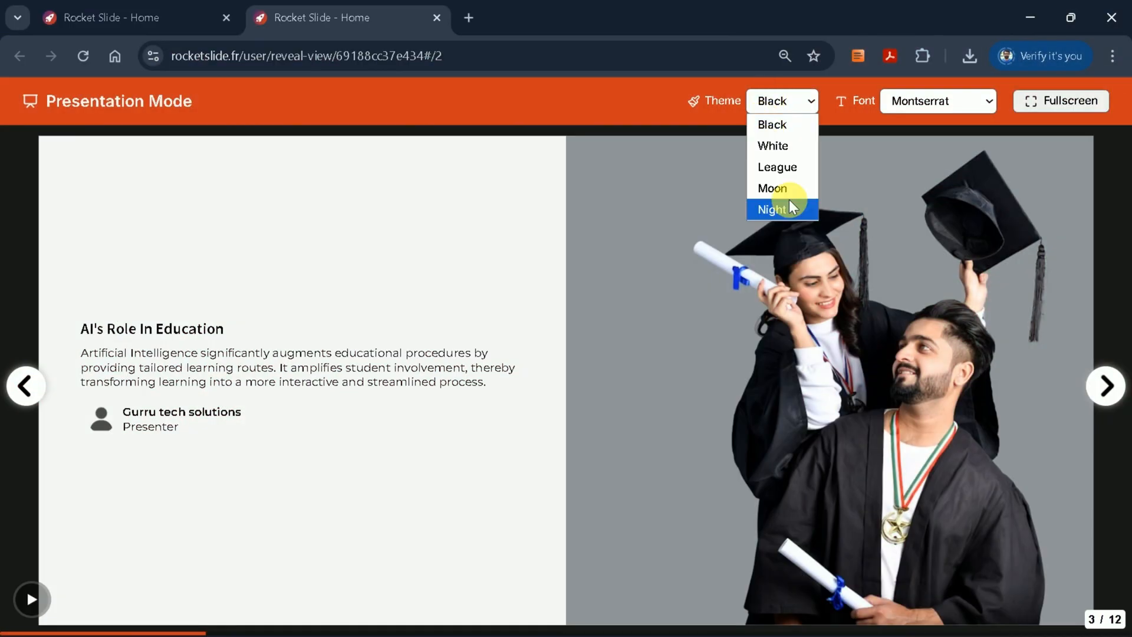
mouse_move(783, 145)
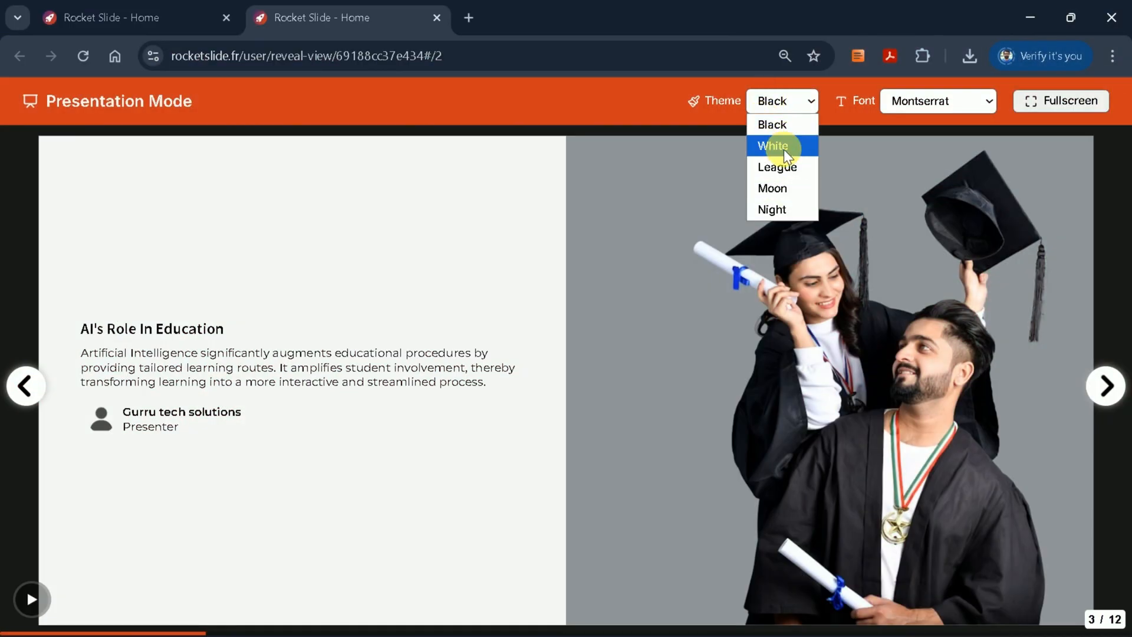
Step: Run the slideshow in the League theme through slide 6, then go to the Create New page
left_click(777, 166)
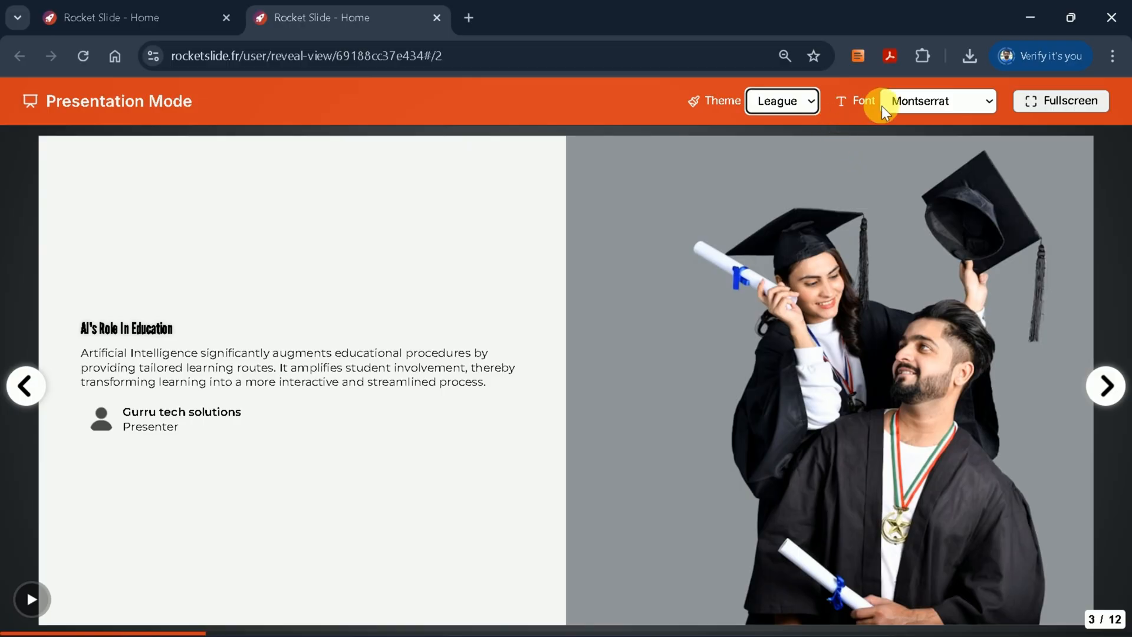
left_click(938, 101)
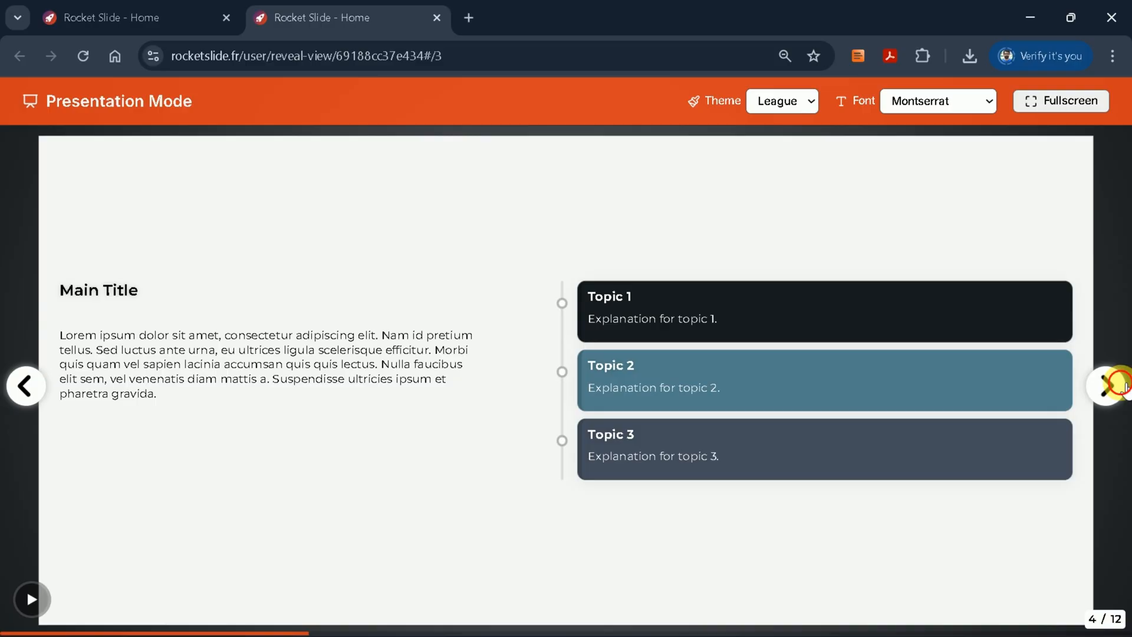
left_click(1107, 385)
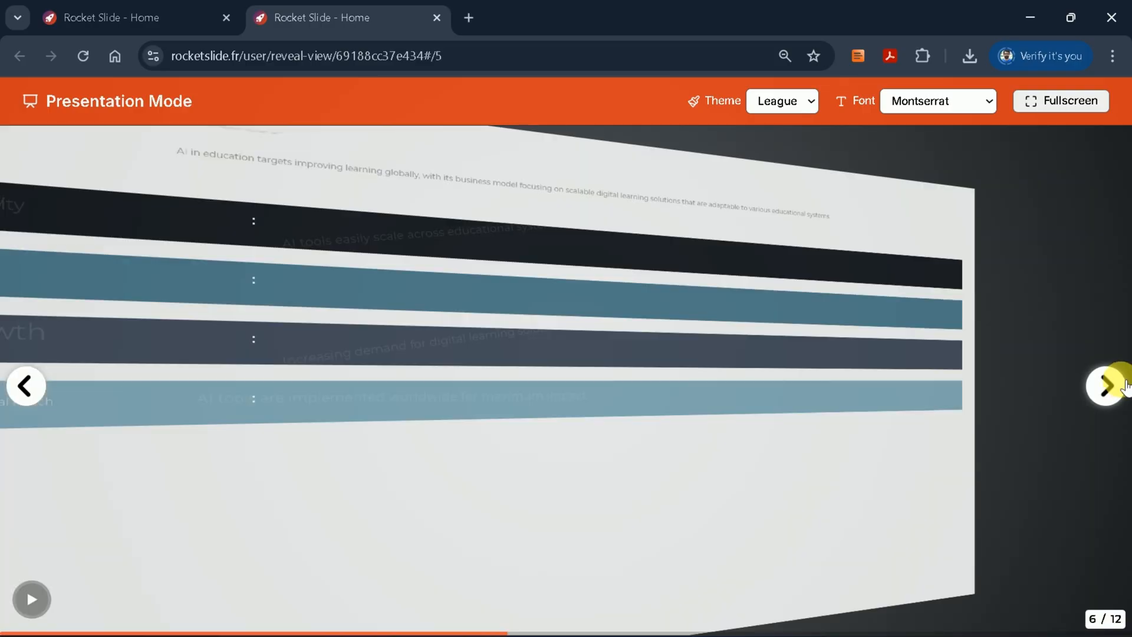
left_click(436, 18)
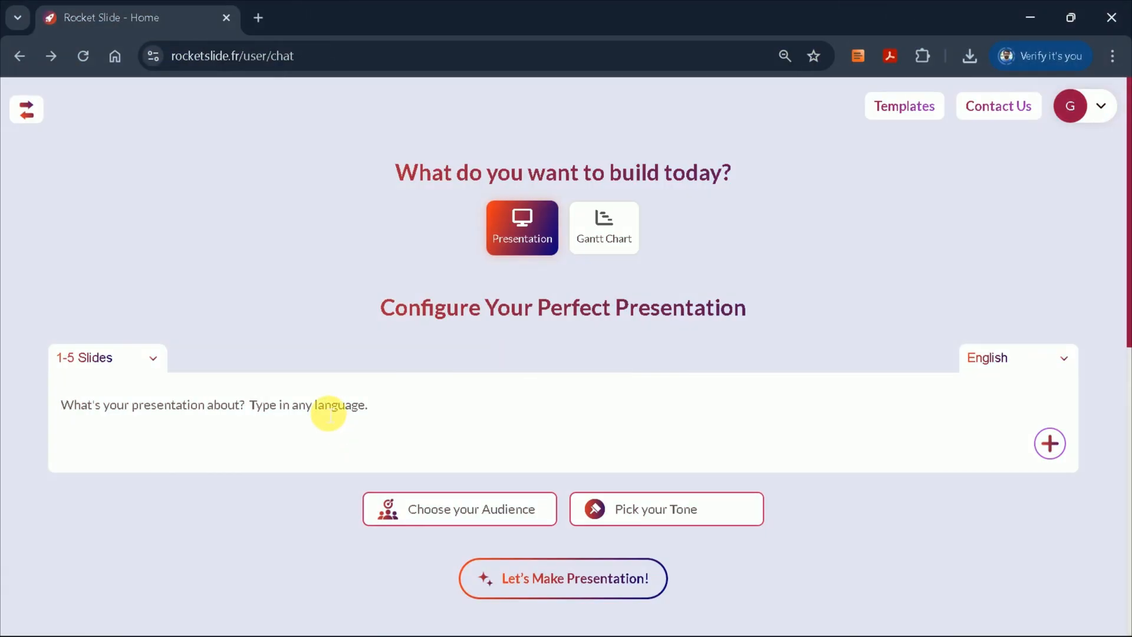
Step: Request 'impact of global warming on human existence' with 26-30 slides in English
type("impact of global warming on human existence.")
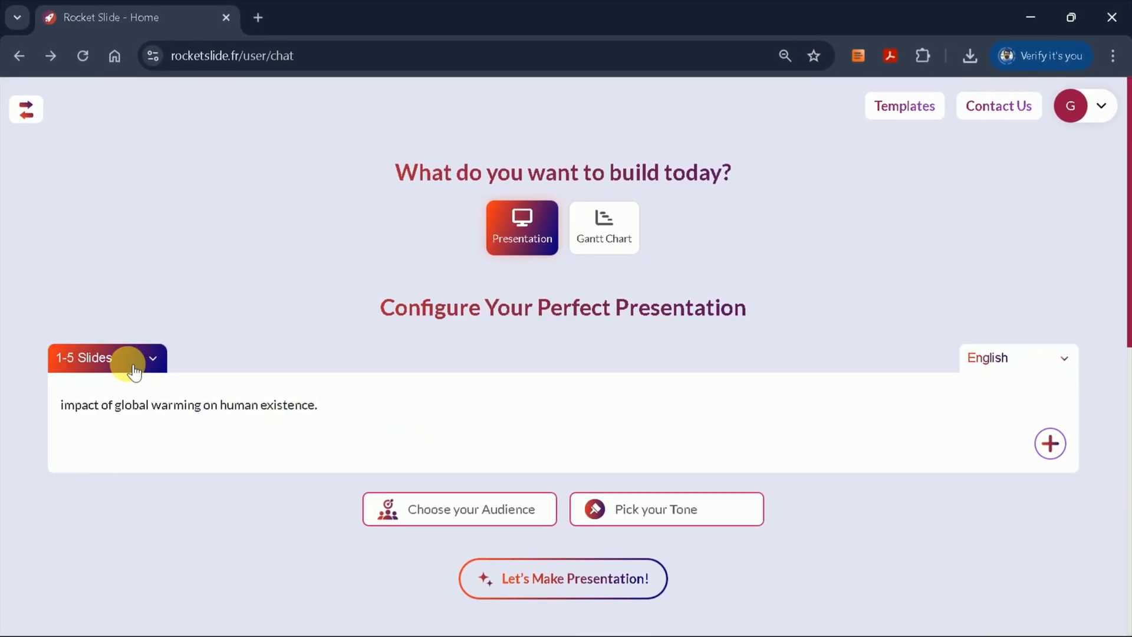
left_click(1013, 357)
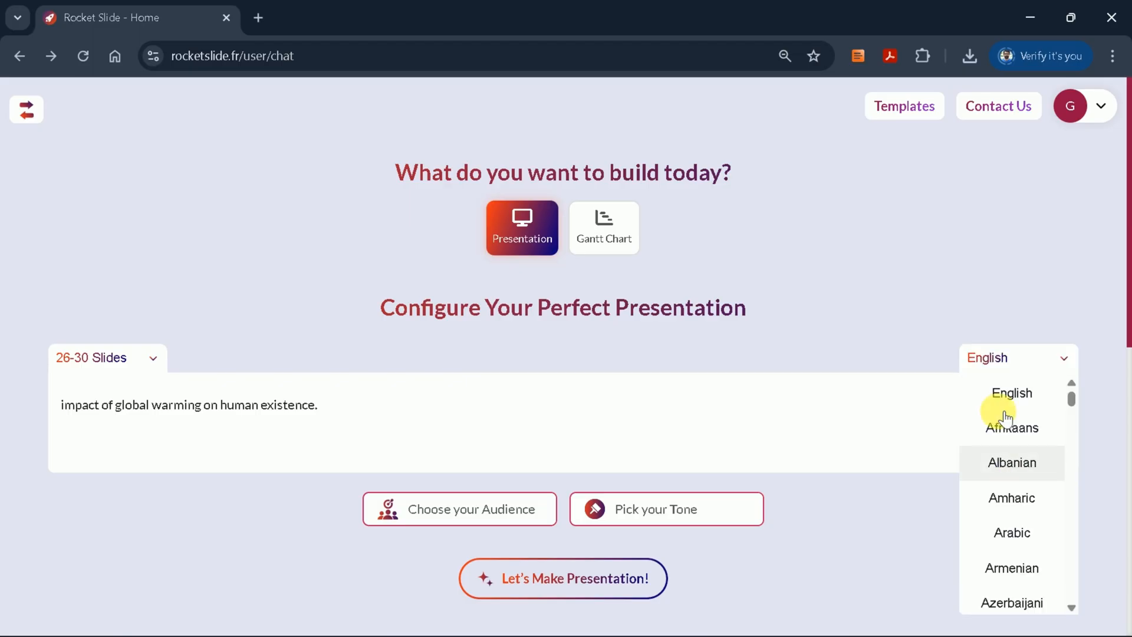
left_click(664, 508)
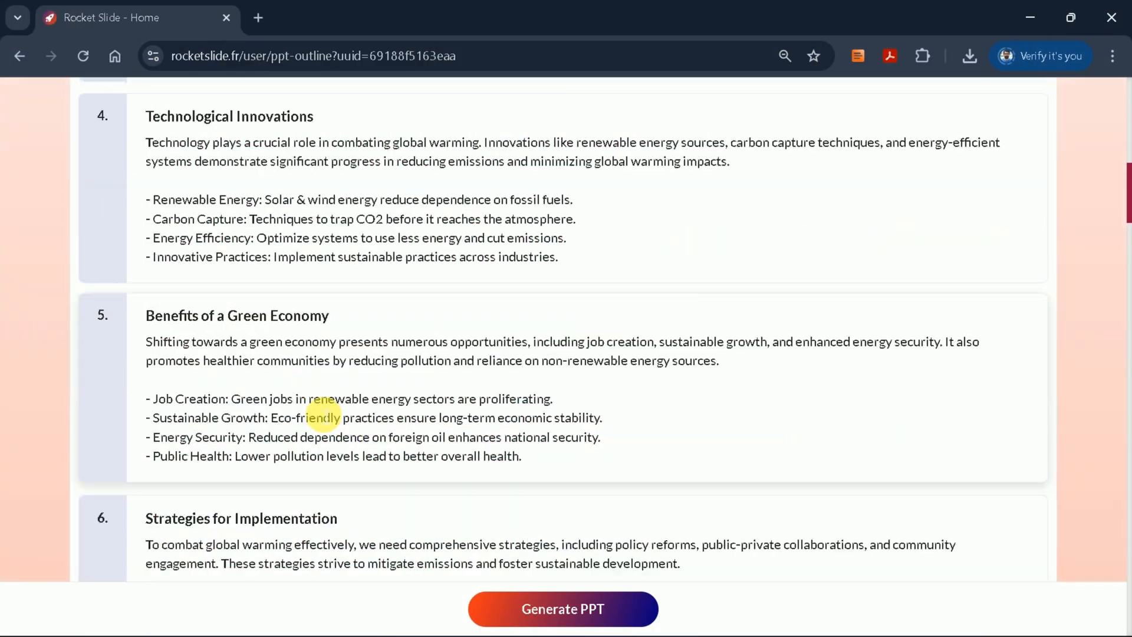
Step: Review the generated outline to the bottom and generate the PPT from it
scroll("down", 3)
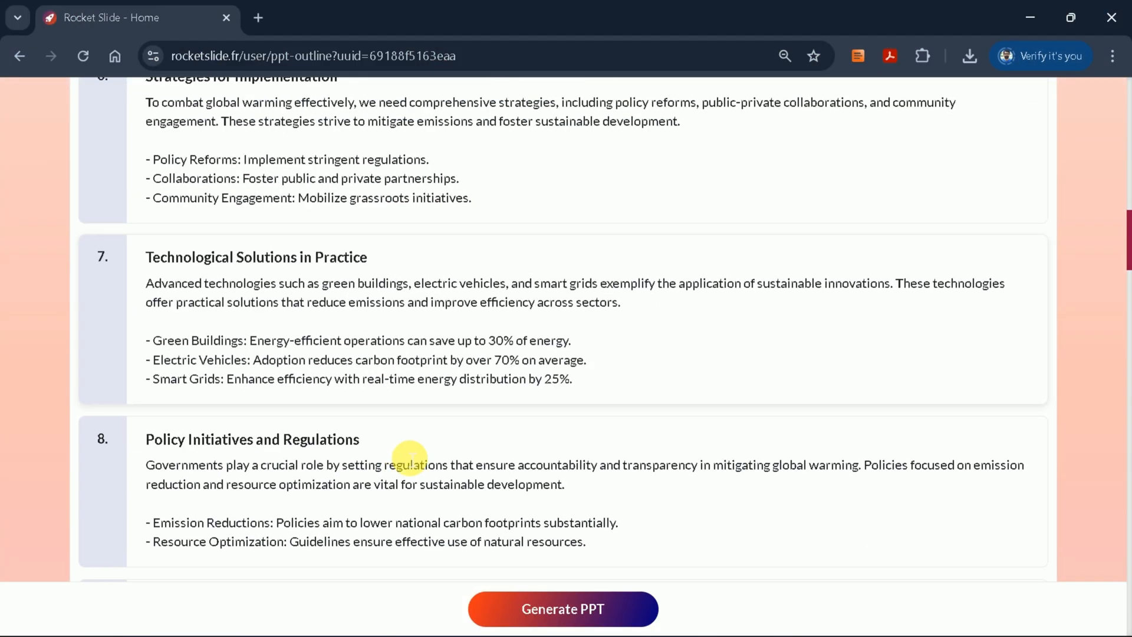
scroll("down", 3)
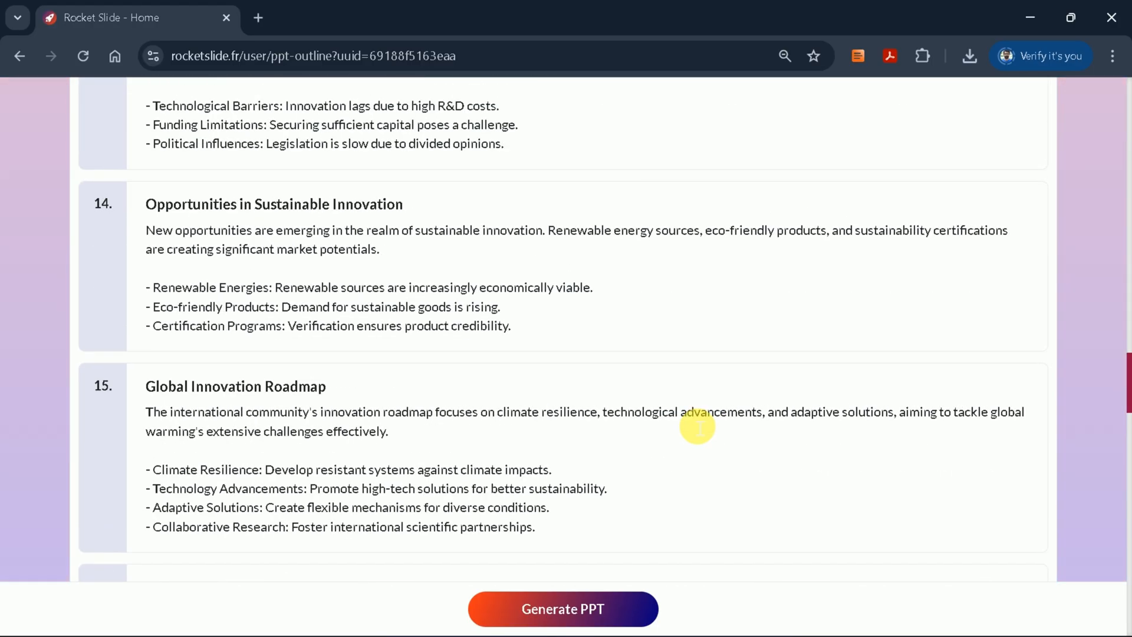
scroll("down", 3)
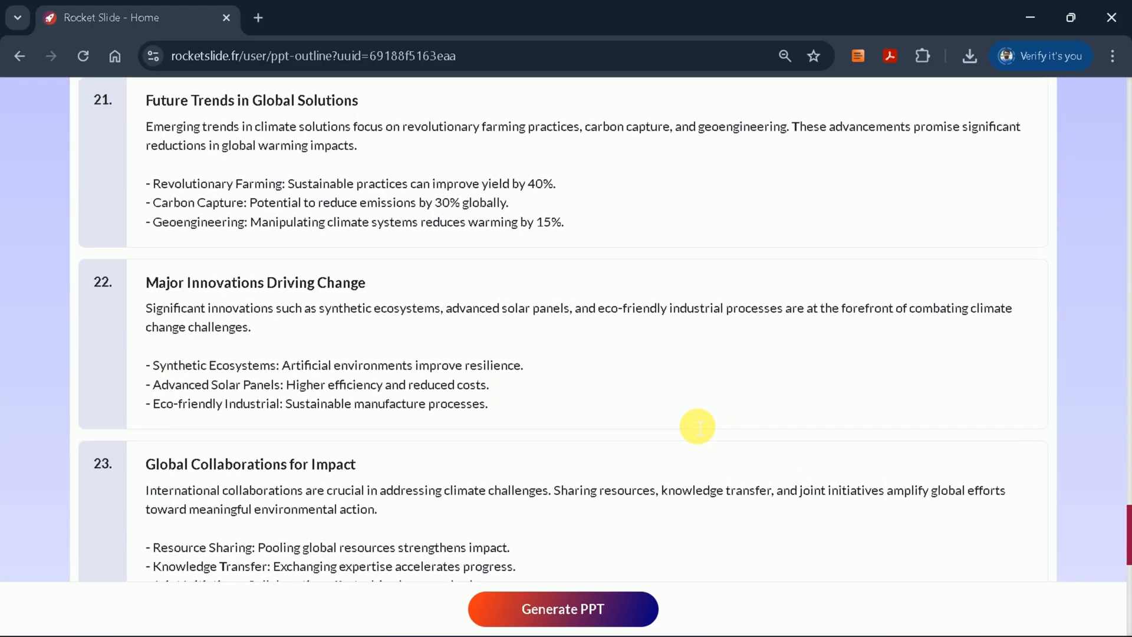
left_click(563, 608)
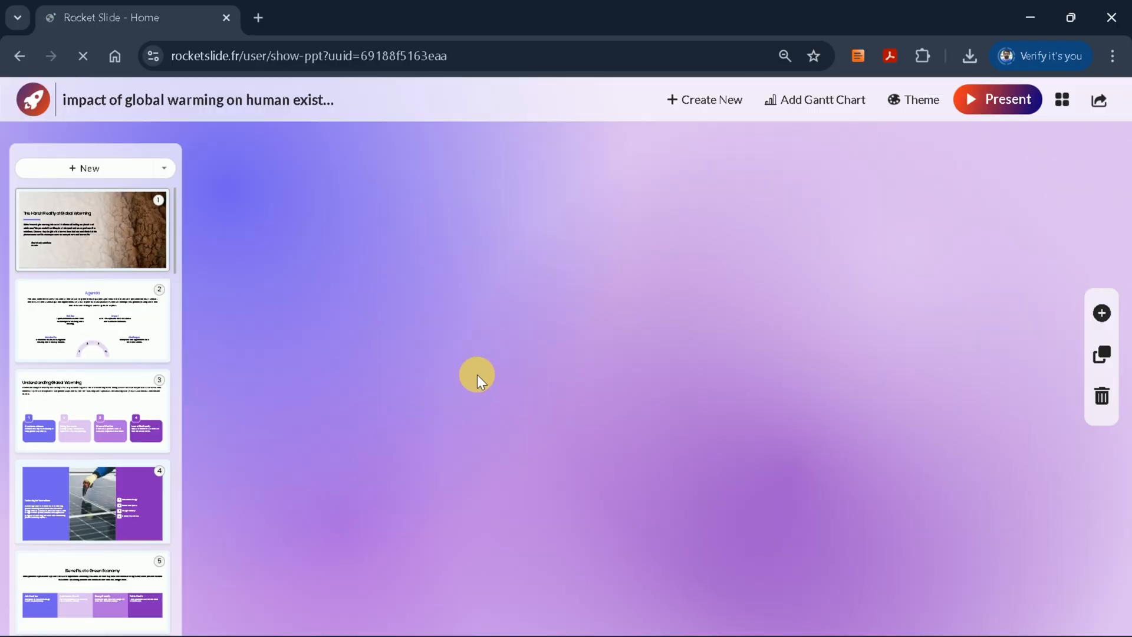
Step: Reorder Technological Innovations ahead of Understanding Global Warming and start presenting the deck
left_click(92, 409)
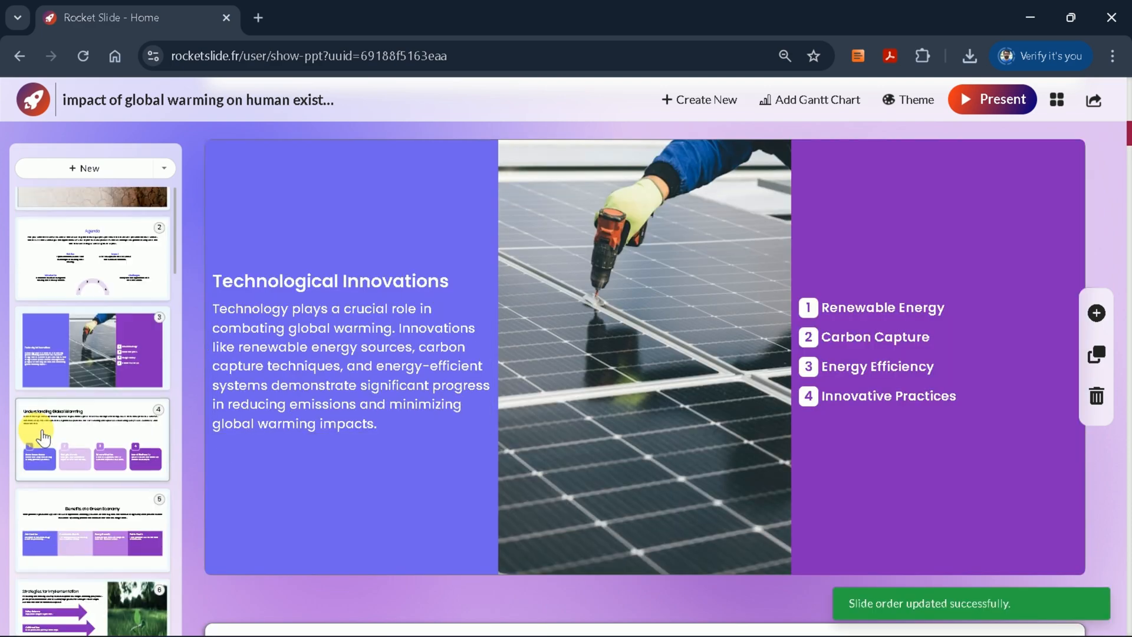
scroll("down", 3)
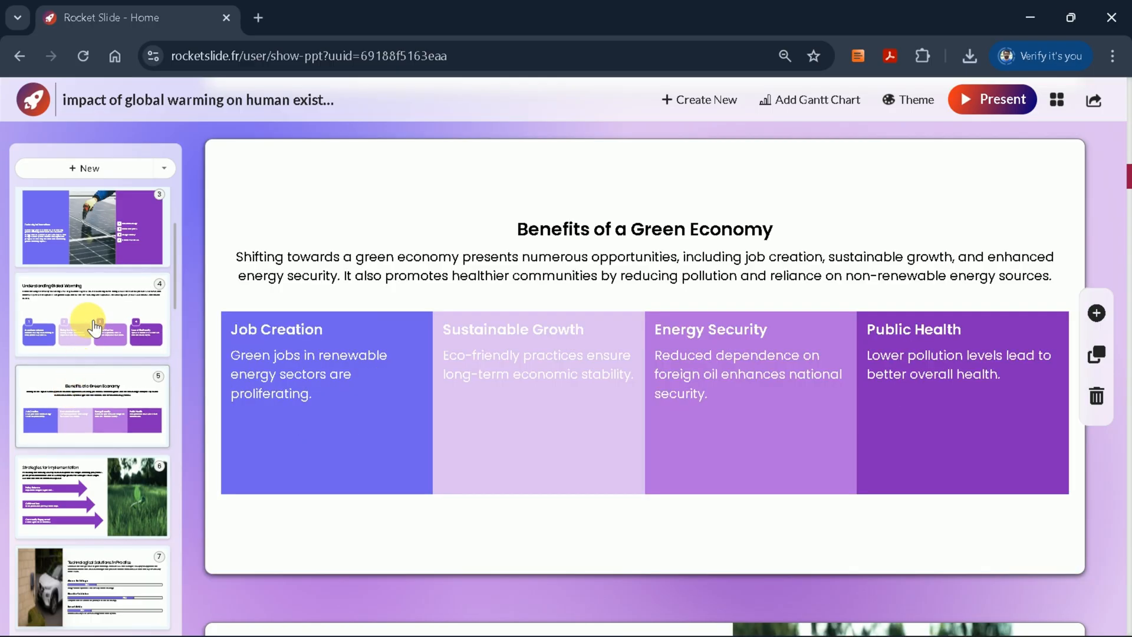
left_click(1094, 99)
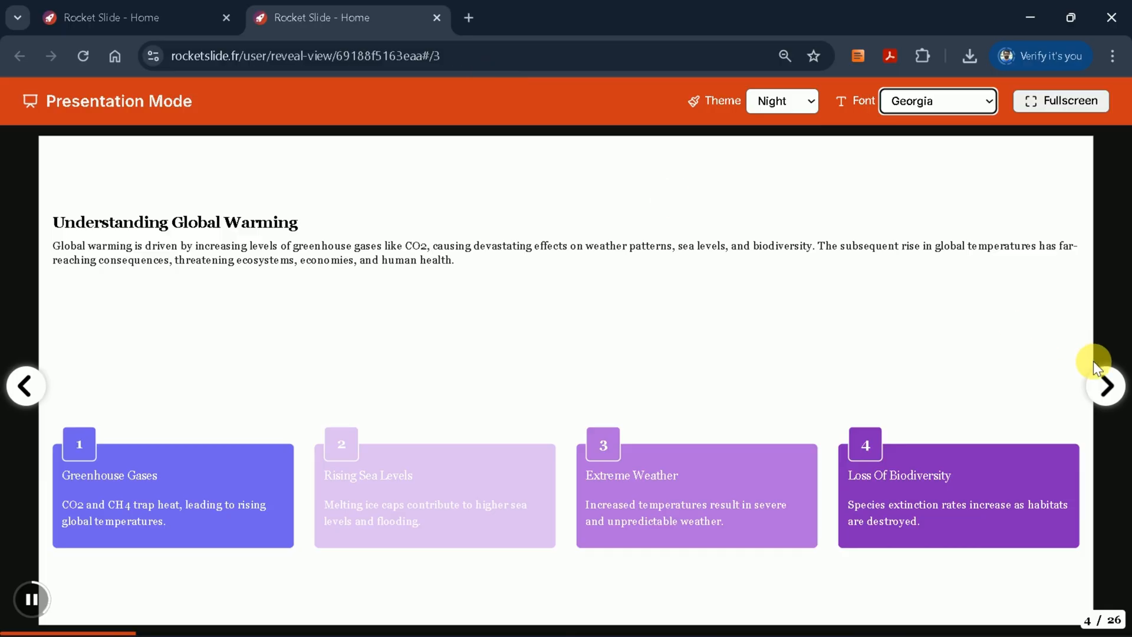
Step: Step forward from Benefits Of A Green Economy through Market Fit For Renewable Solutions to slide 12
left_click(1104, 384)
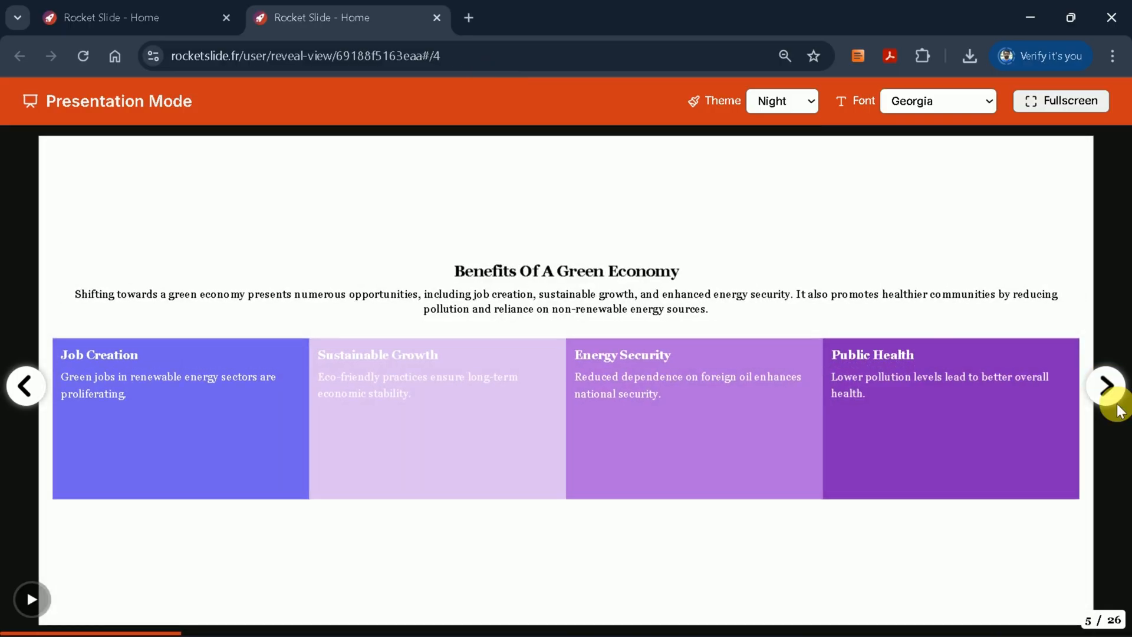
left_click(1105, 384)
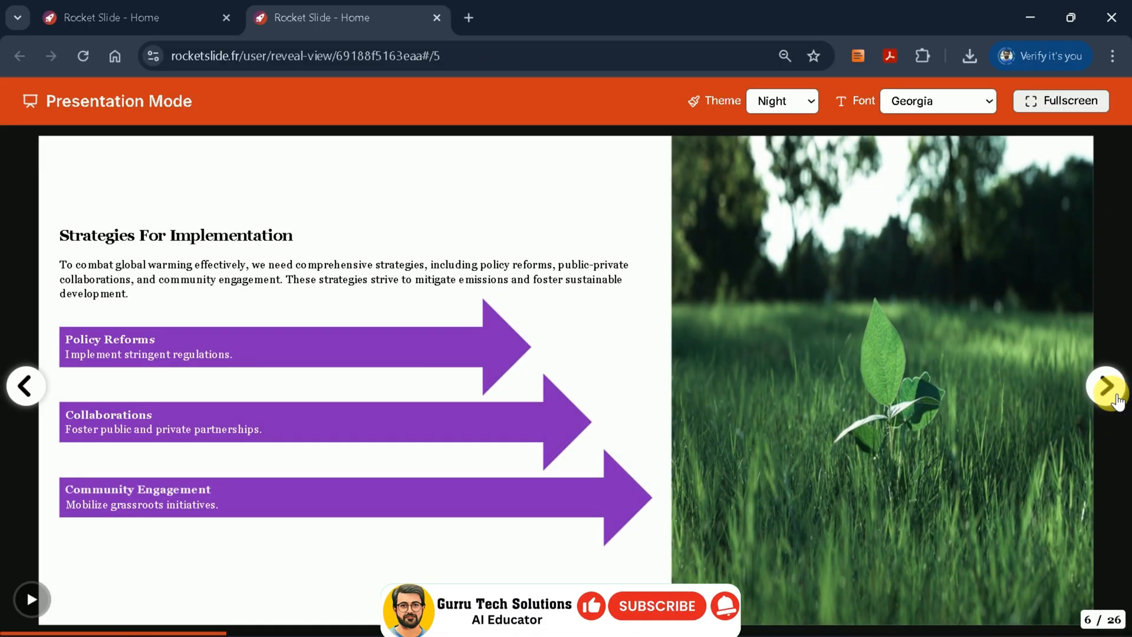
left_click(1104, 385)
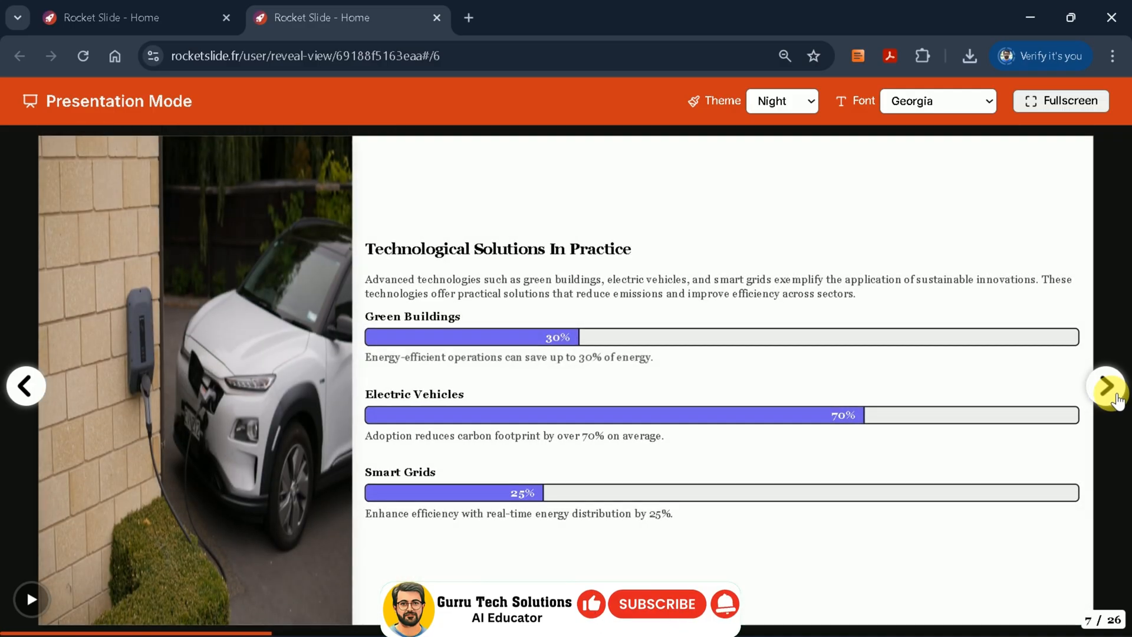
left_click(1105, 384)
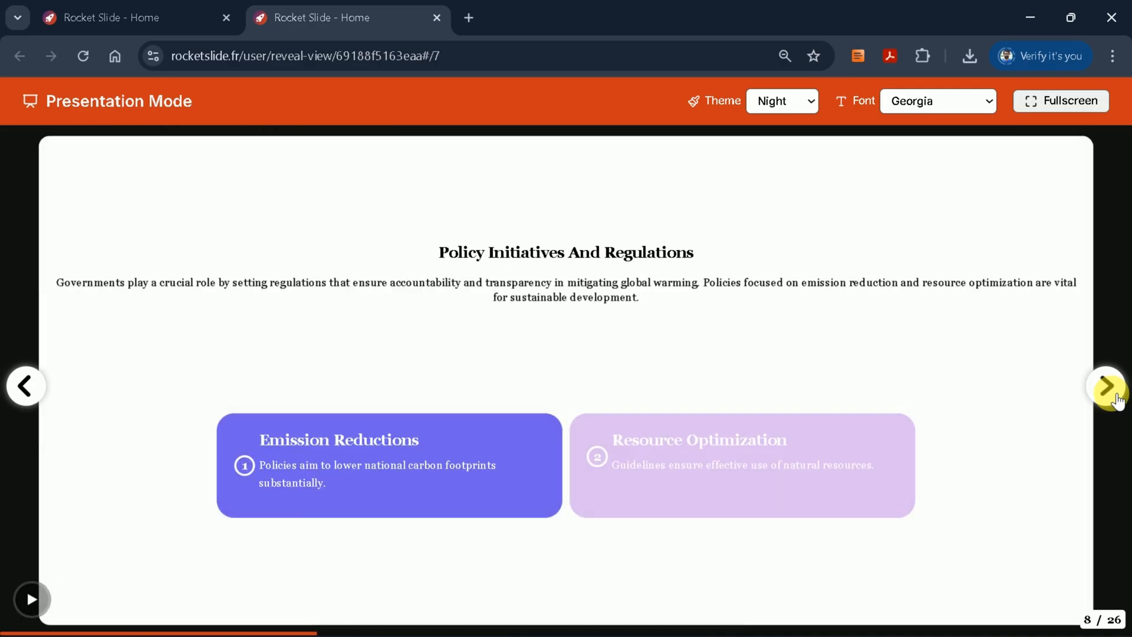
left_click(1106, 386)
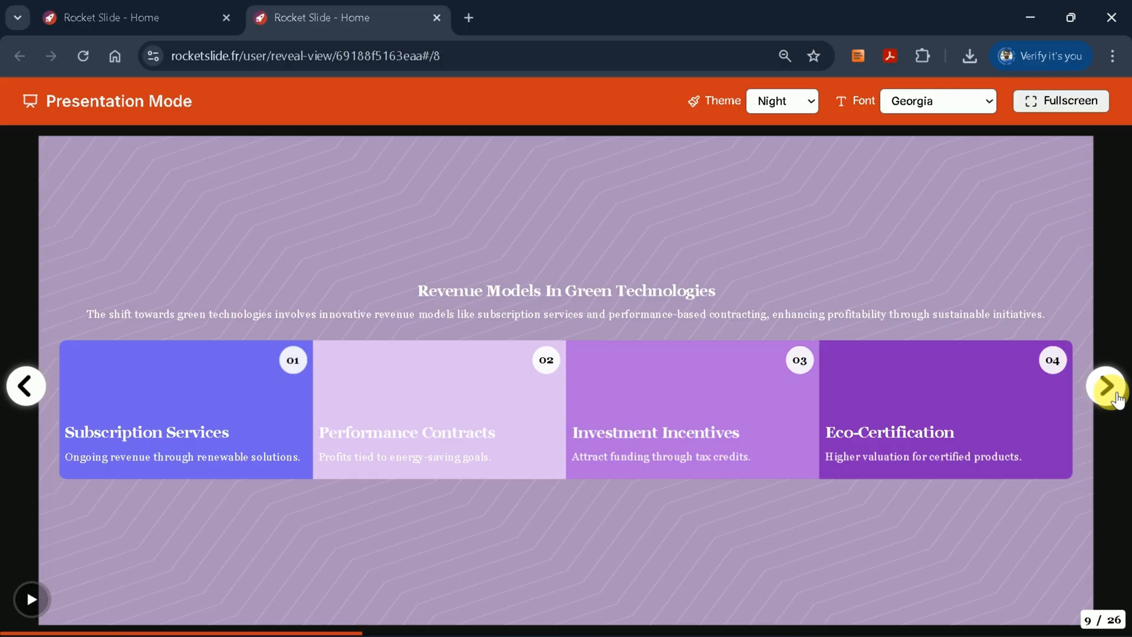
left_click(1105, 385)
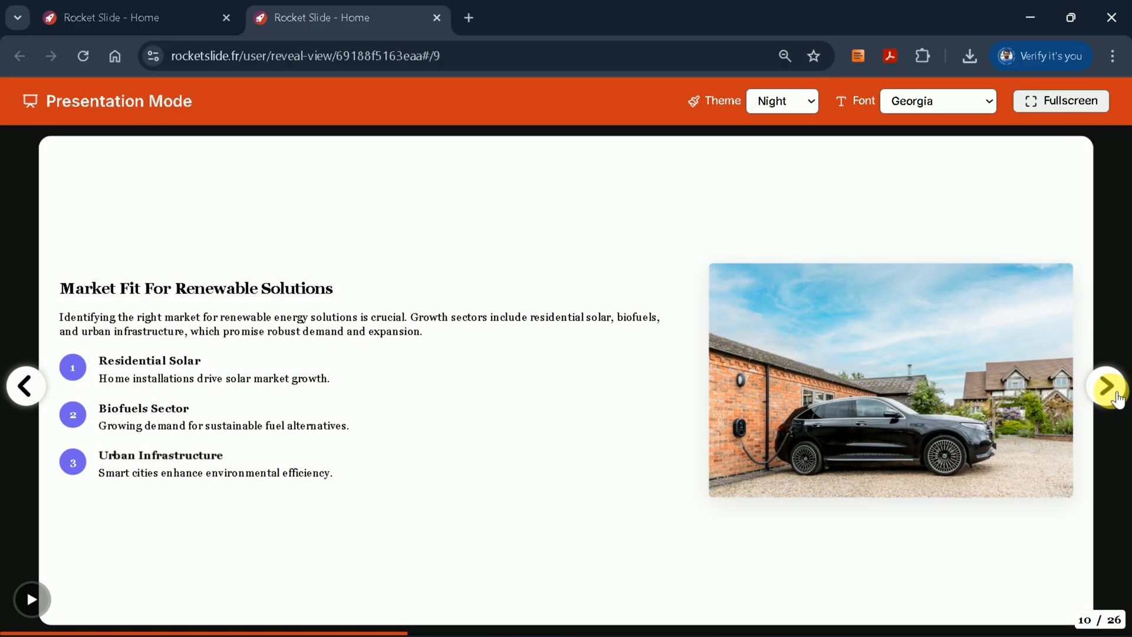
left_click(1105, 386)
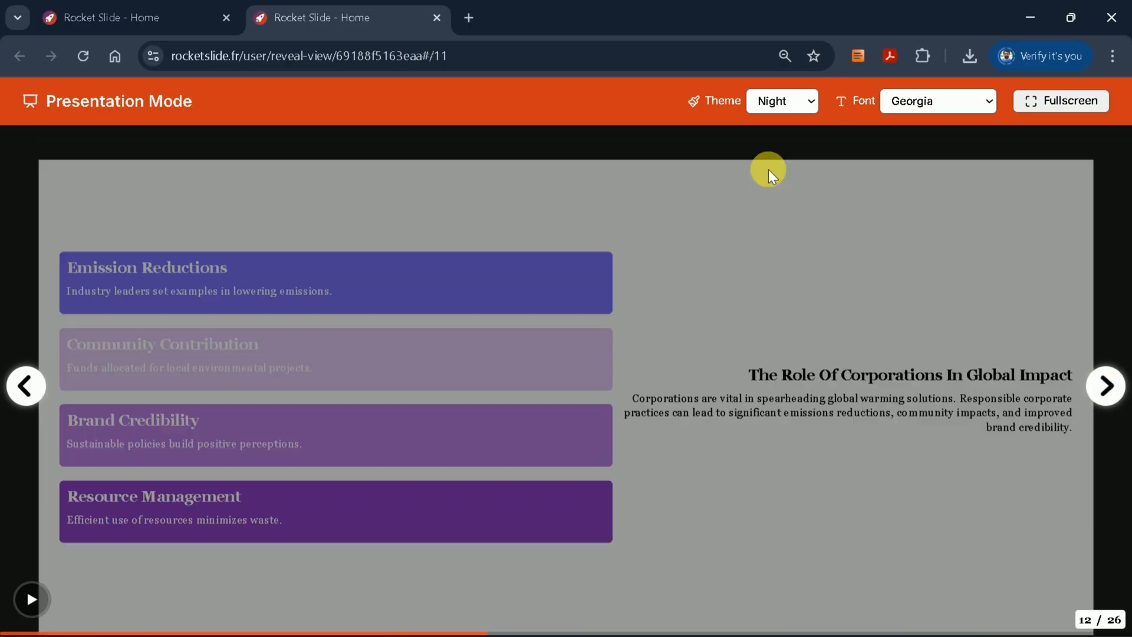